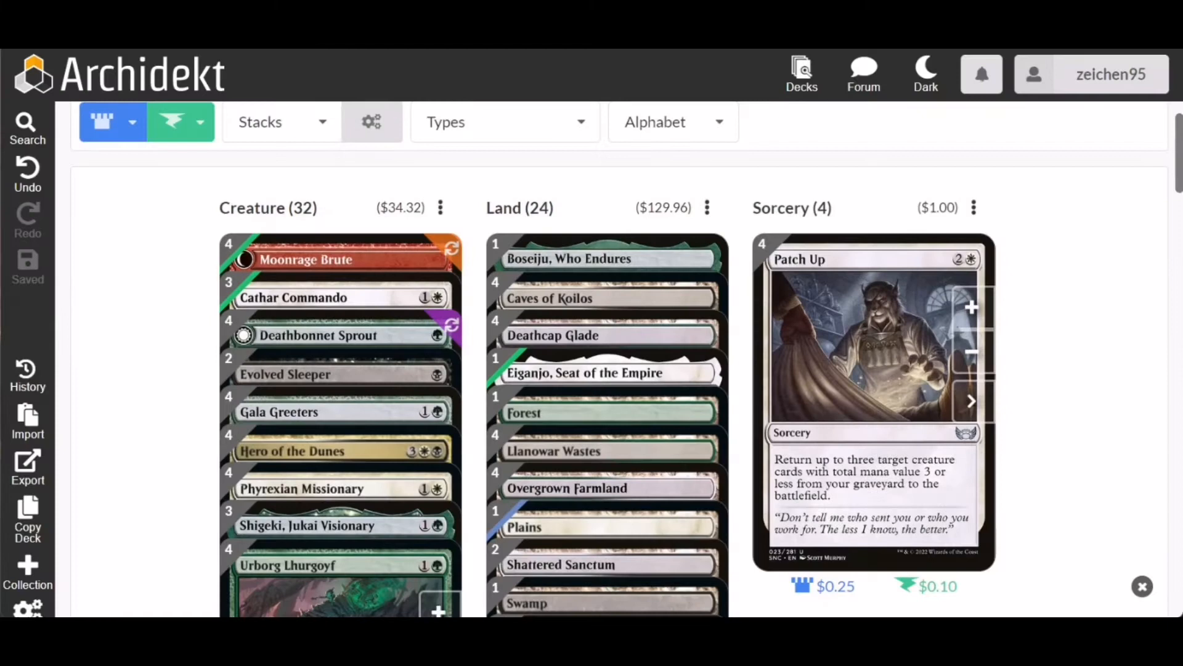
{"action": "mouse_move", "coordinate": [864, 74]}
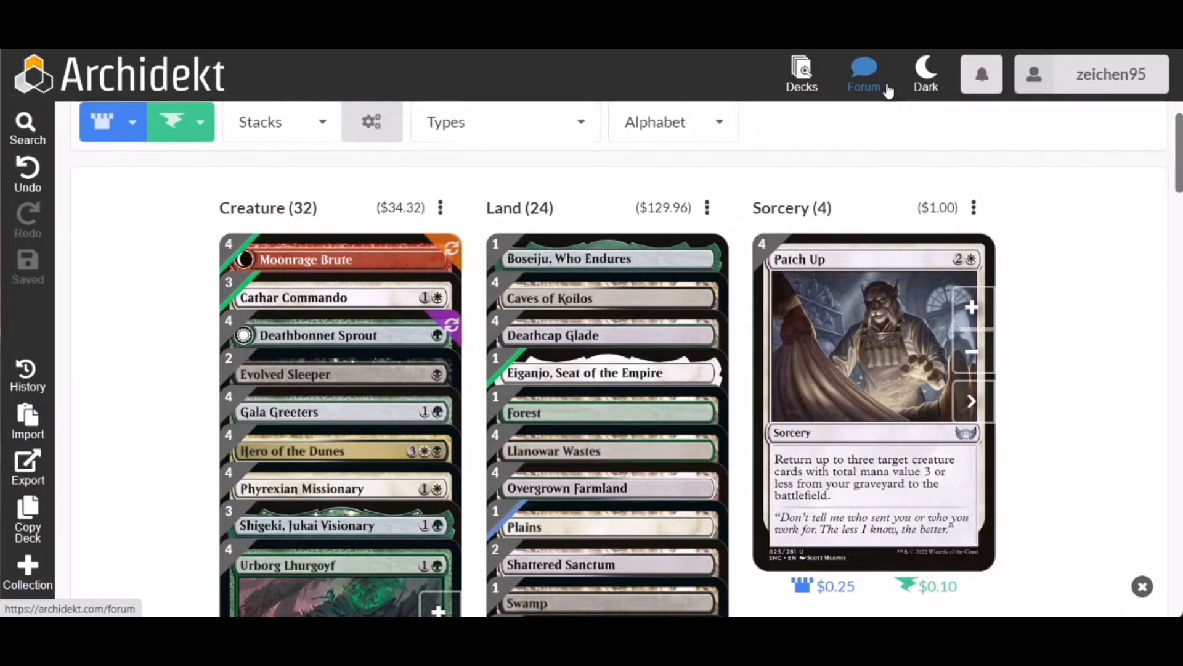
{"action": "mouse_move", "coordinate": [1118, 239]}
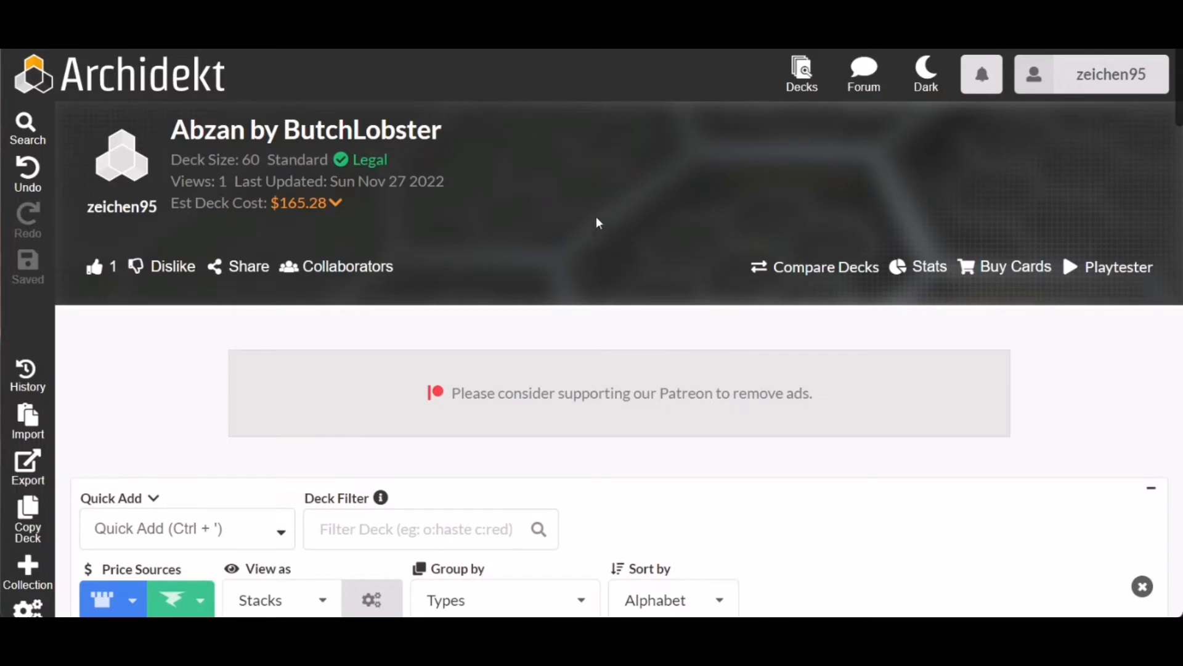
{"action": "mouse_move", "coordinate": [543, 198]}
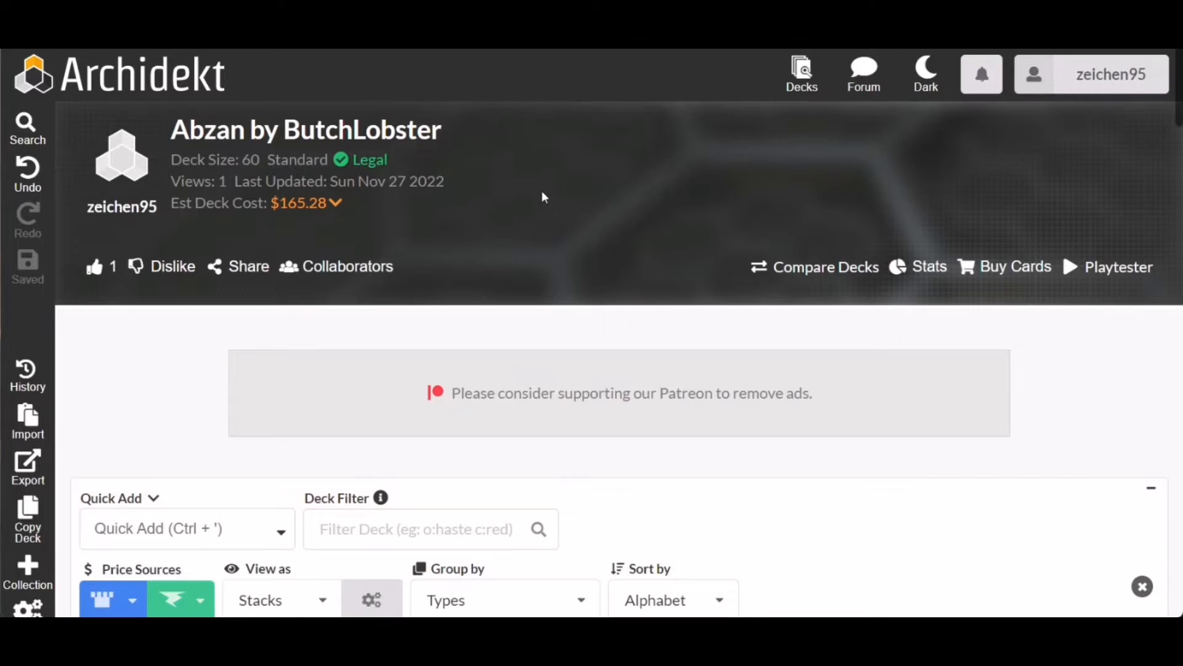
{"action": "mouse_move", "coordinate": [607, 228]}
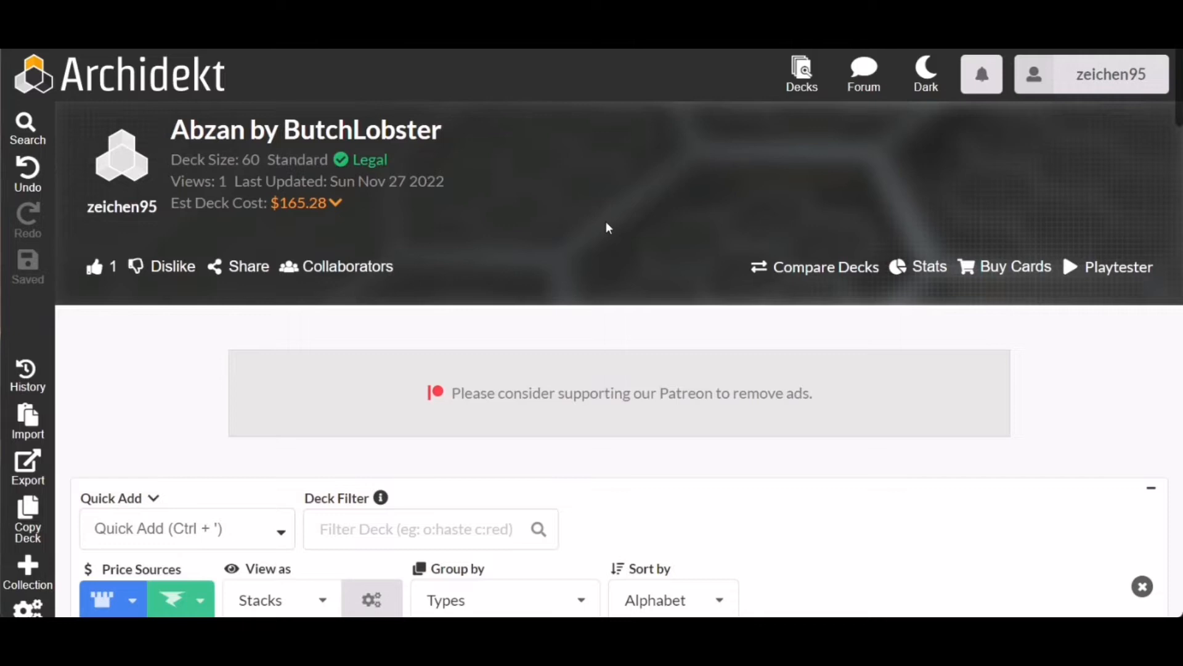
{"action": "mouse_move", "coordinate": [598, 209]}
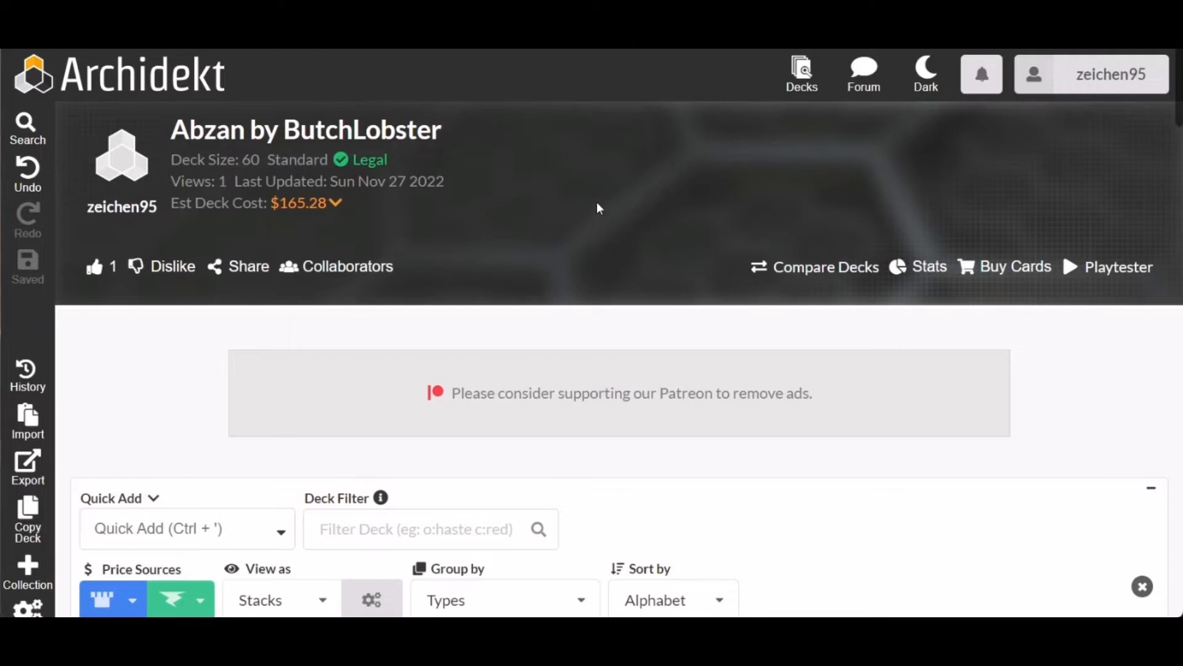
{"action": "mouse_move", "coordinate": [603, 164]}
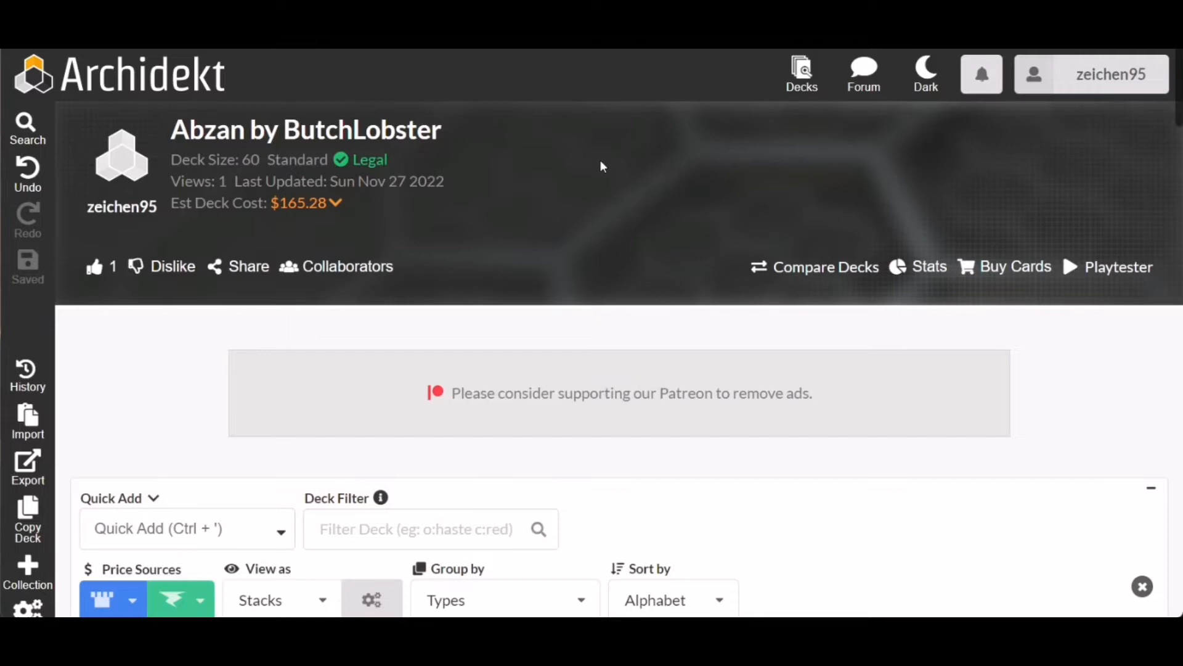
{"action": "mouse_move", "coordinate": [695, 205]}
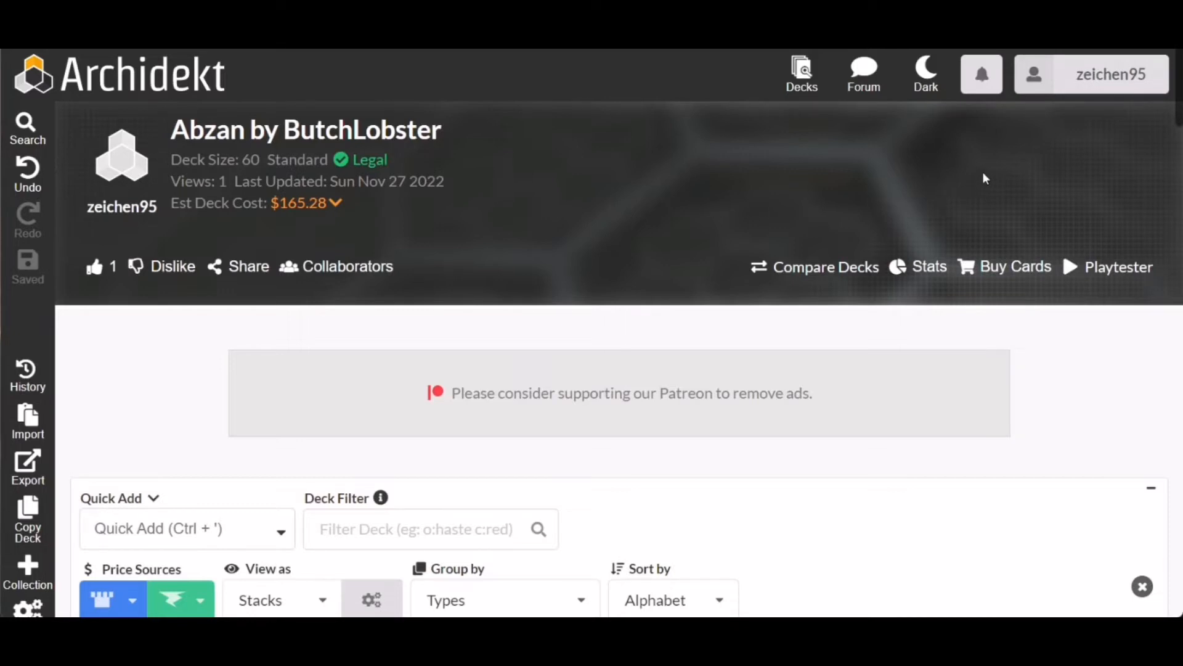
Scroll down past Quick Add and Group by to the Creature, Land and Sorcery stacks.
{"action": "scroll", "scroll_direction": "down", "scroll_amount": 3}
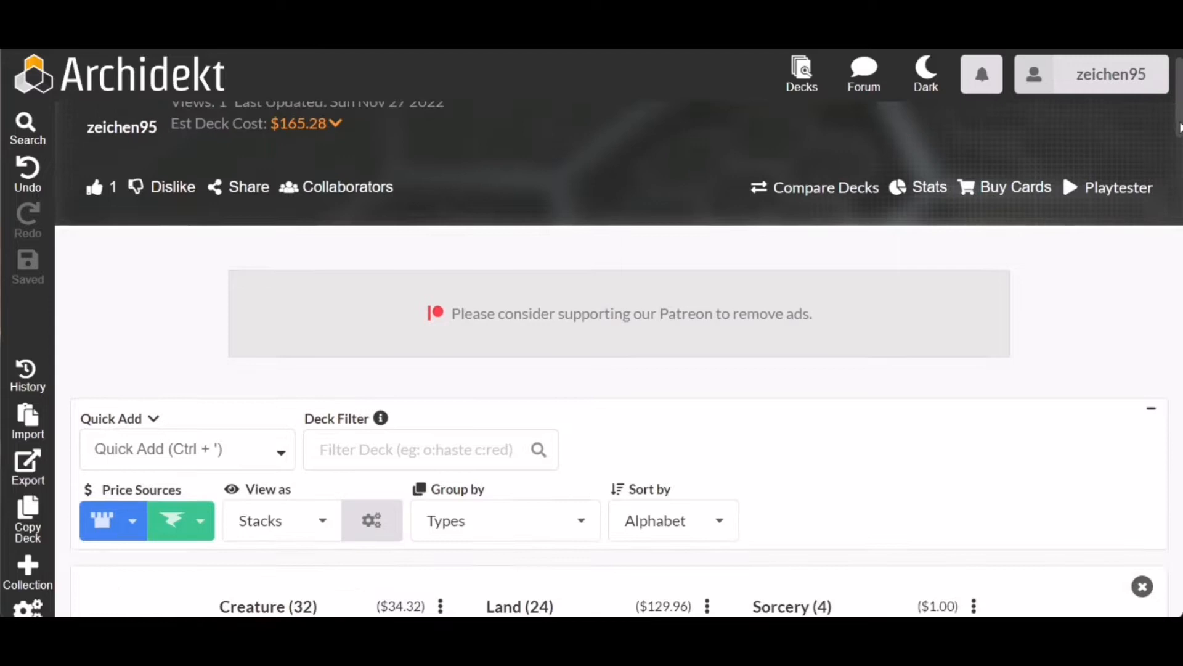
{"action": "scroll", "scroll_direction": "down", "scroll_amount": 3}
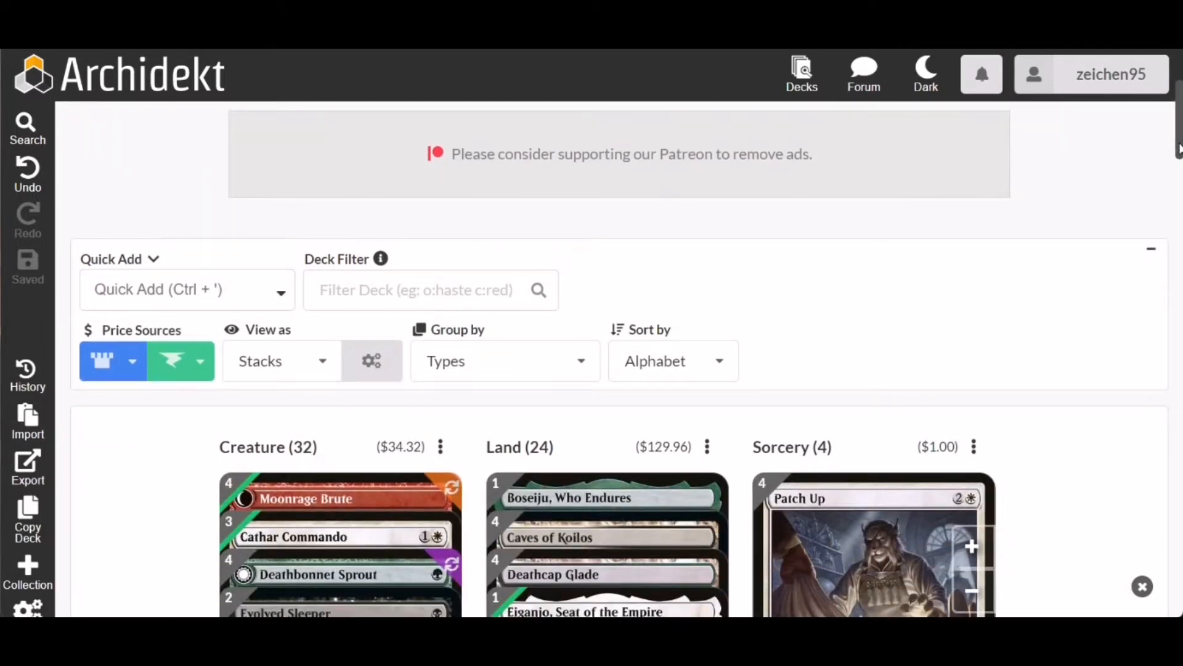
{"action": "scroll", "scroll_direction": "down", "scroll_amount": 3}
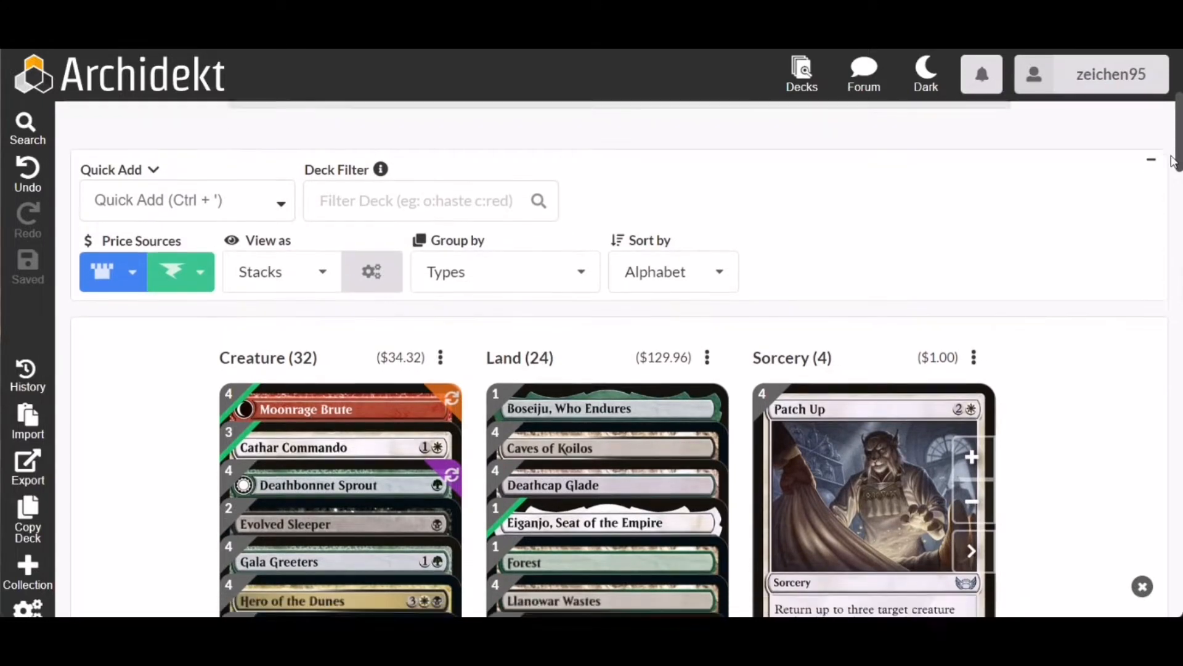
{"action": "scroll", "scroll_direction": "down", "scroll_amount": 3}
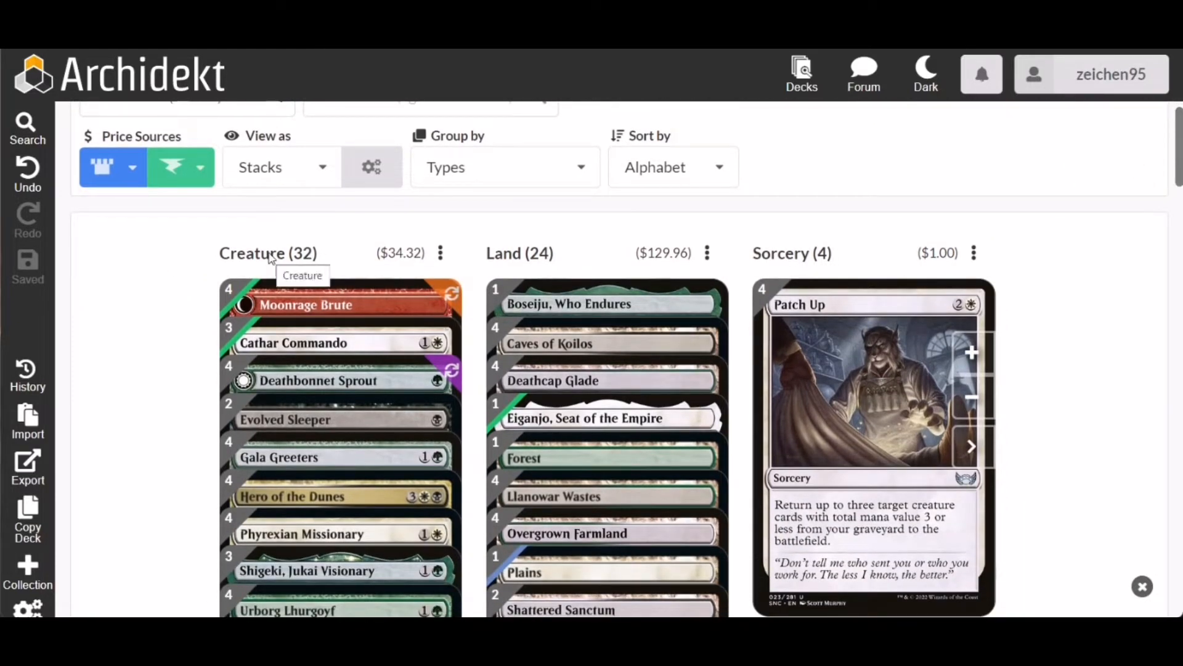
{"action": "mouse_move", "coordinate": [460, 247]}
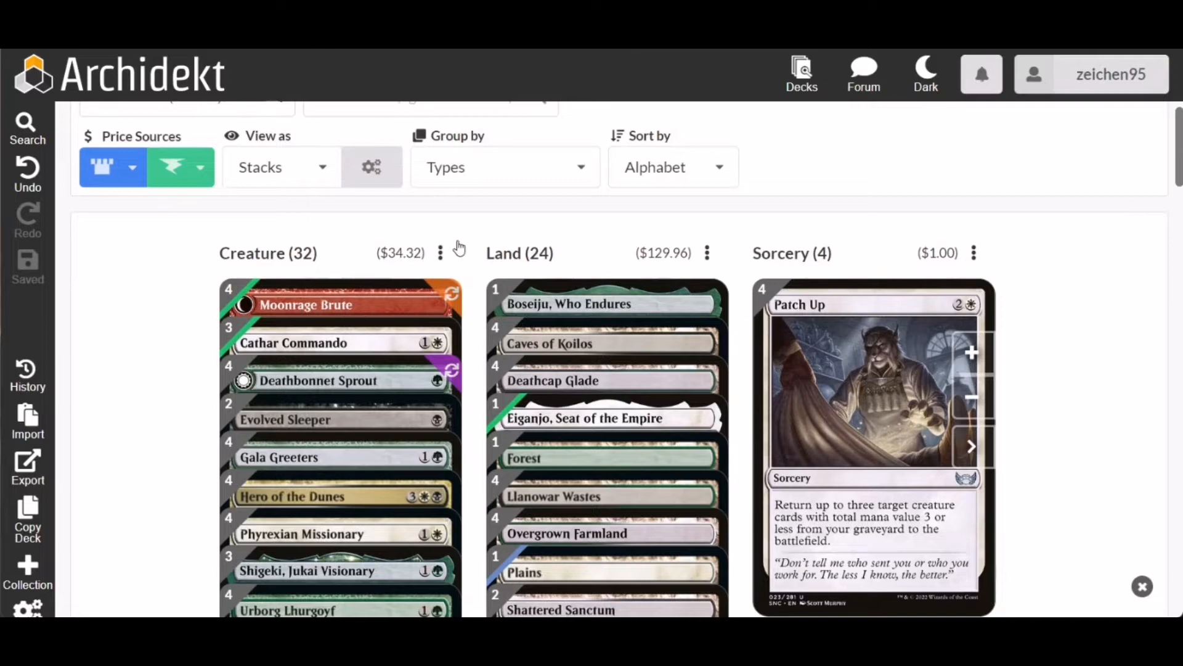
{"action": "scroll", "scroll_direction": "down", "scroll_amount": 3}
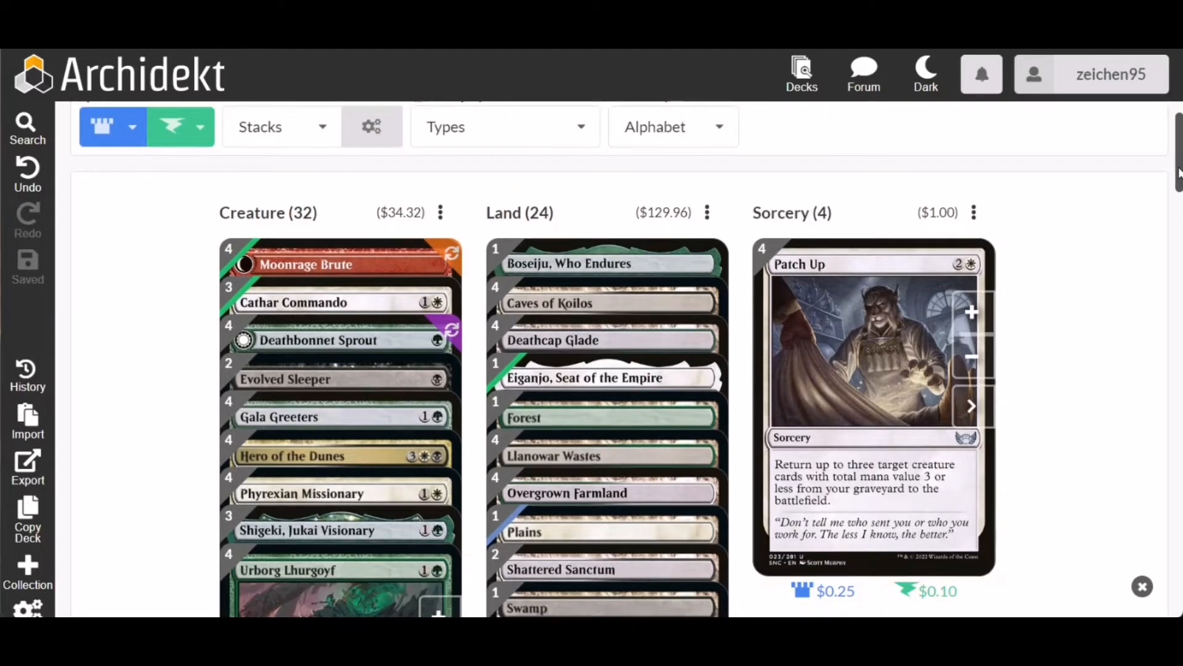
{"action": "scroll", "scroll_direction": "down", "scroll_amount": 3}
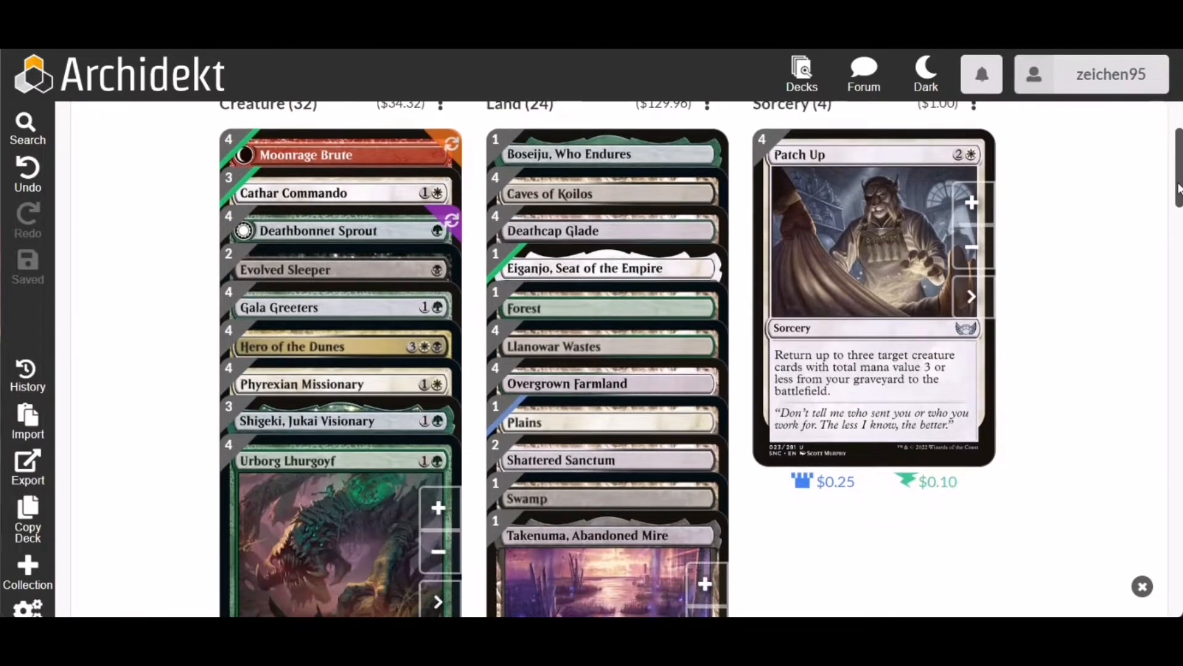
{"action": "mouse_move", "coordinate": [1113, 198]}
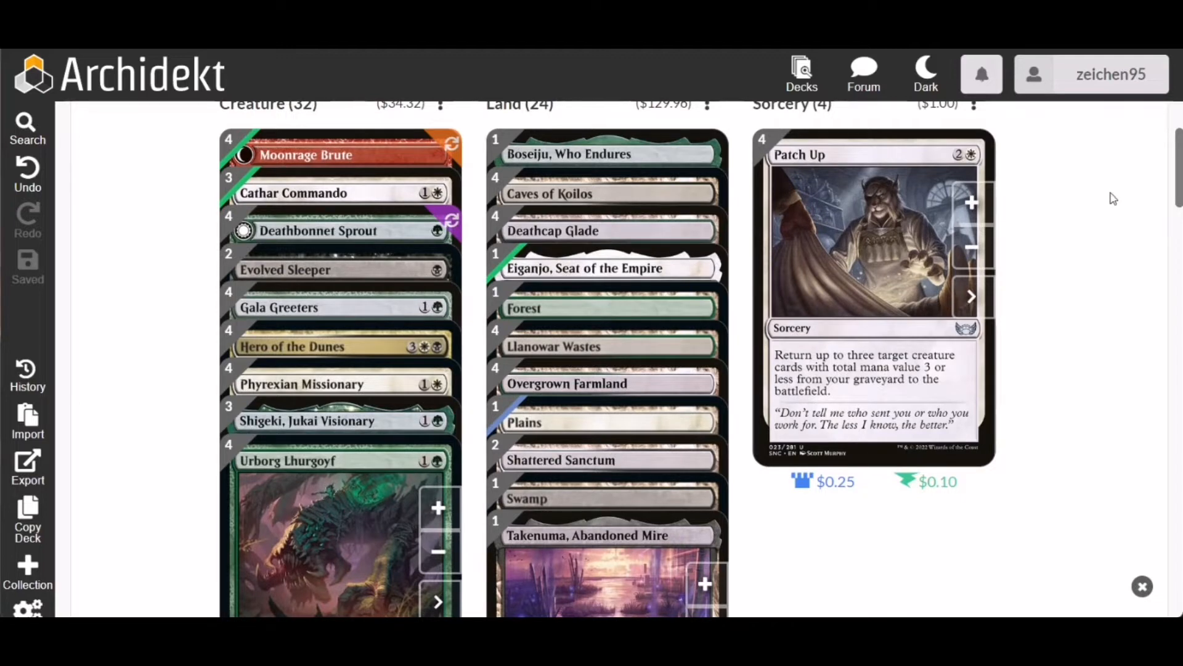
Open Deathbonnet Sprout's details and flip it to Deathbonnet Hulk, the 3/3 Fungus Horror.
{"action": "left_click", "coordinate": [317, 230]}
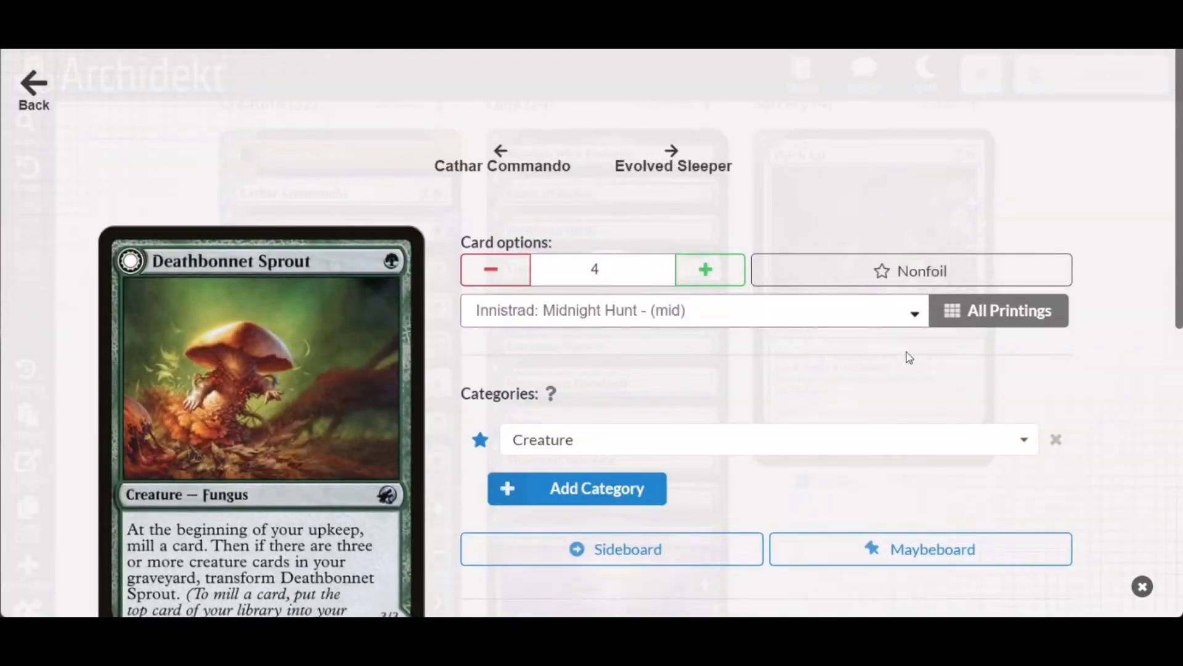
{"action": "scroll", "scroll_direction": "down", "scroll_amount": 3}
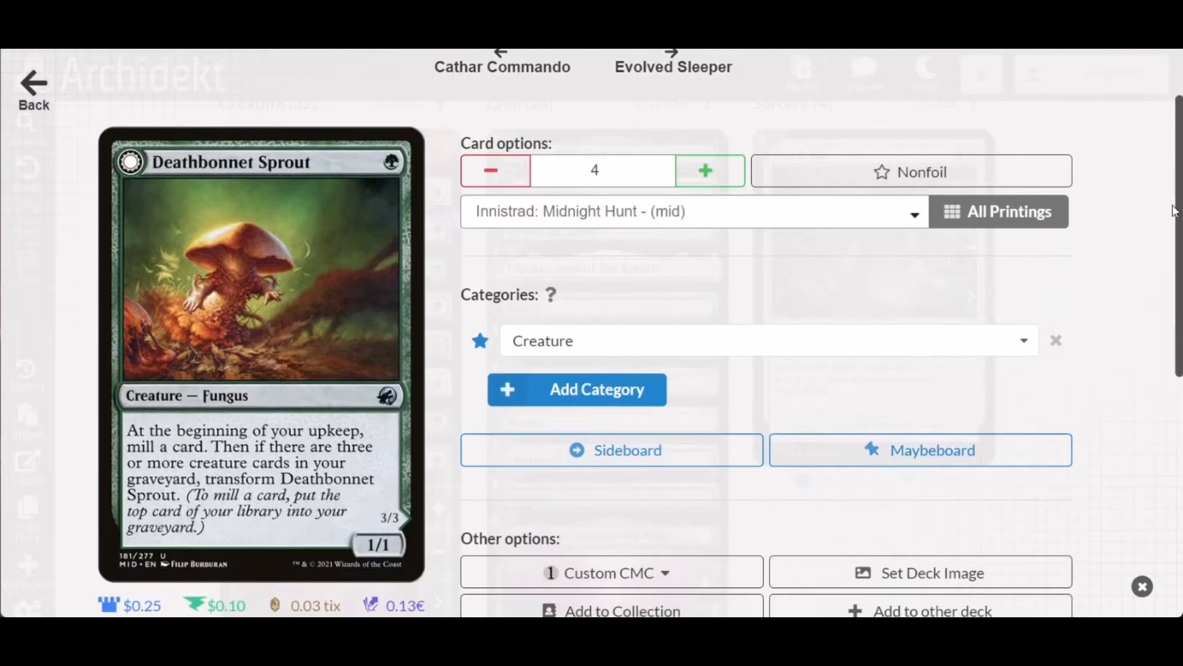
{"action": "mouse_move", "coordinate": [721, 293]}
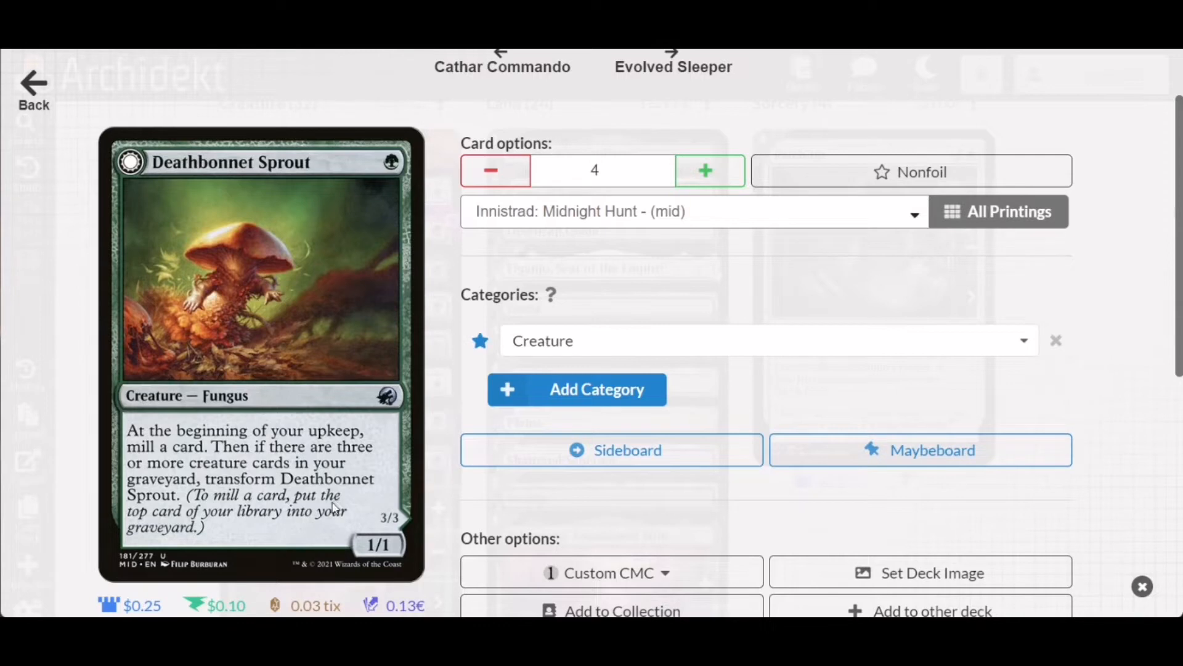
{"action": "mouse_move", "coordinate": [1168, 299]}
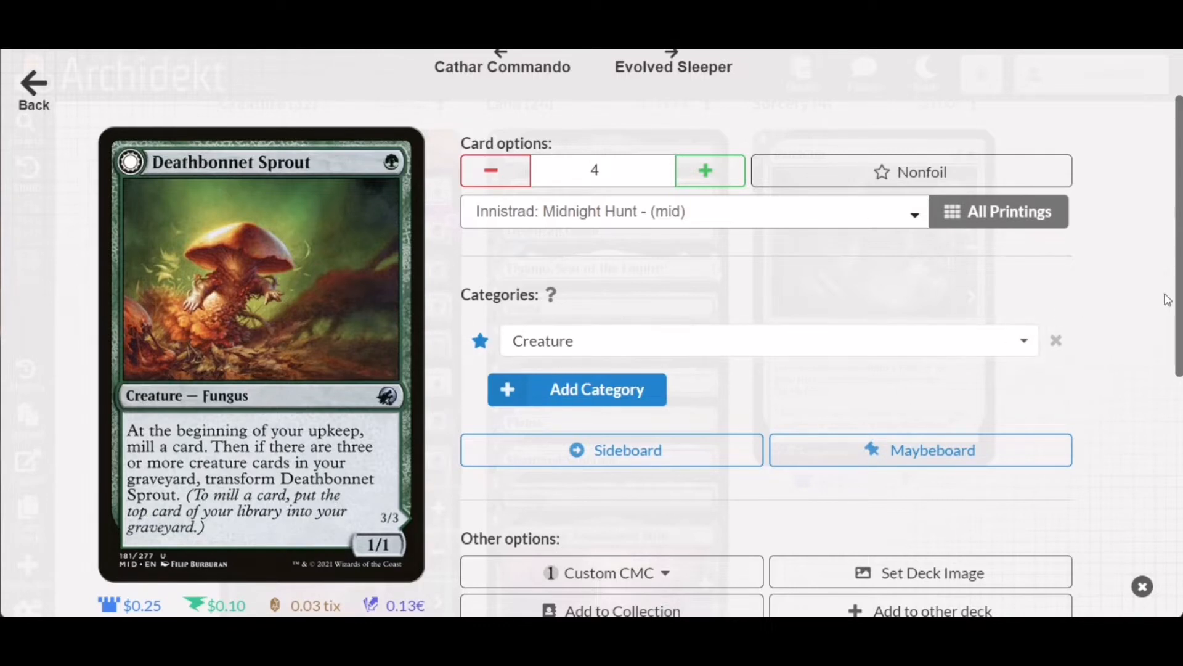
{"action": "left_click", "coordinate": [259, 586]}
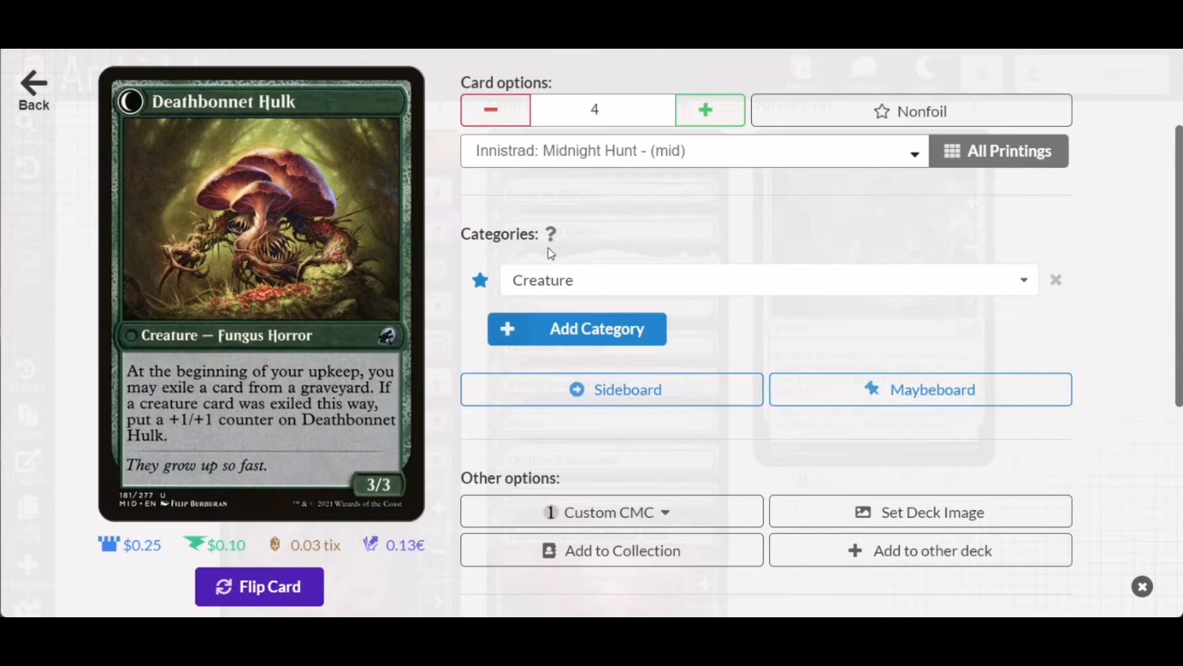
{"action": "mouse_move", "coordinate": [260, 439]}
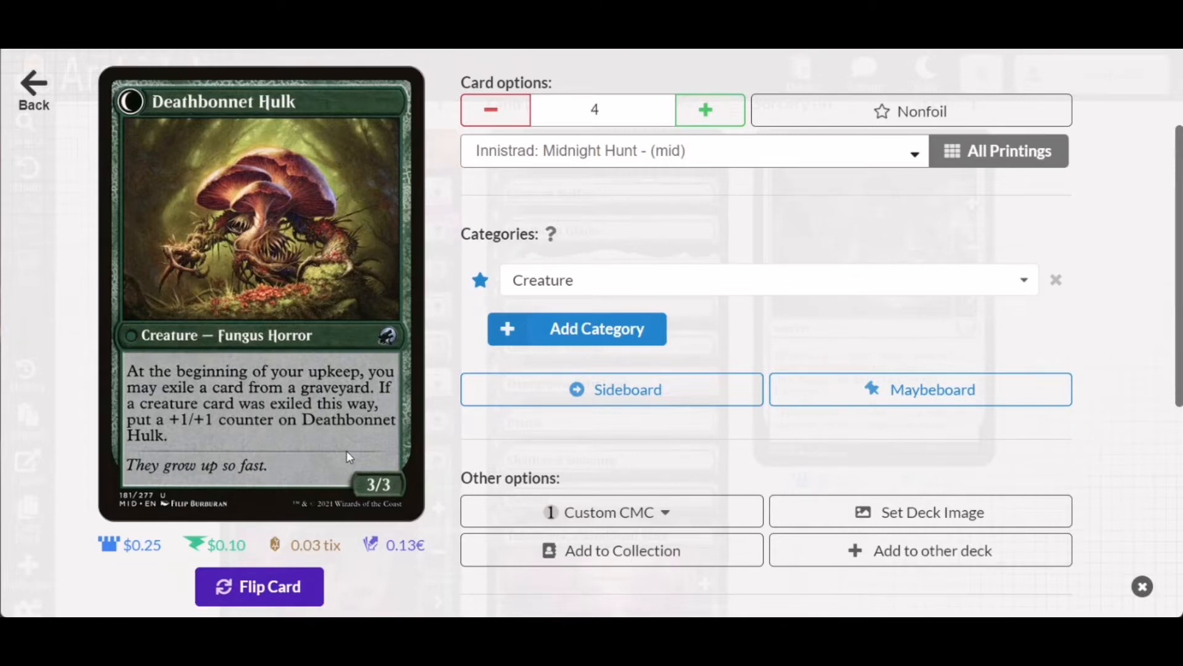
{"action": "mouse_move", "coordinate": [701, 228]}
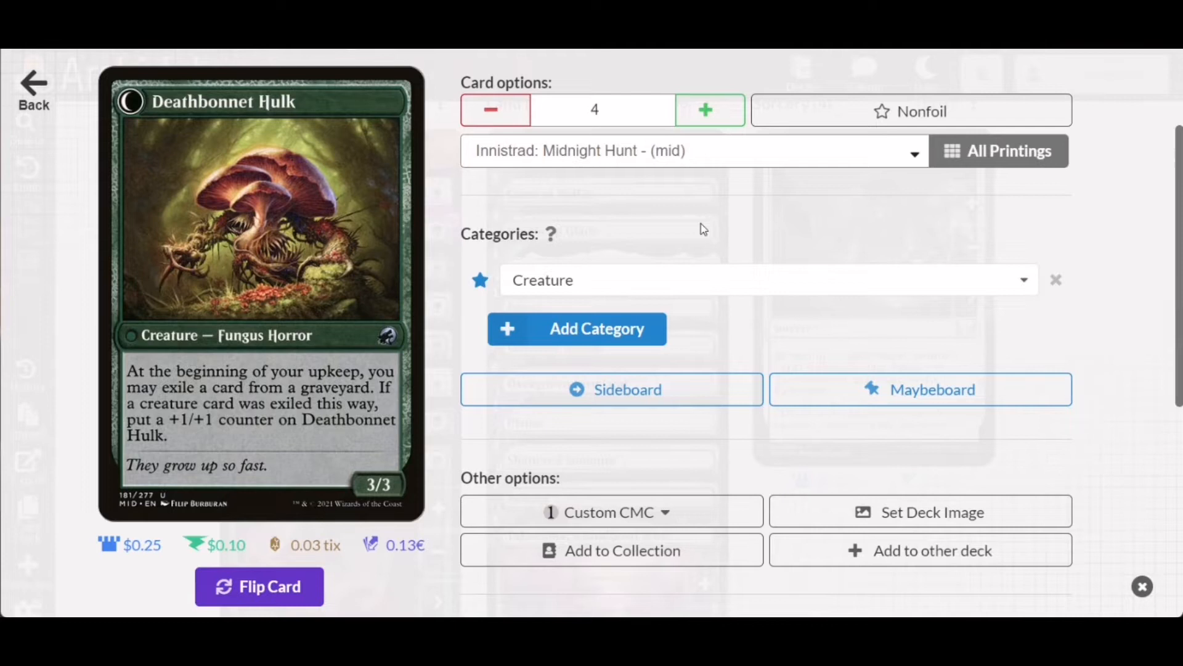
{"action": "mouse_move", "coordinate": [337, 488]}
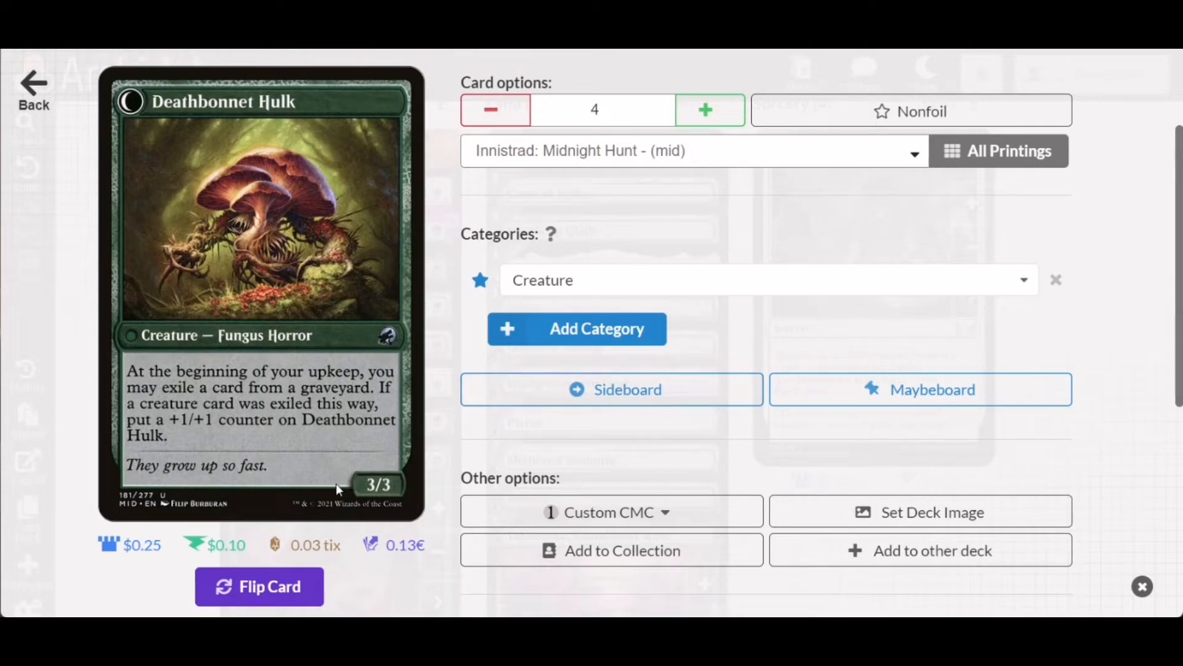
{"action": "mouse_move", "coordinate": [167, 484]}
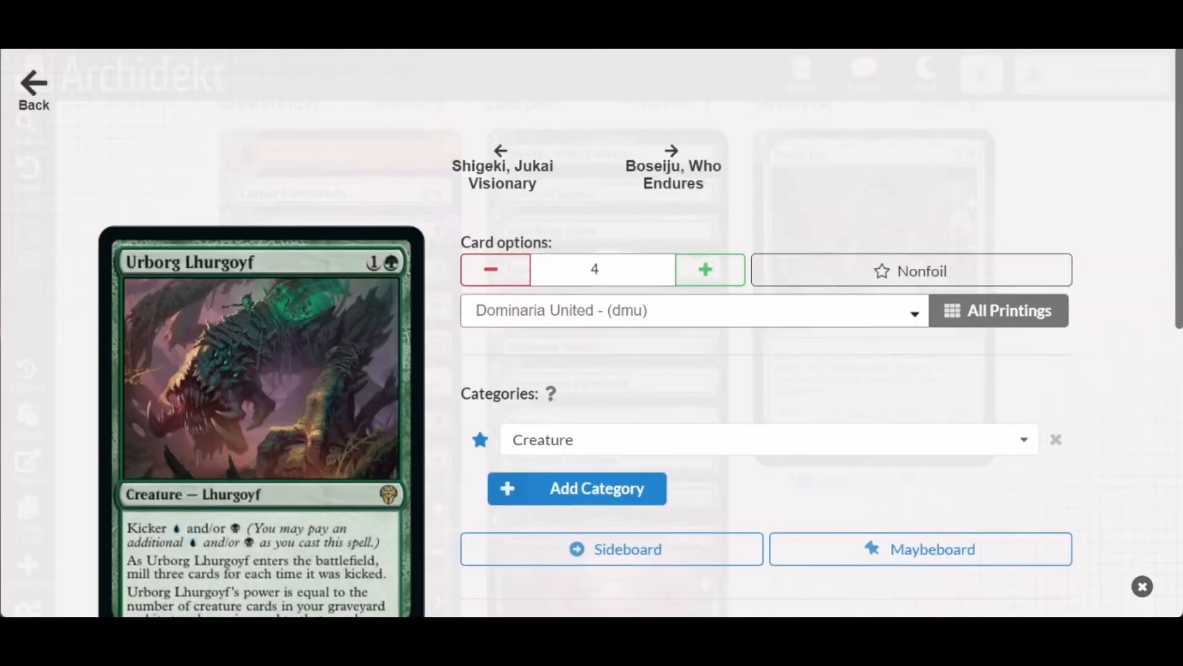
{"action": "scroll", "scroll_direction": "down", "scroll_amount": 3}
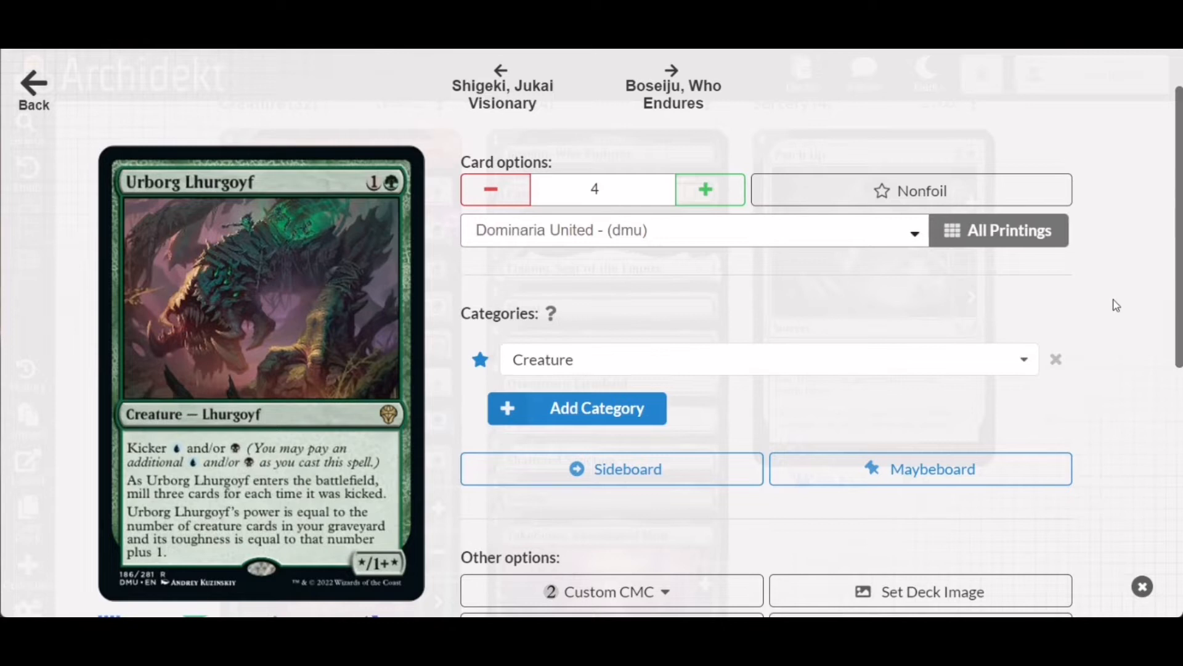
{"action": "mouse_move", "coordinate": [877, 311]}
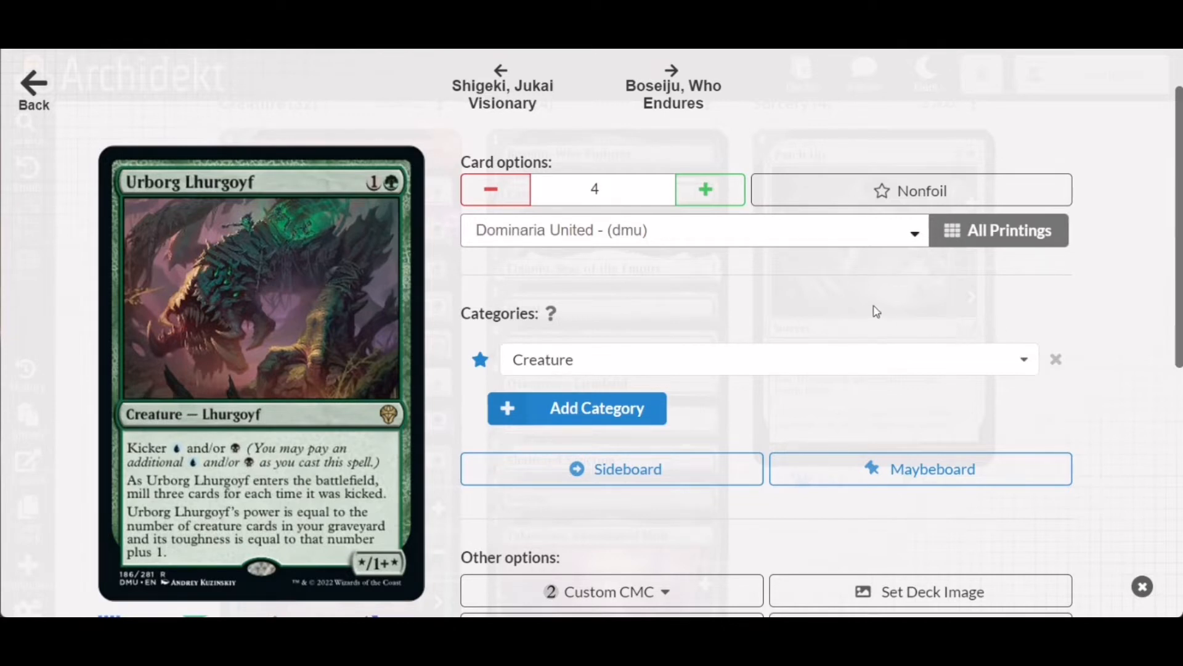
{"action": "mouse_move", "coordinate": [369, 197]}
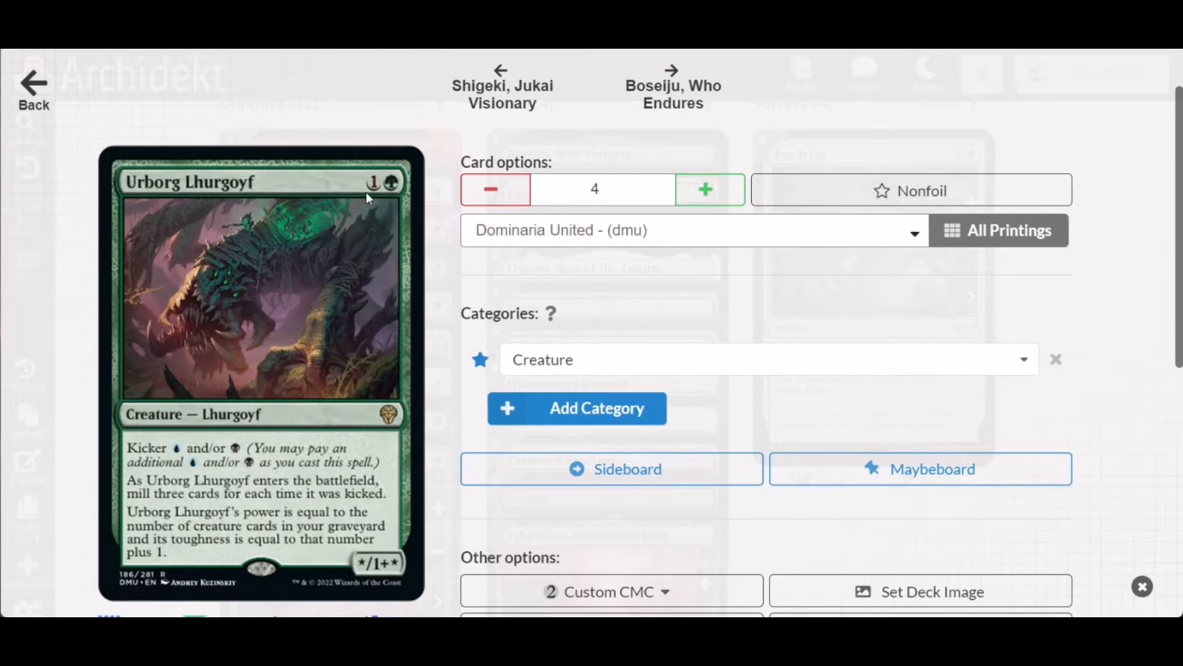
{"action": "mouse_move", "coordinate": [221, 507]}
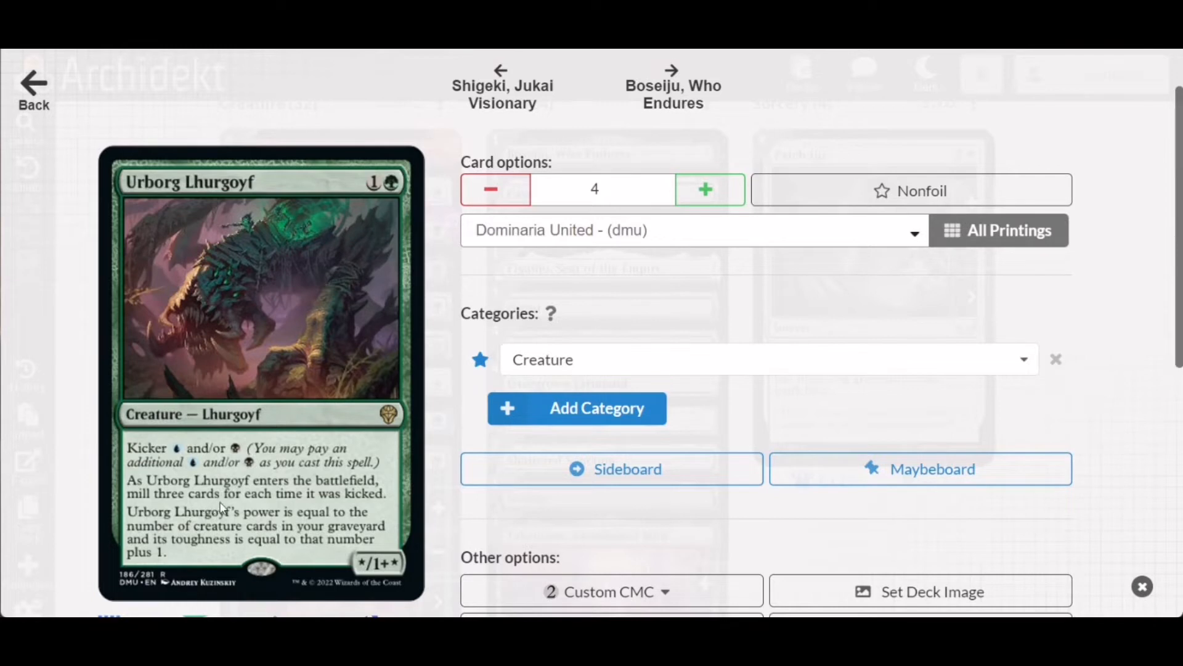
{"action": "mouse_move", "coordinate": [289, 512]}
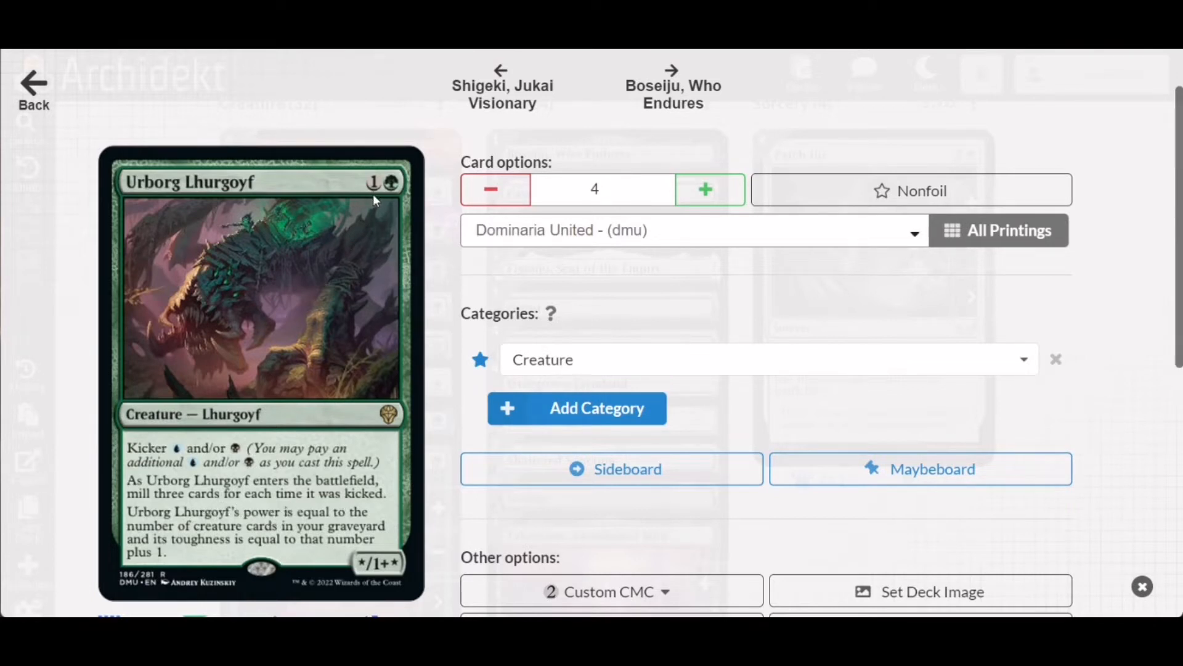
{"action": "mouse_move", "coordinate": [193, 488]}
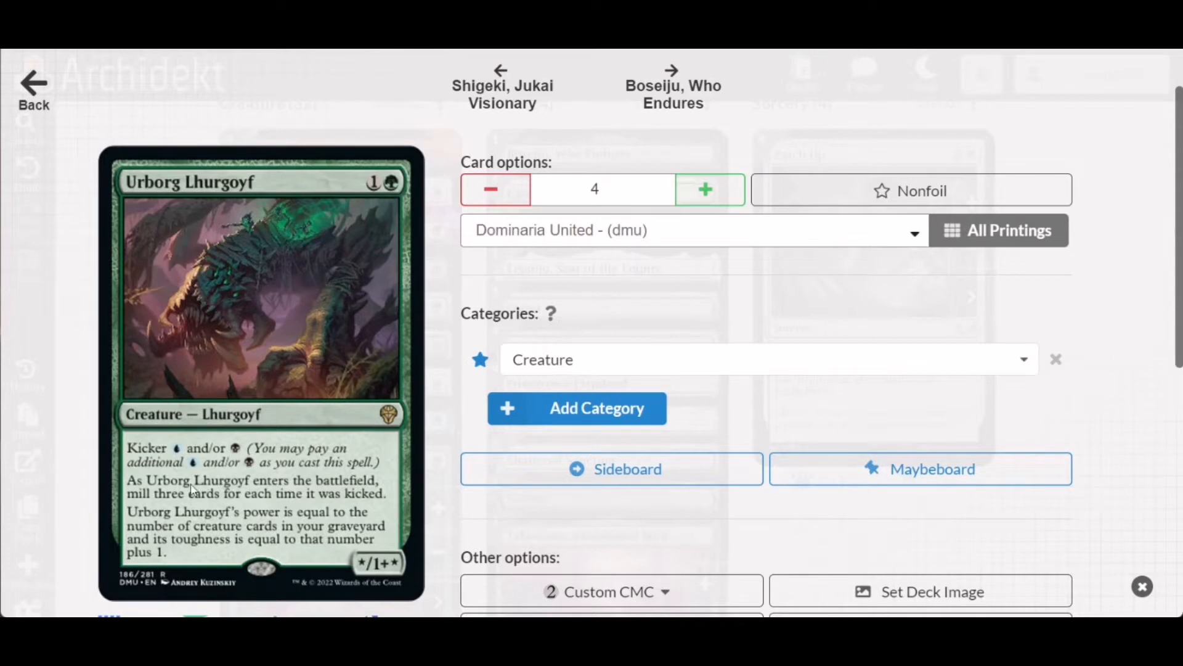
{"action": "mouse_move", "coordinate": [263, 521]}
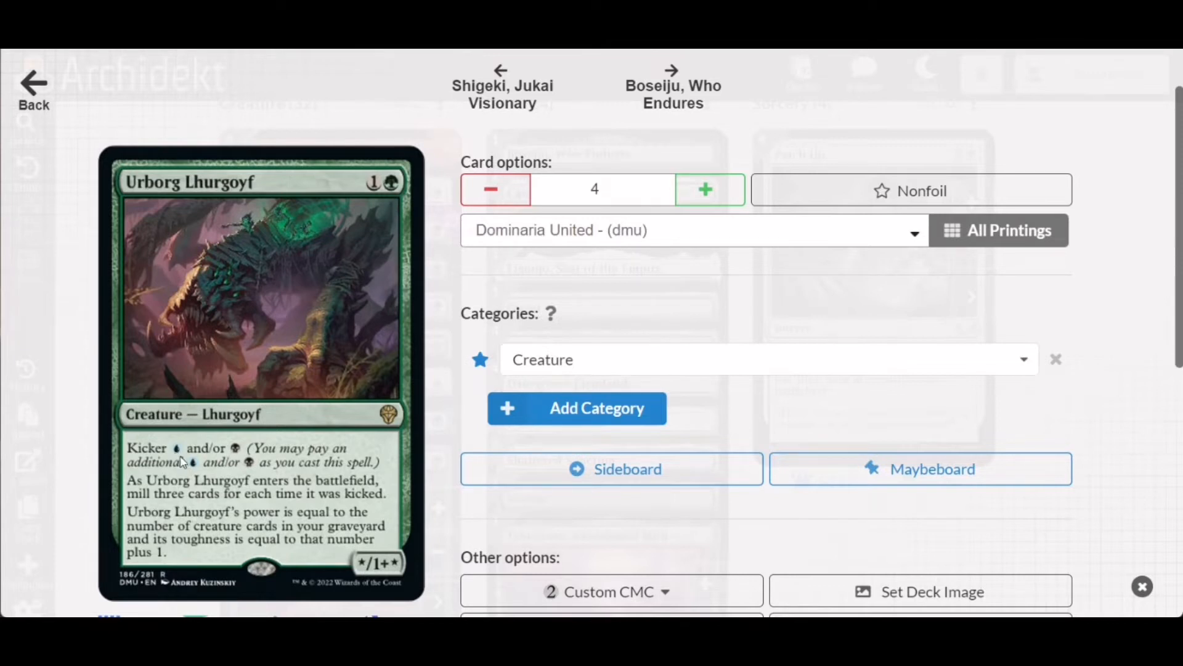
{"action": "mouse_move", "coordinate": [238, 507]}
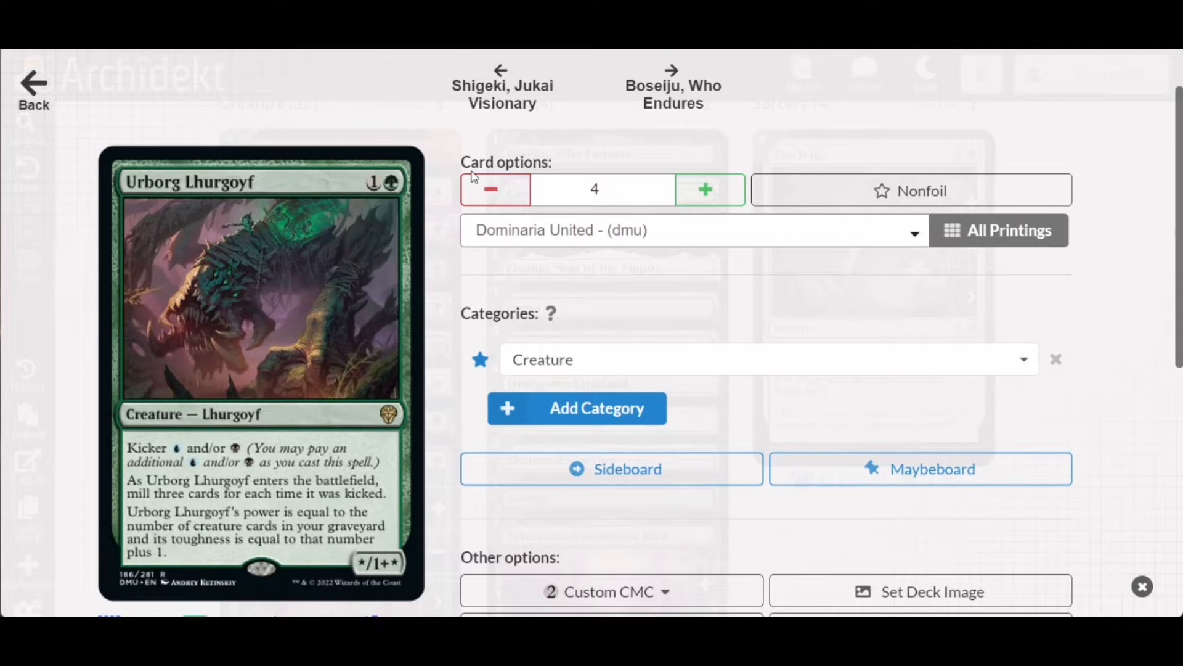
{"action": "mouse_move", "coordinate": [381, 121]}
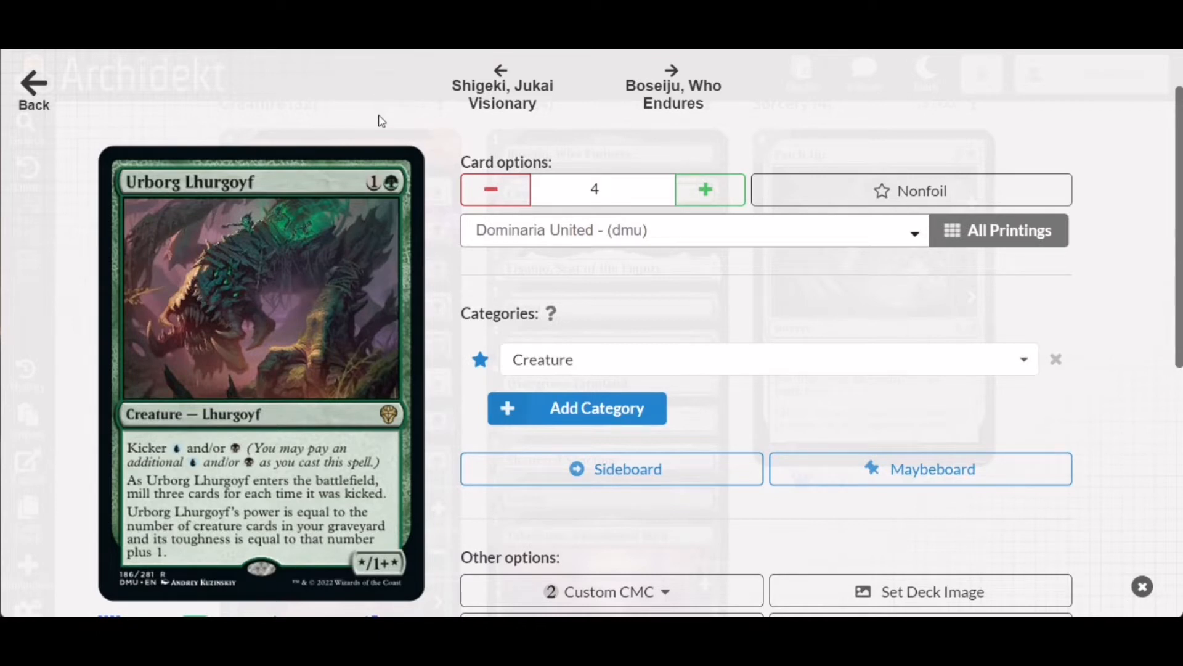
Close the card details and return to the deck's card stacks.
{"action": "left_click", "coordinate": [1143, 586]}
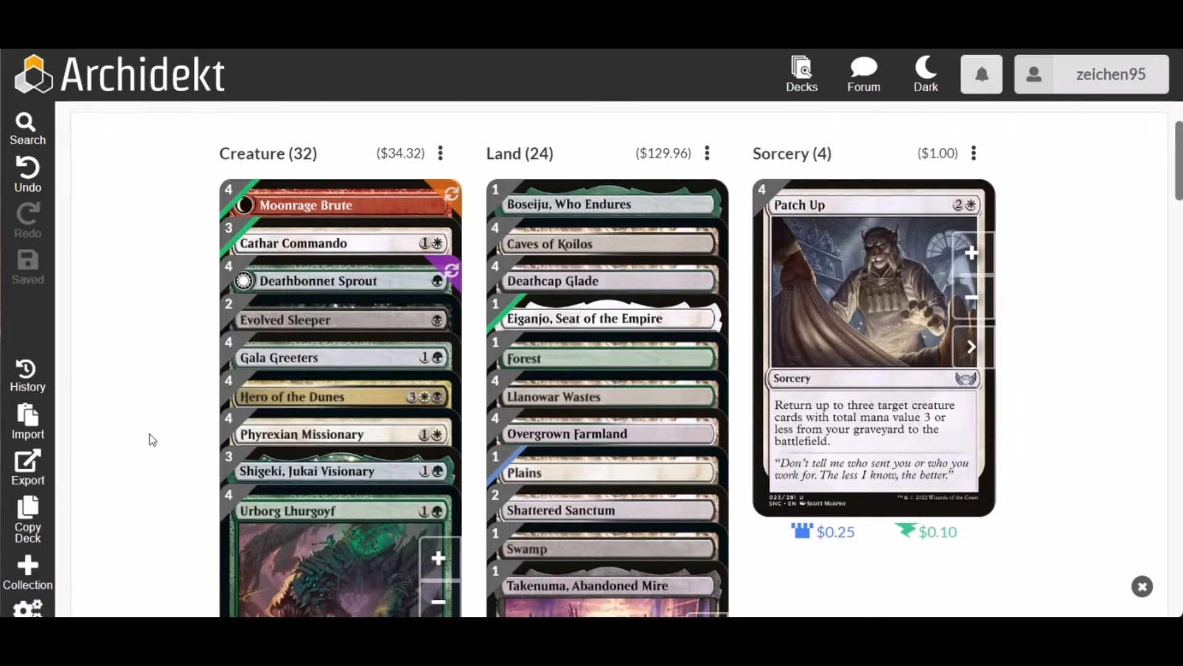
{"action": "mouse_move", "coordinate": [148, 438]}
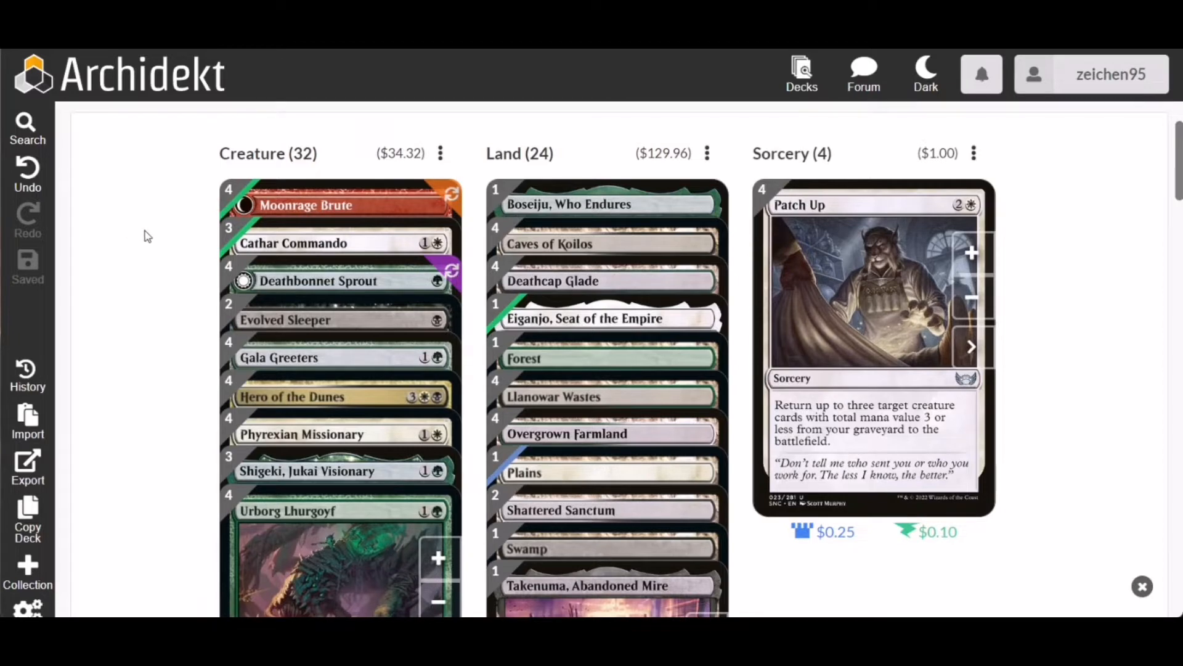
{"action": "mouse_move", "coordinate": [126, 250]}
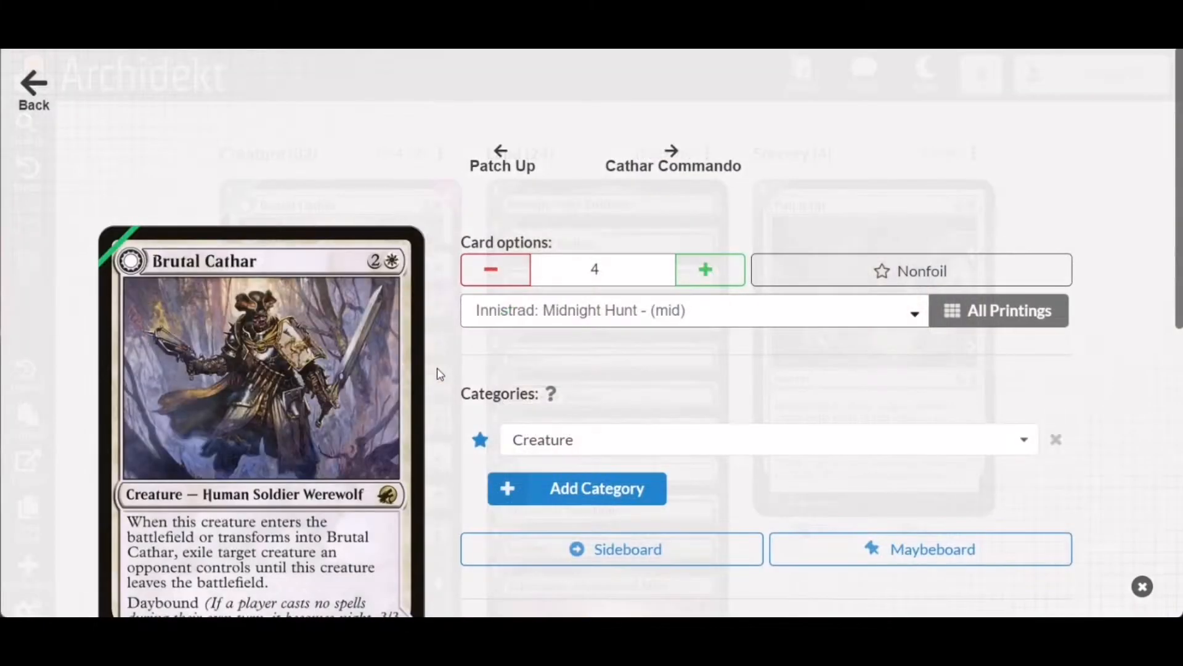
Flip Brutal Cathar to its Moonrage Brute side and back again.
{"action": "scroll", "scroll_direction": "down", "scroll_amount": 3}
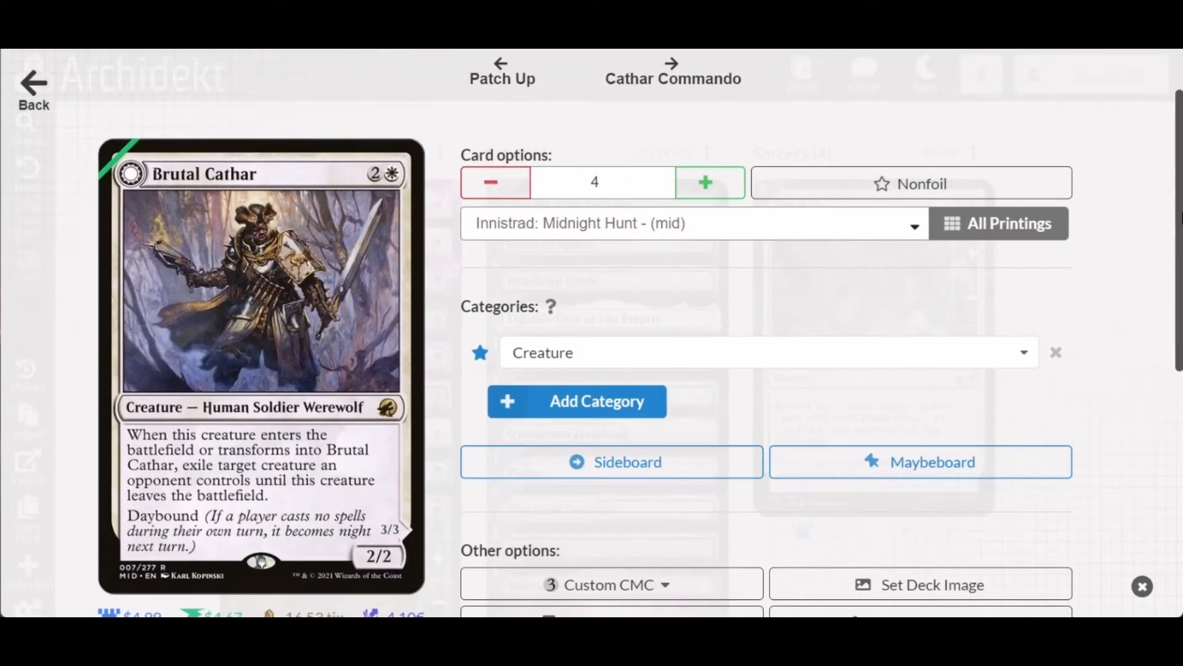
{"action": "mouse_move", "coordinate": [1136, 243]}
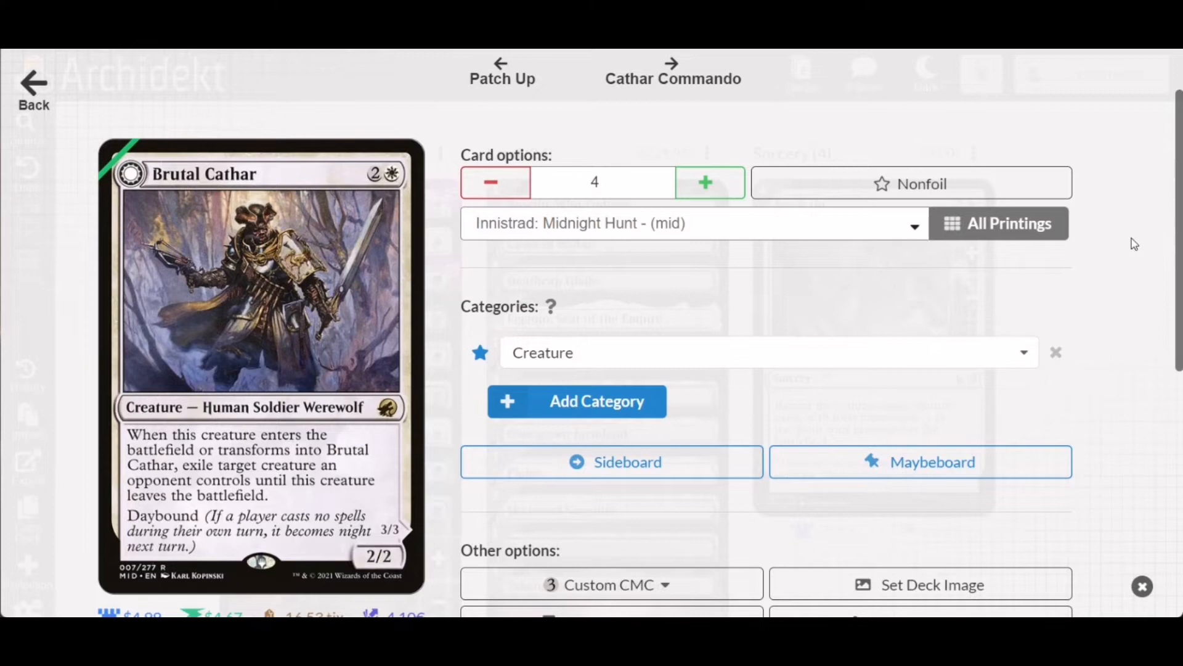
{"action": "mouse_move", "coordinate": [372, 473]}
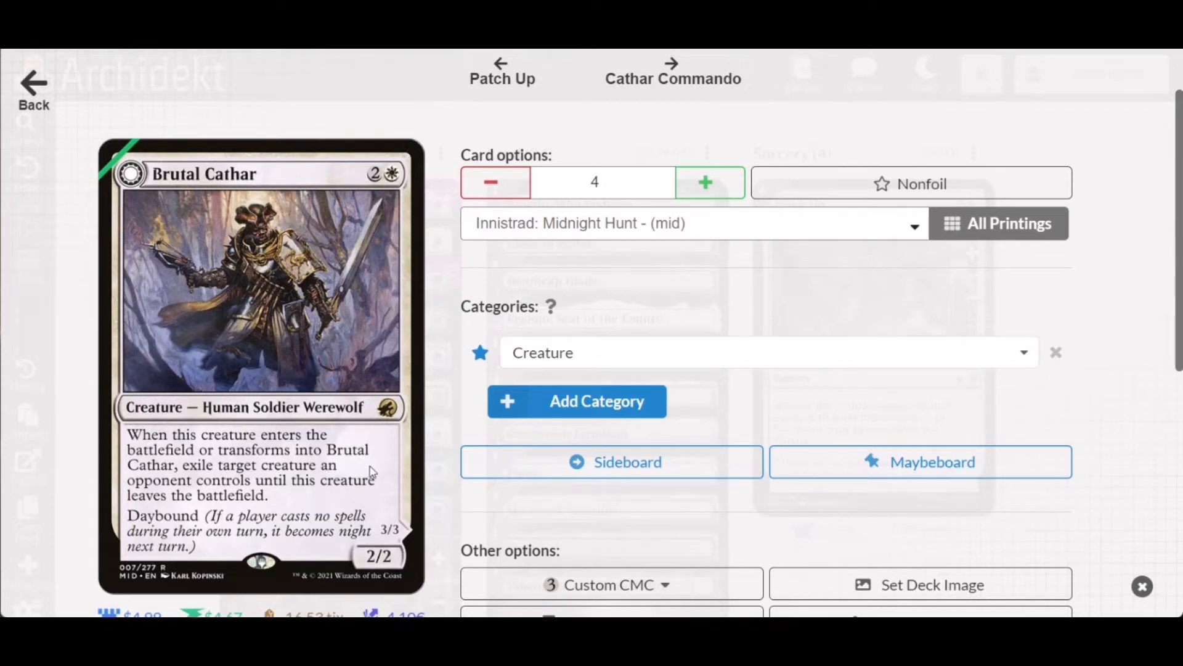
{"action": "mouse_move", "coordinate": [328, 526]}
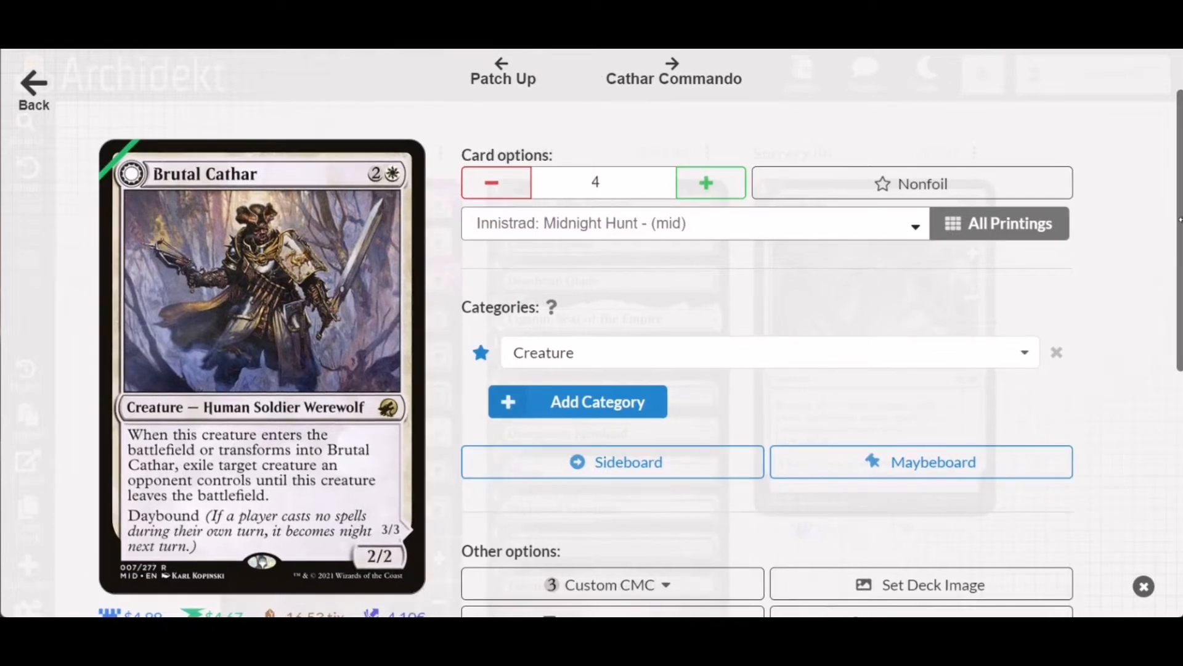
{"action": "scroll", "scroll_direction": "down", "scroll_amount": 3}
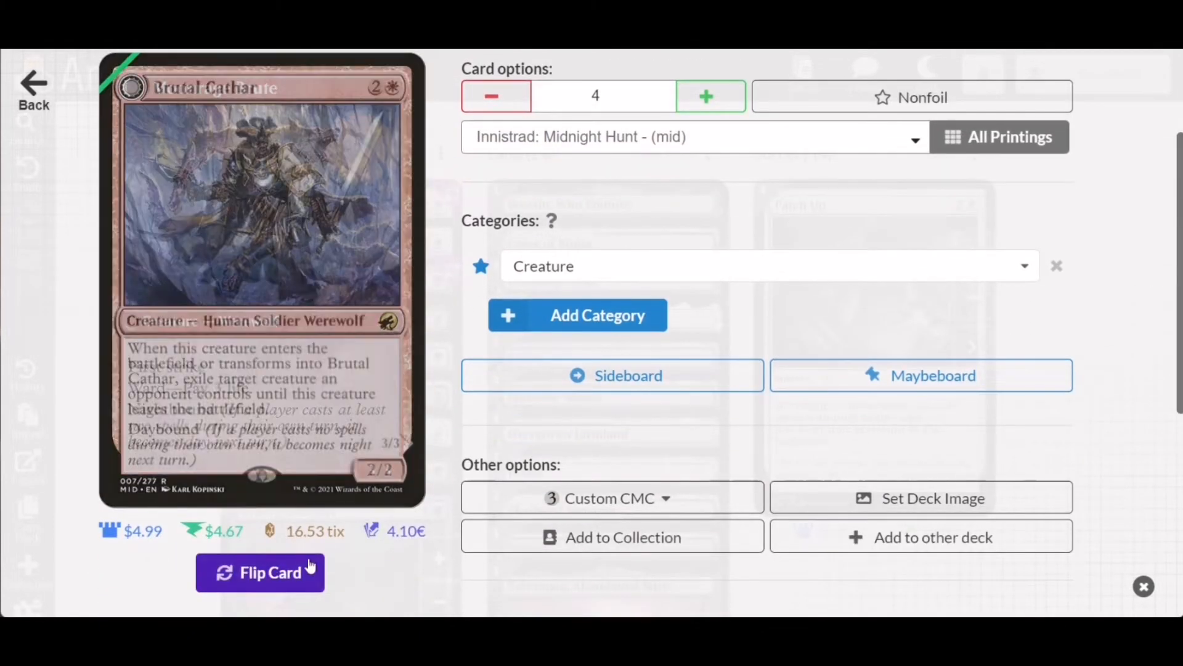
{"action": "left_click", "coordinate": [260, 572]}
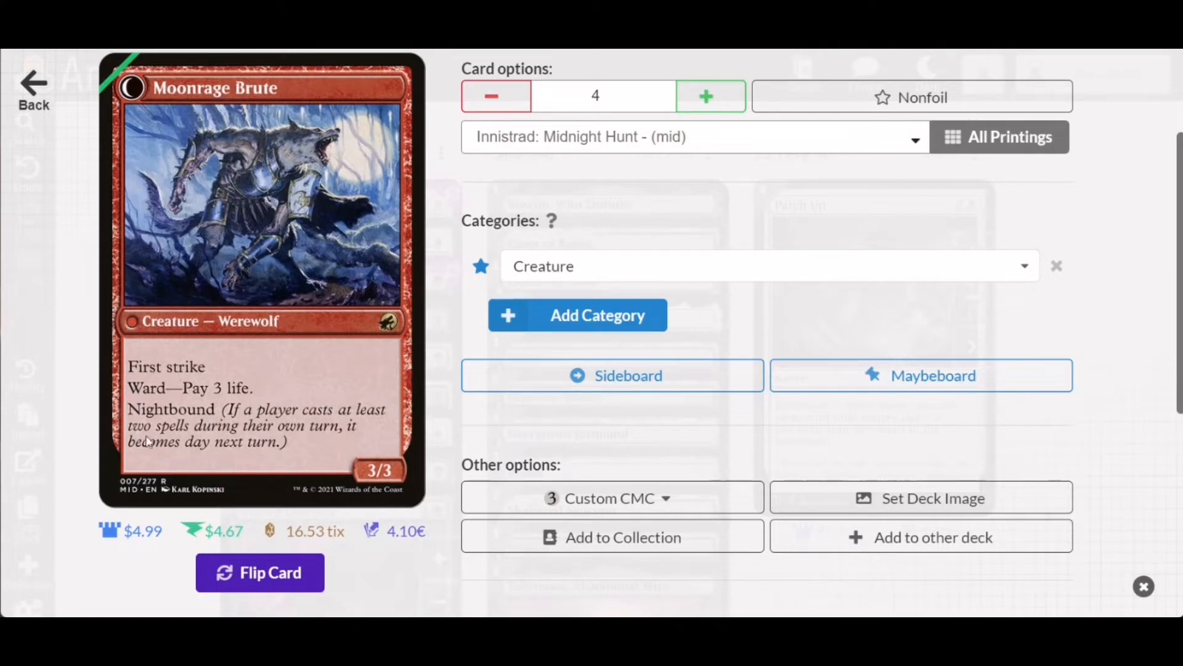
{"action": "mouse_move", "coordinate": [215, 416]}
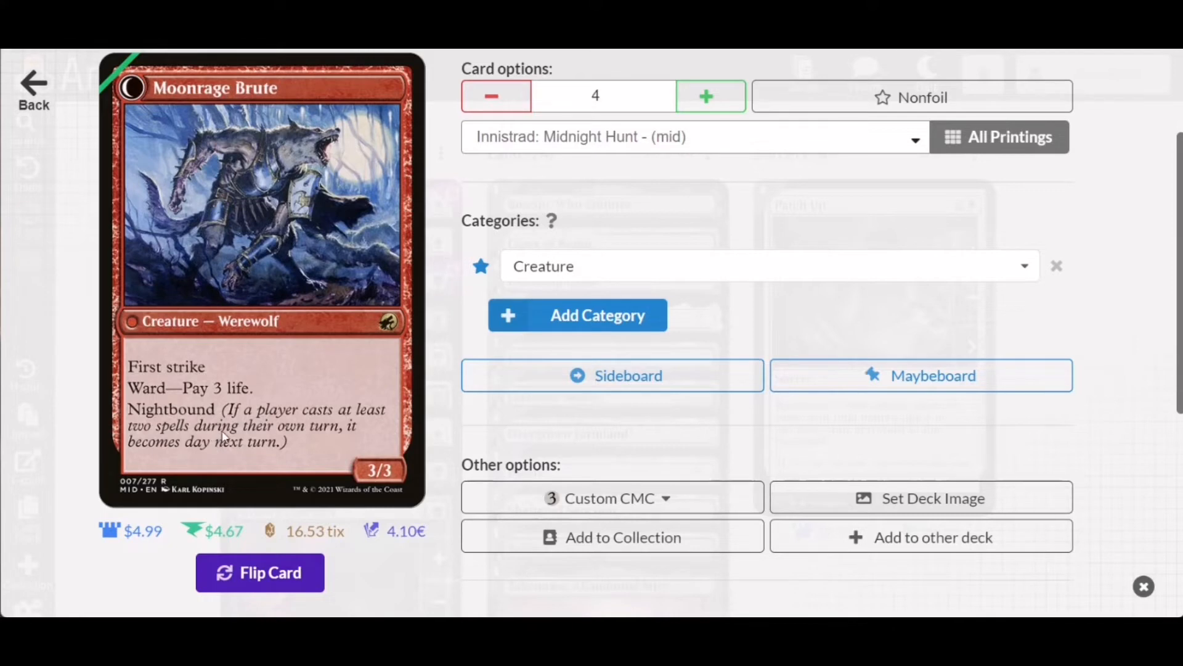
{"action": "mouse_move", "coordinate": [187, 595]}
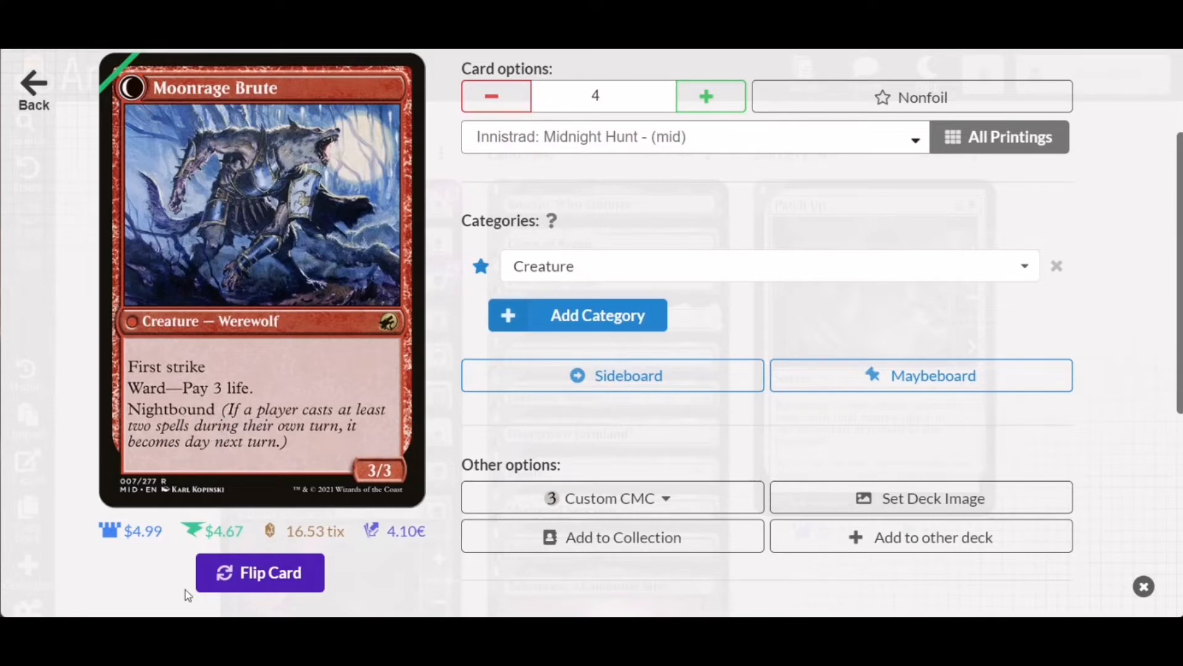
{"action": "left_click", "coordinate": [259, 572]}
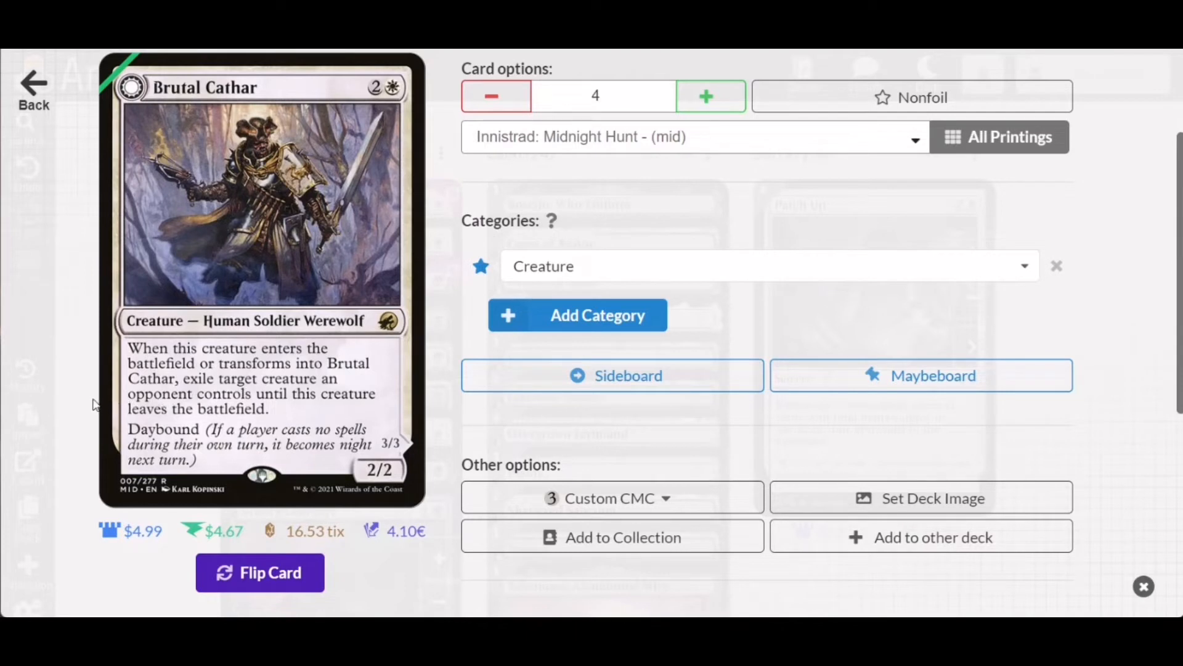
{"action": "mouse_move", "coordinate": [74, 336]}
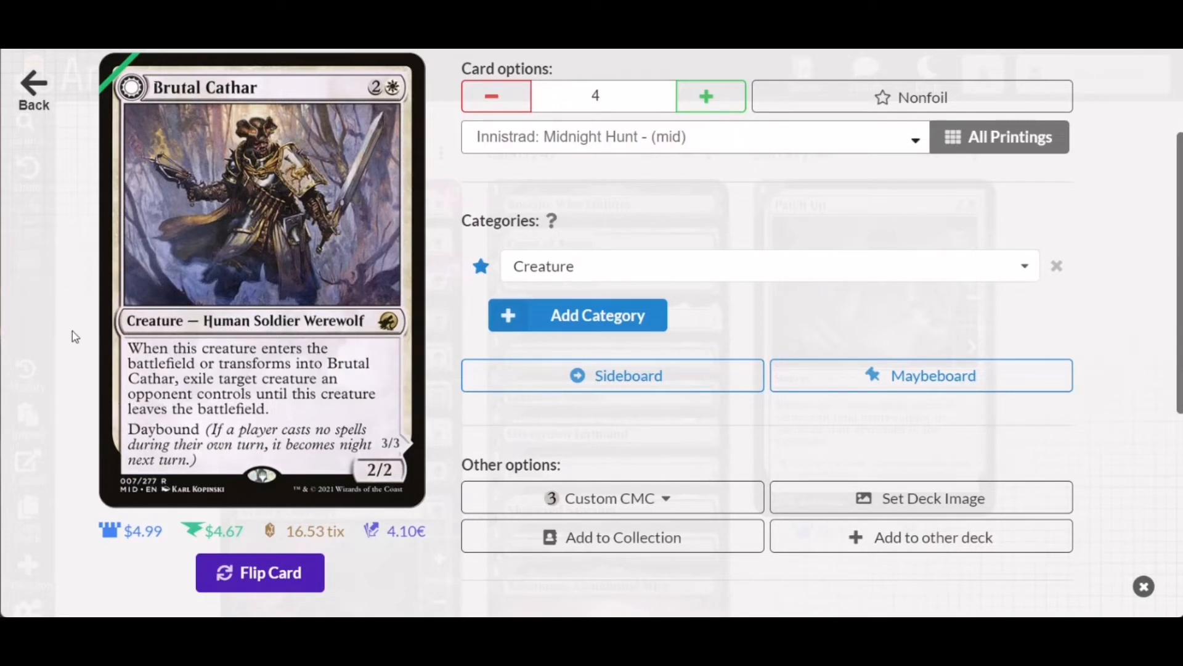
{"action": "mouse_move", "coordinate": [91, 356]}
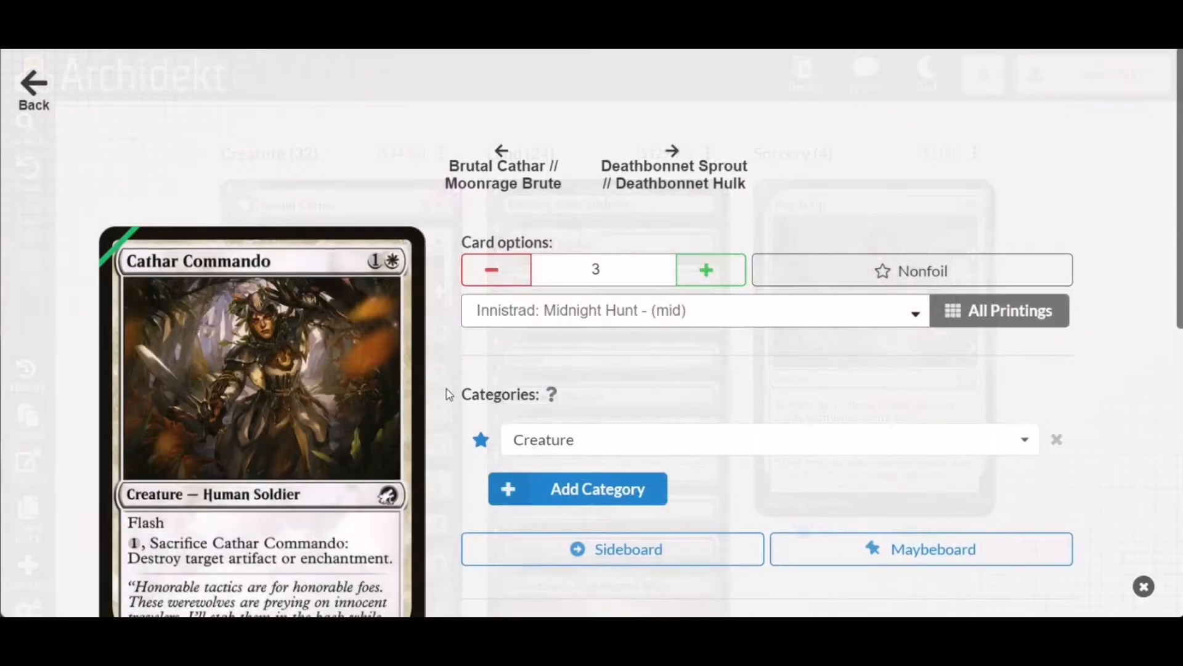
Bring up Cathar Commando's details: 3 copies from Innistrad: Midnight Hunt, a 3/1 Human Soldier.
{"action": "left_click", "coordinate": [755, 439]}
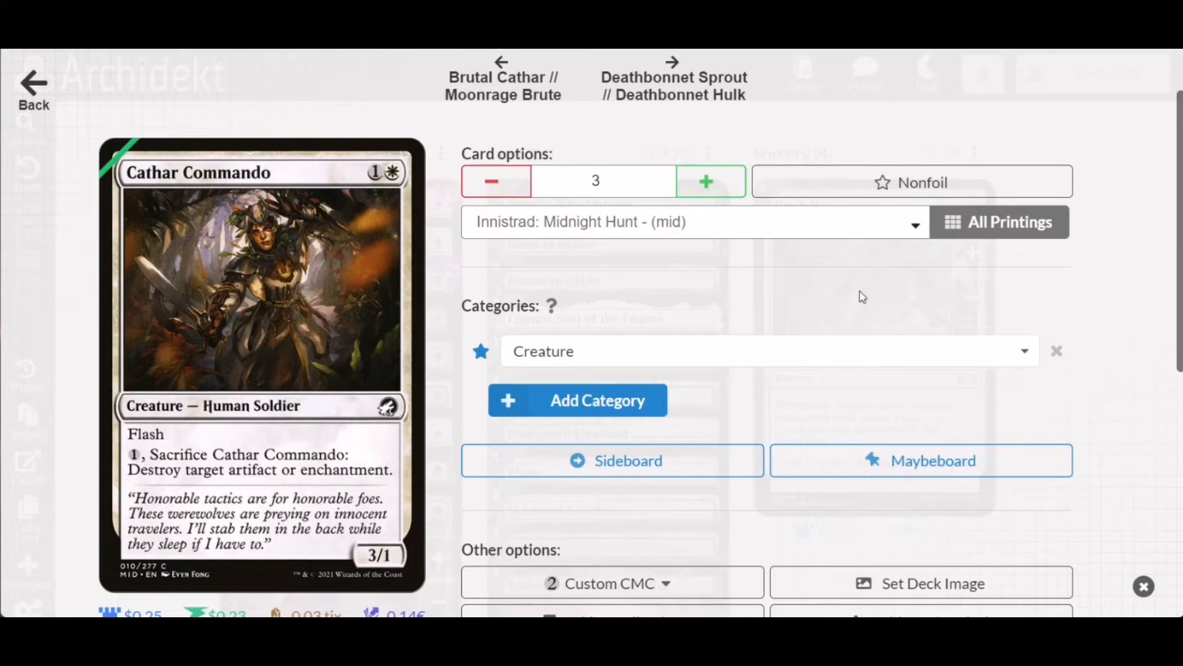
{"action": "mouse_move", "coordinate": [66, 351]}
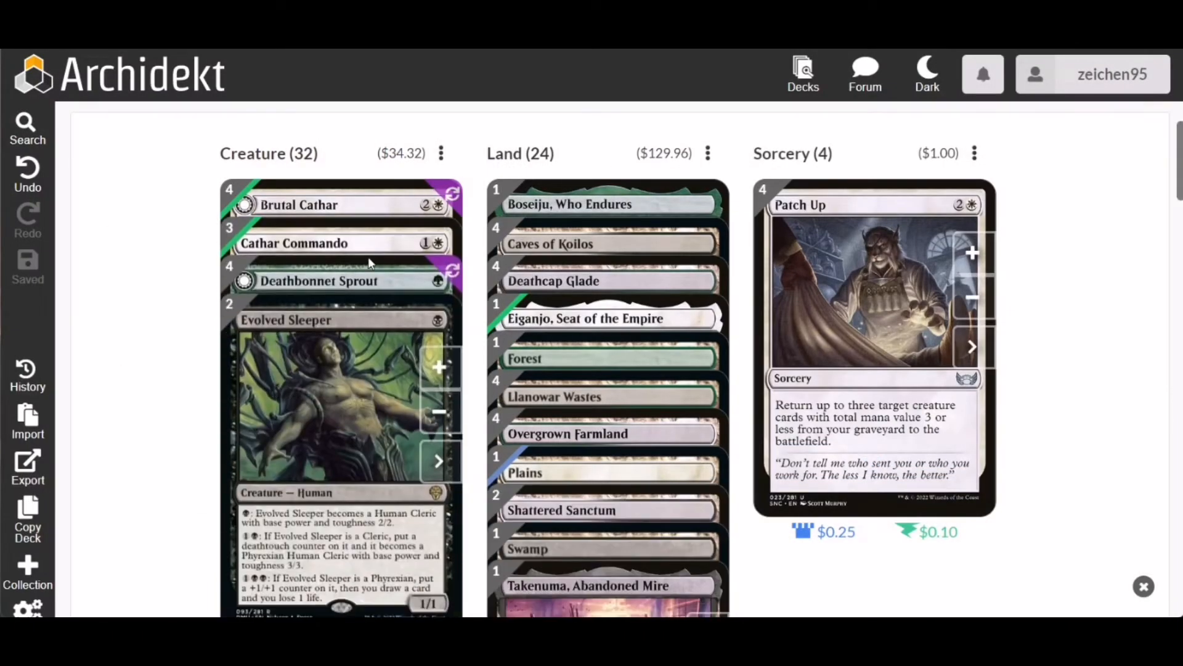
{"action": "mouse_move", "coordinate": [436, 451]}
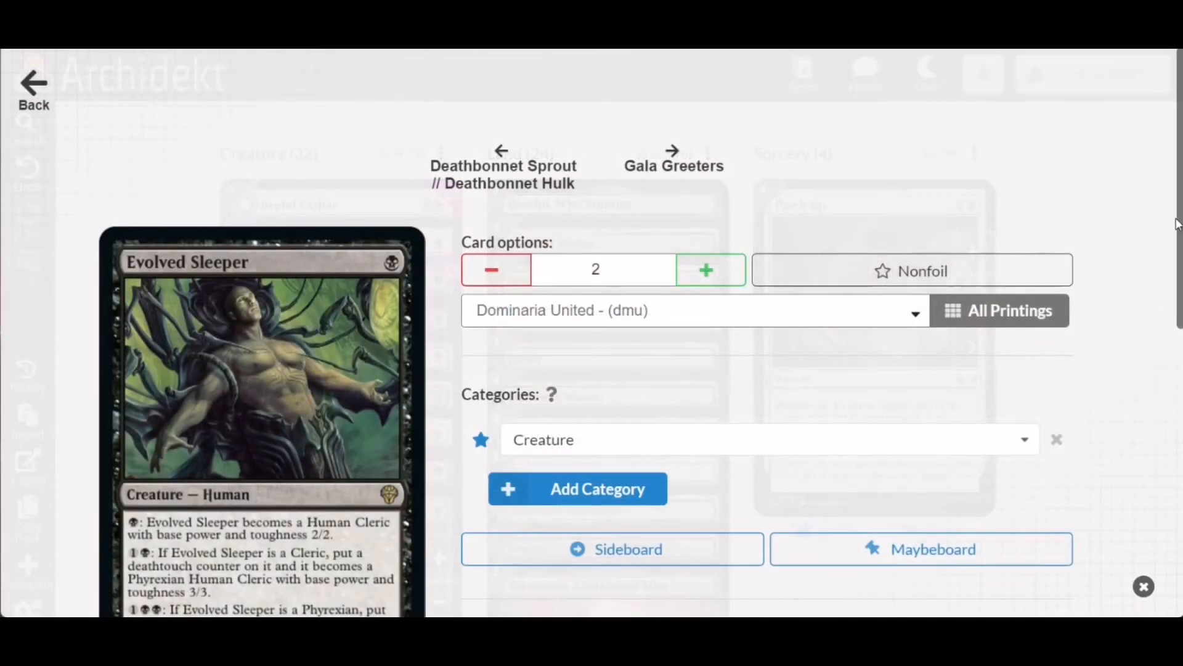
Scroll through Evolved Sleeper's details: 2 copies from Dominaria United, a 1/1 Human.
{"action": "scroll", "scroll_direction": "down", "scroll_amount": 3}
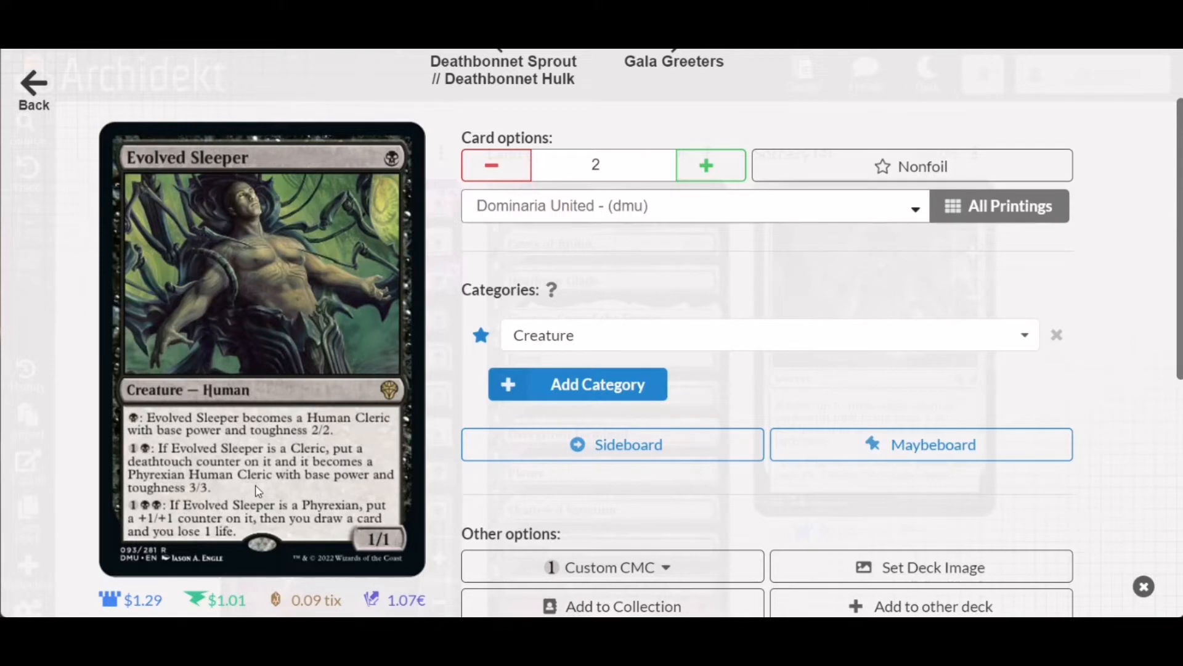
{"action": "mouse_move", "coordinate": [155, 515]}
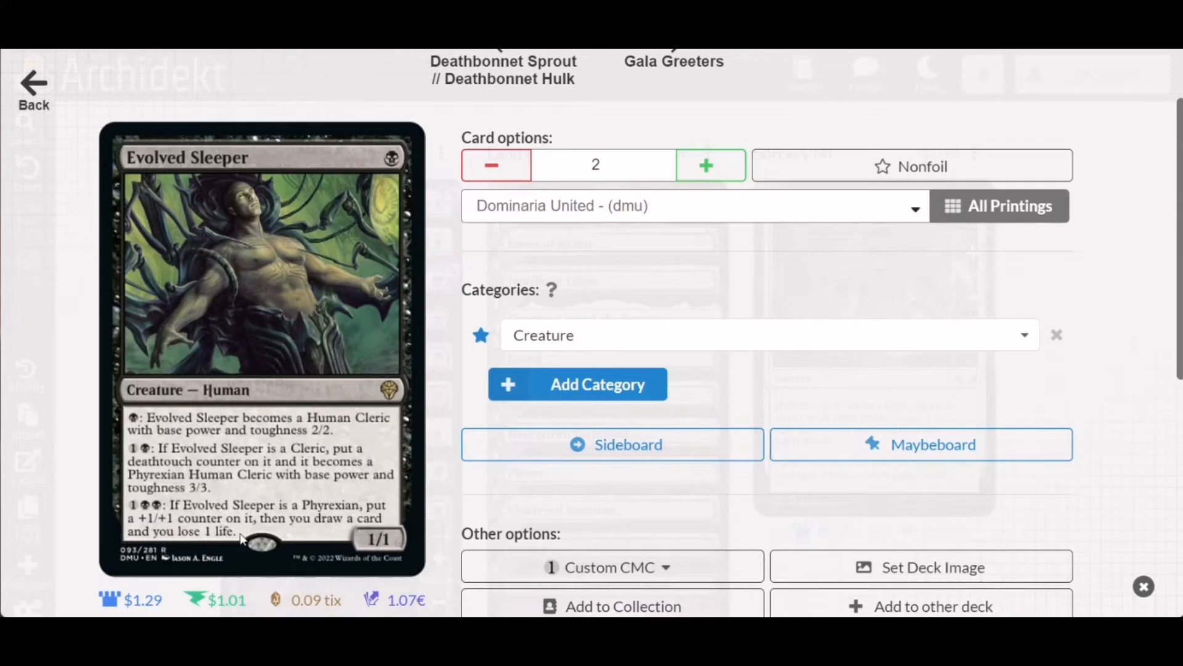
{"action": "mouse_move", "coordinate": [47, 525]}
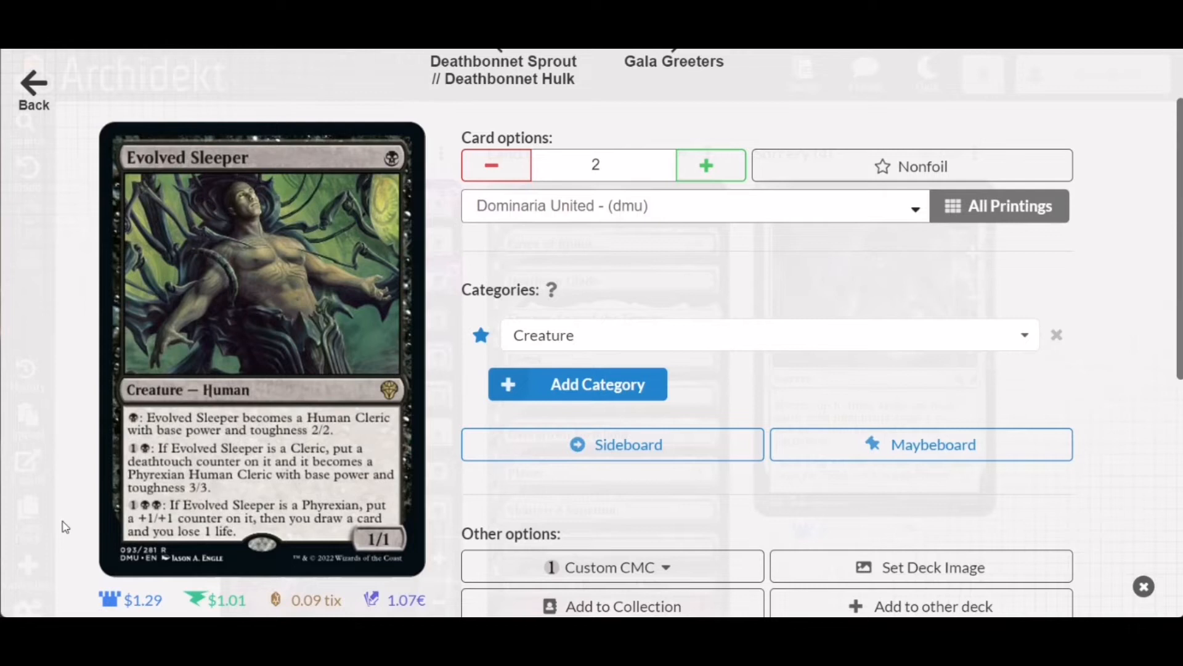
{"action": "mouse_move", "coordinate": [73, 526]}
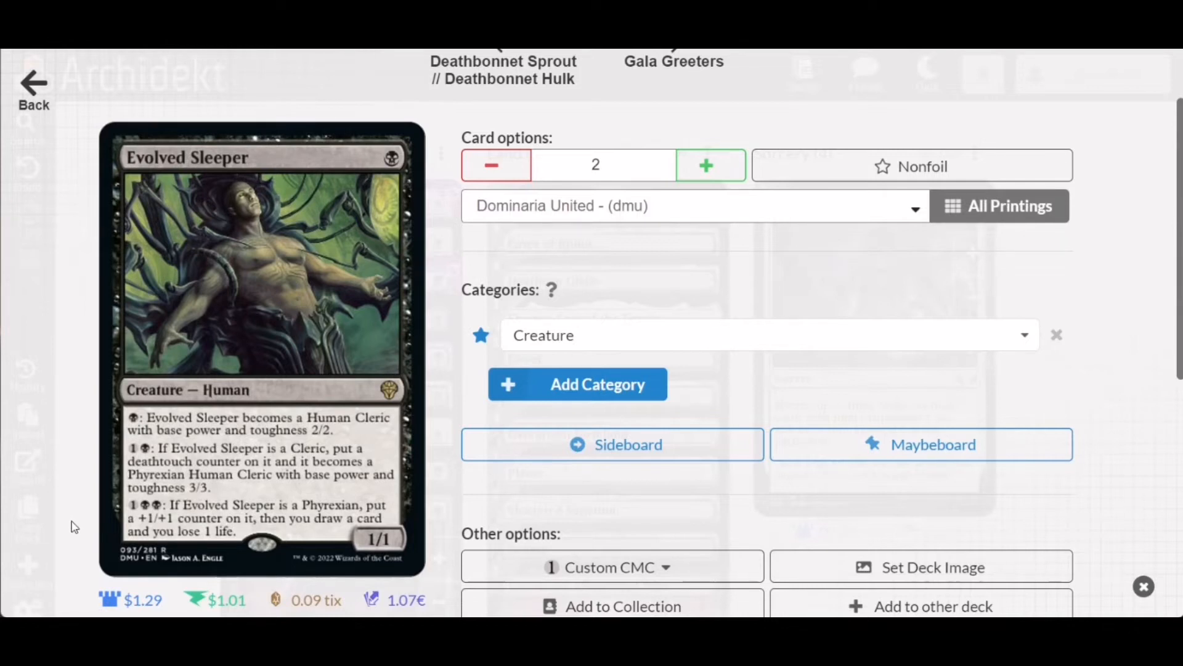
{"action": "mouse_move", "coordinate": [74, 506]}
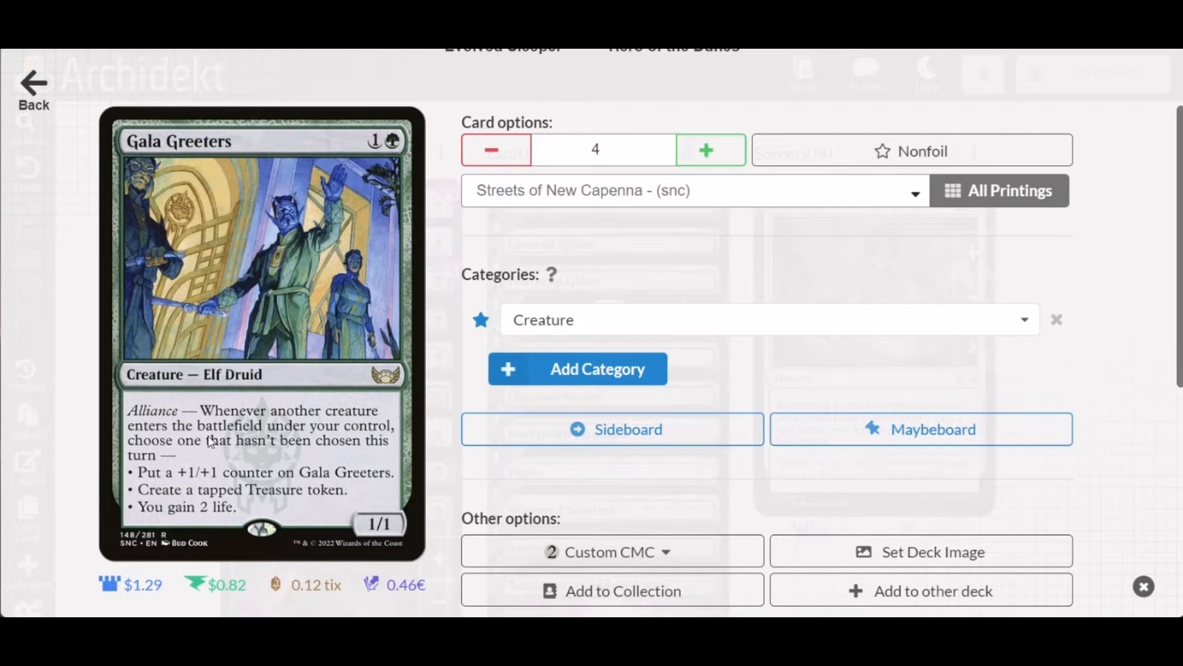
{"action": "mouse_move", "coordinate": [212, 459]}
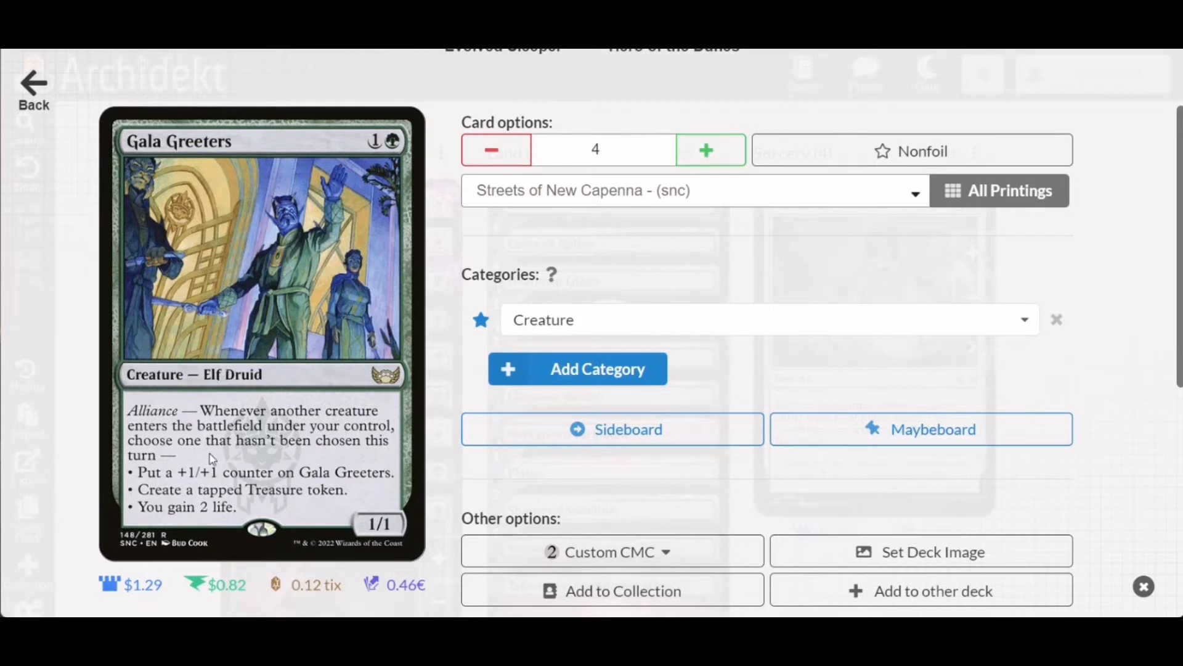
{"action": "mouse_move", "coordinate": [270, 461]}
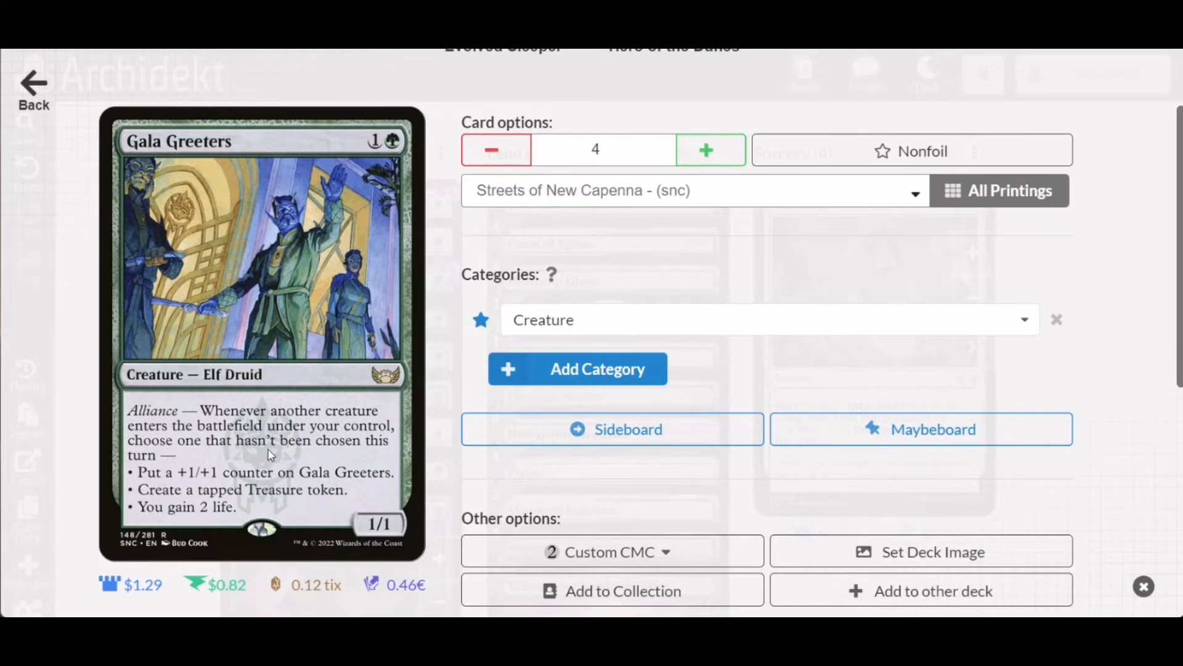
{"action": "mouse_move", "coordinate": [265, 494]}
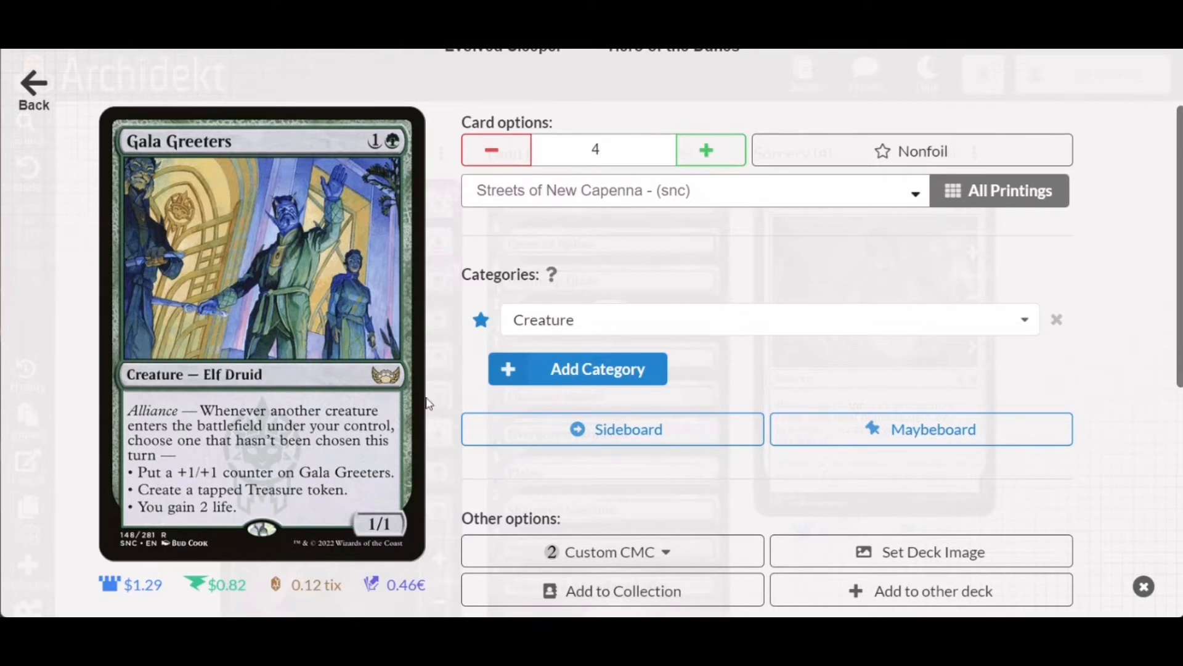
{"action": "mouse_move", "coordinate": [695, 226]}
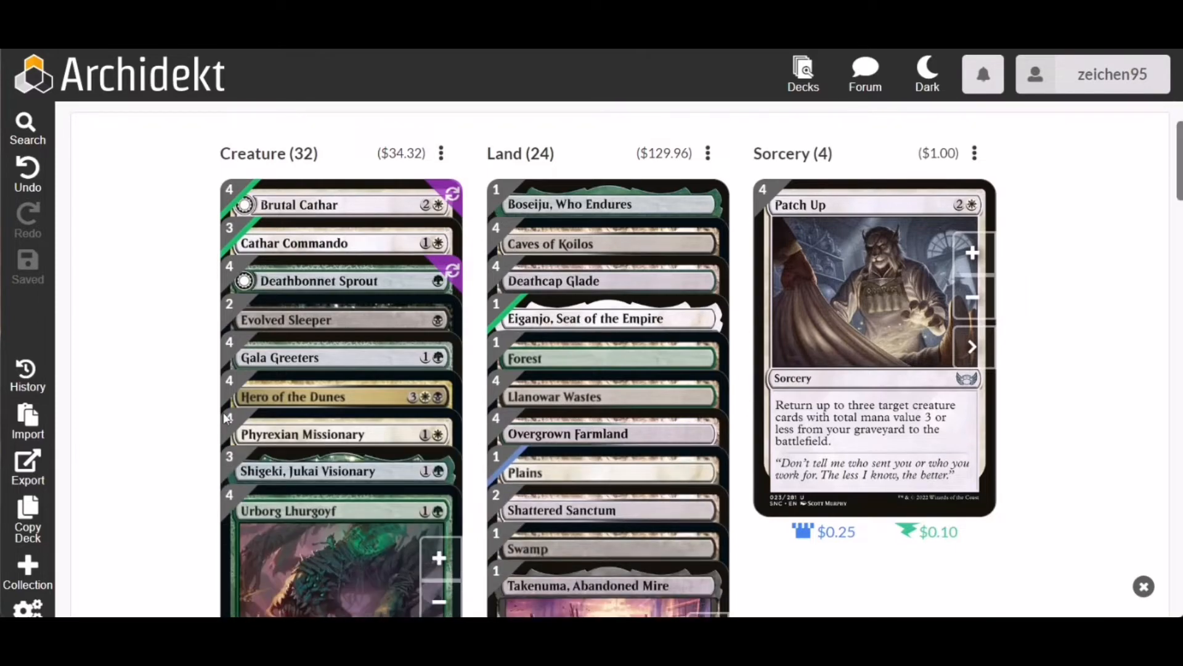
{"action": "left_click", "coordinate": [293, 396]}
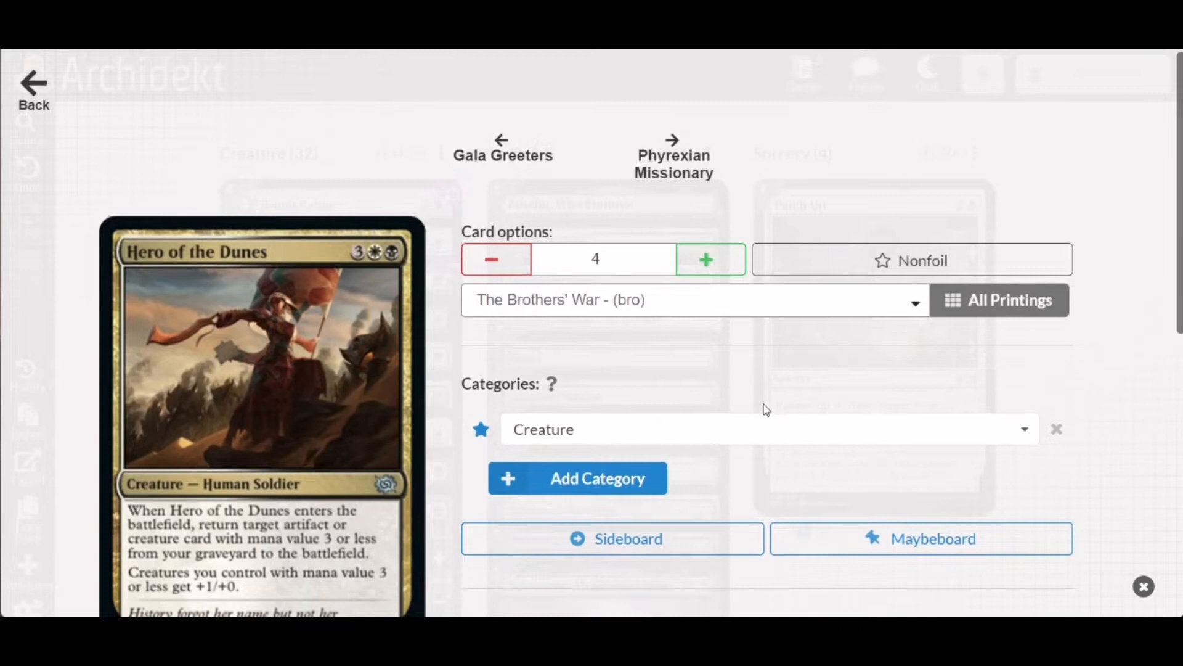
{"action": "scroll", "scroll_direction": "down", "scroll_amount": 3}
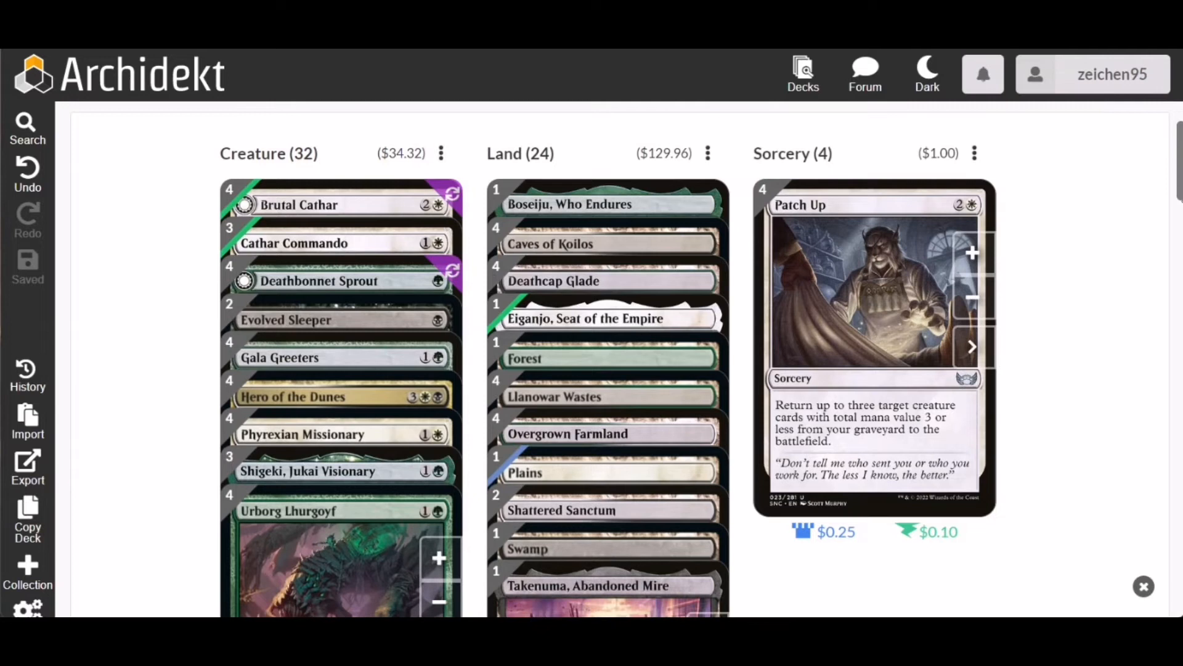
{"action": "scroll", "scroll_direction": "down", "scroll_amount": 3}
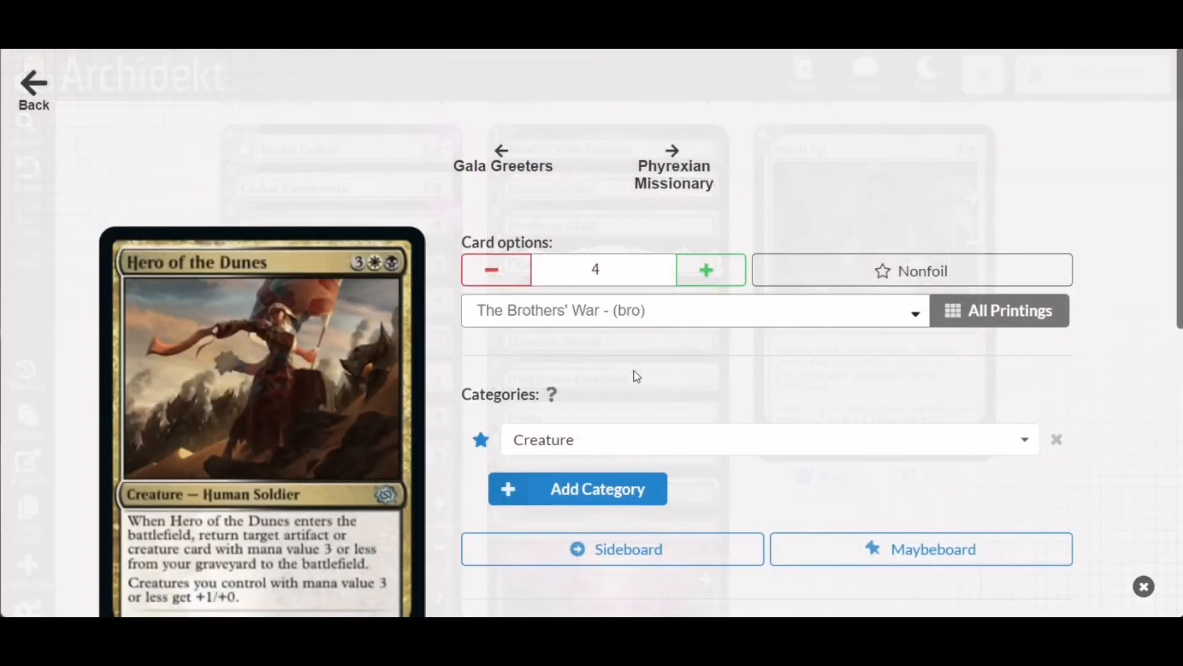
{"action": "mouse_move", "coordinate": [1122, 175]}
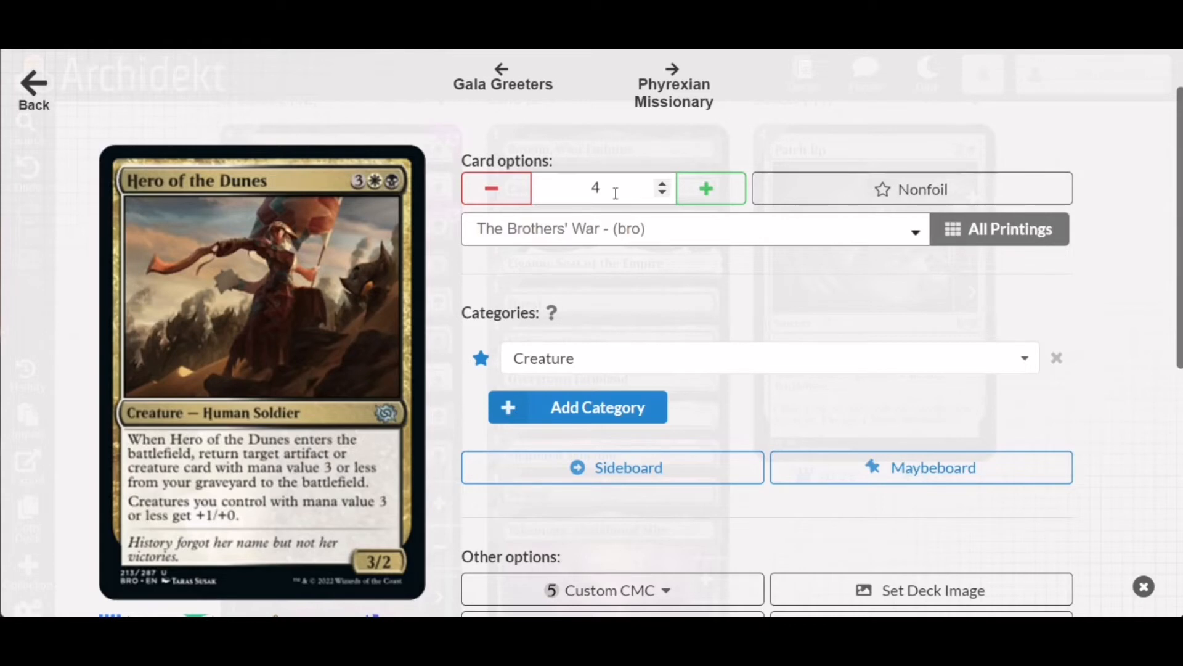
{"action": "mouse_move", "coordinate": [1119, 162]}
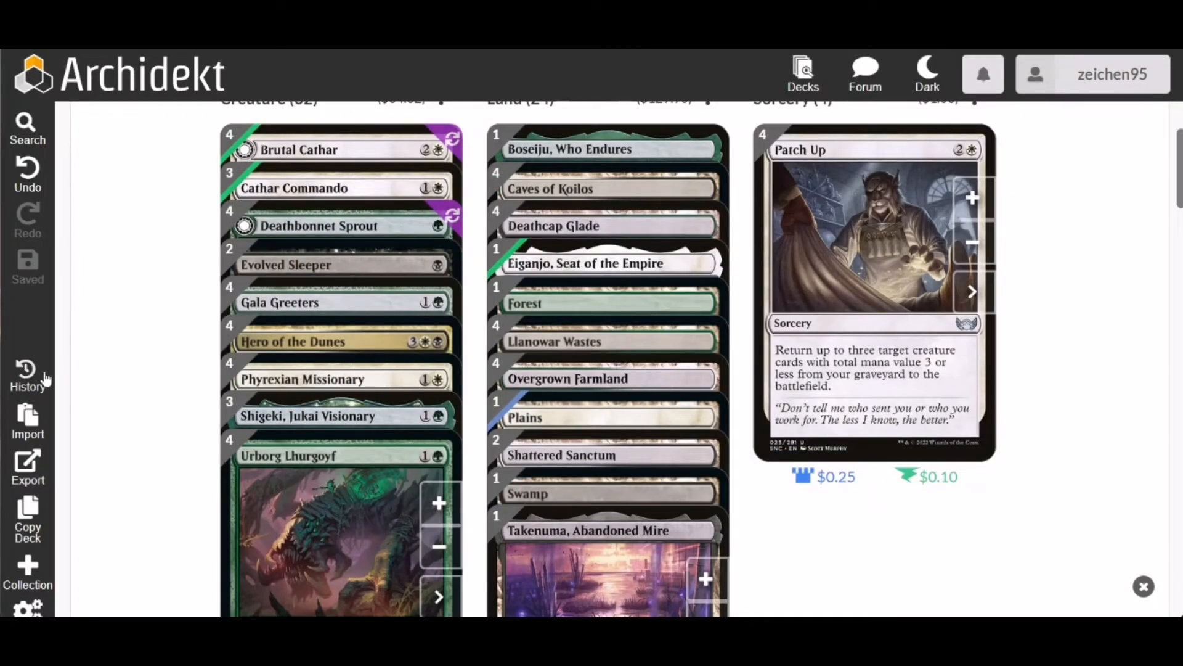
{"action": "mouse_move", "coordinate": [317, 361]}
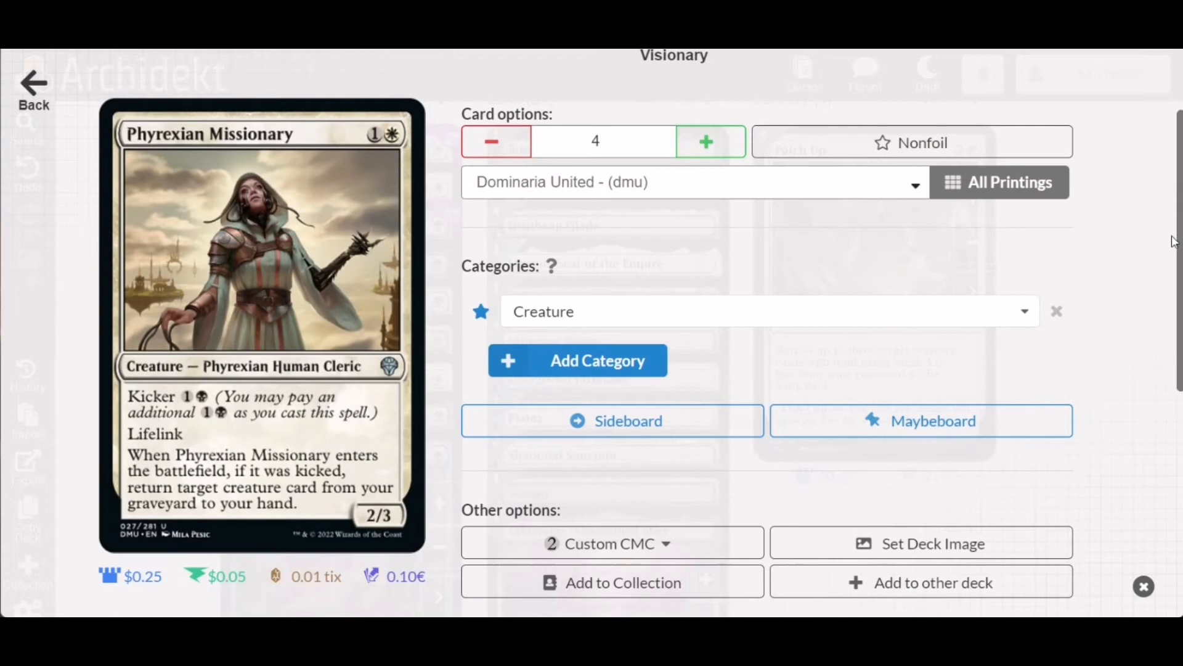
{"action": "mouse_move", "coordinate": [215, 438]}
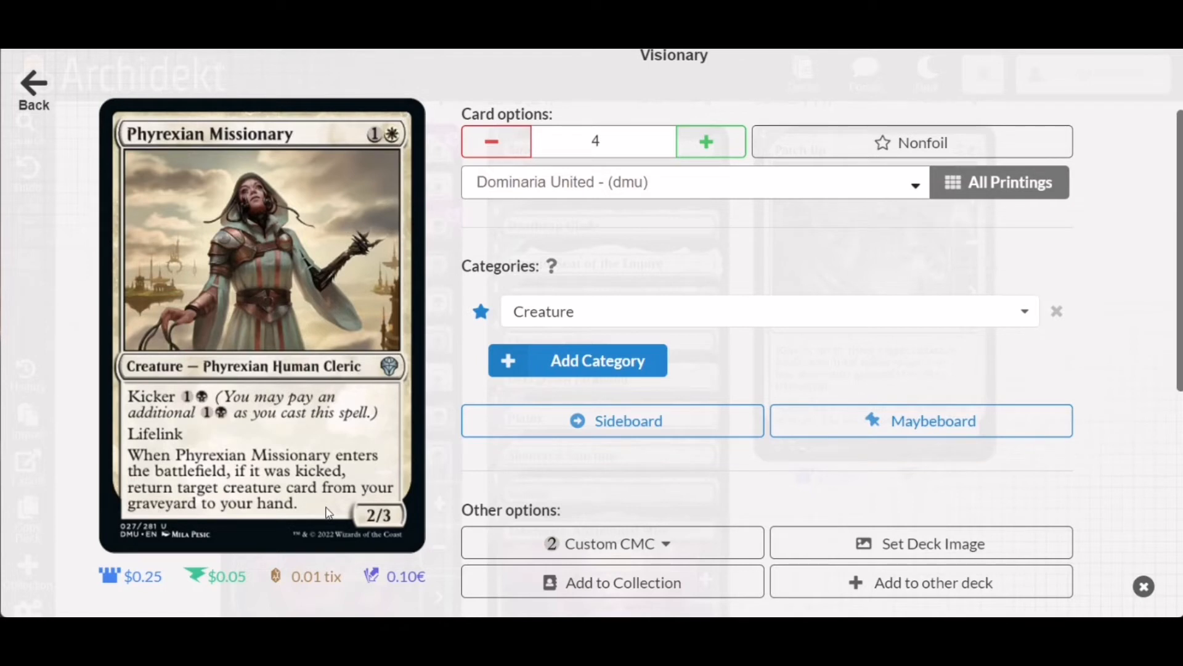
{"action": "mouse_move", "coordinate": [683, 275]}
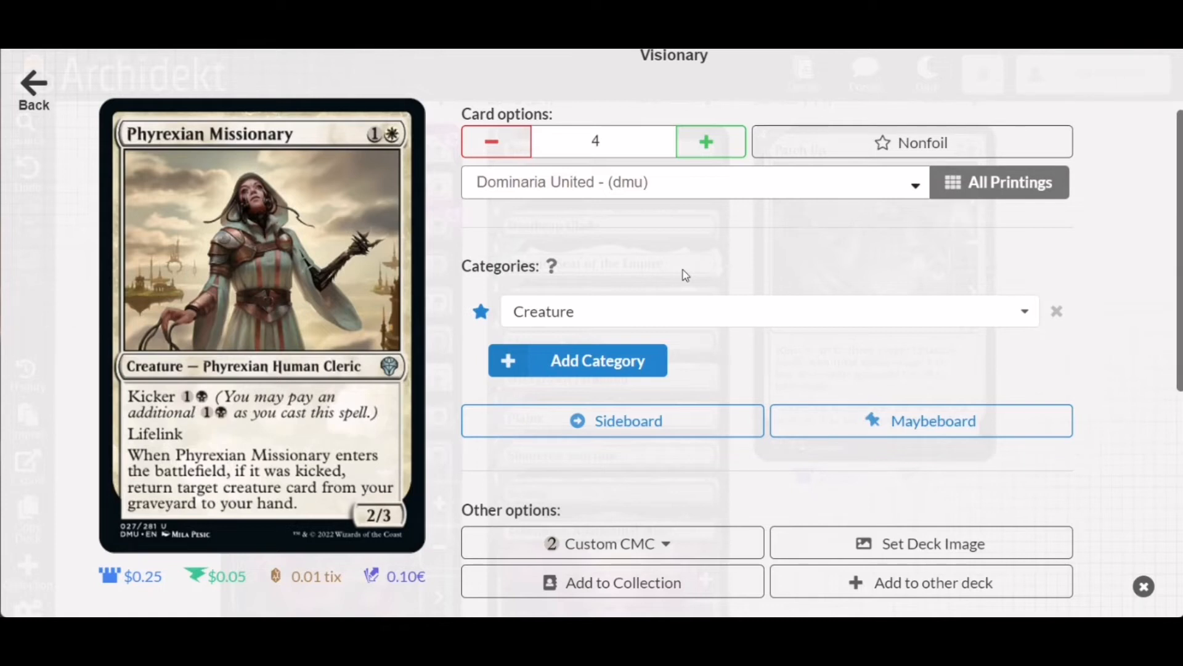
{"action": "mouse_move", "coordinate": [626, 241]}
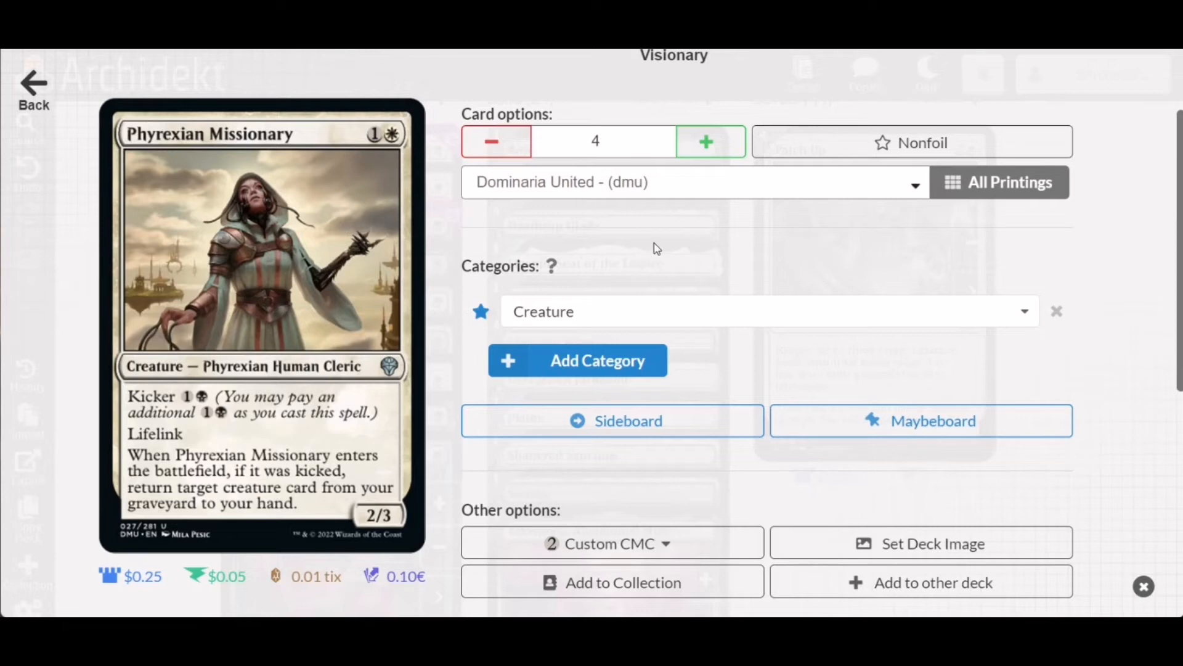
{"action": "mouse_move", "coordinate": [340, 511]}
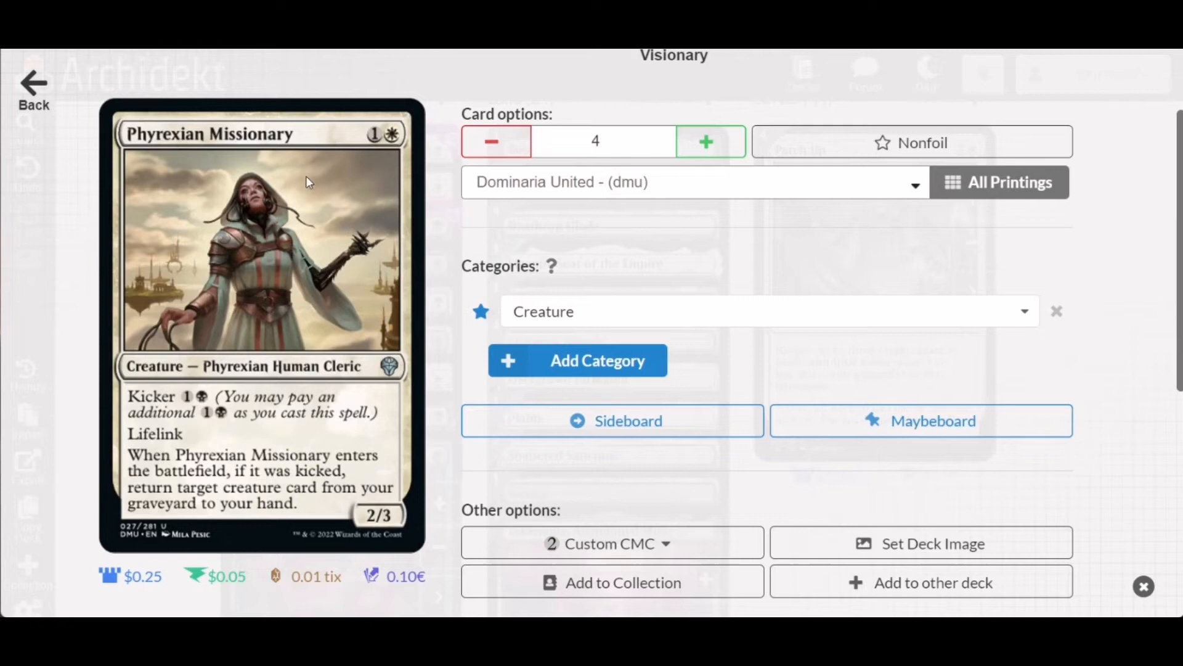
{"action": "mouse_move", "coordinate": [158, 342]}
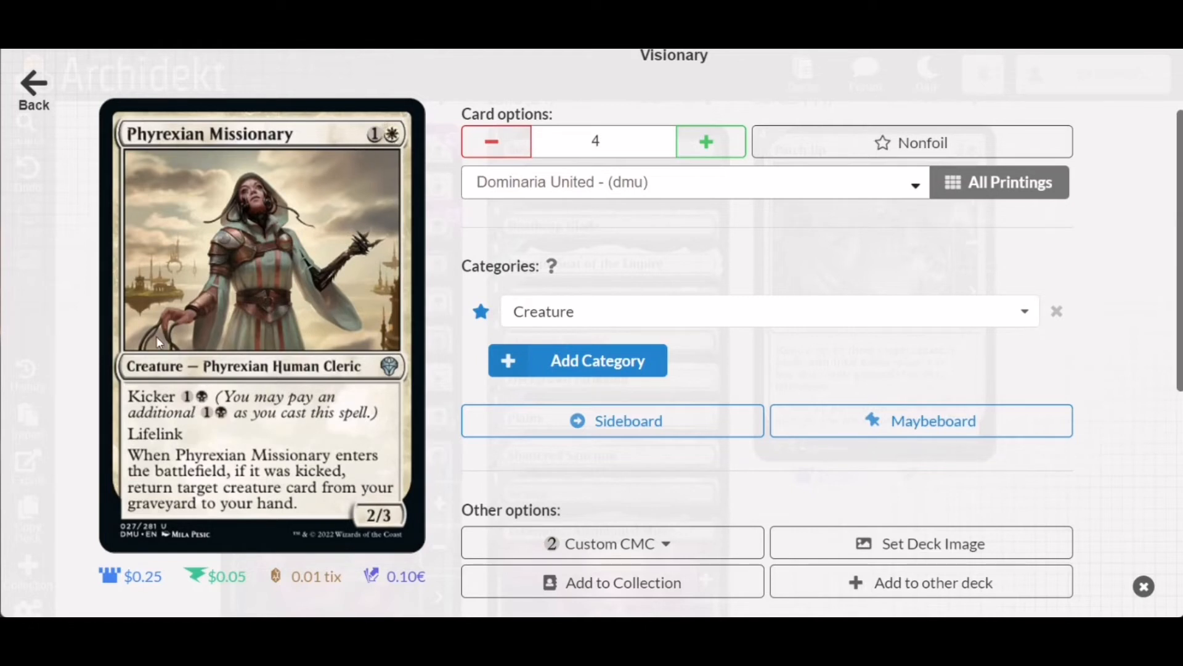
{"action": "mouse_move", "coordinate": [71, 393]}
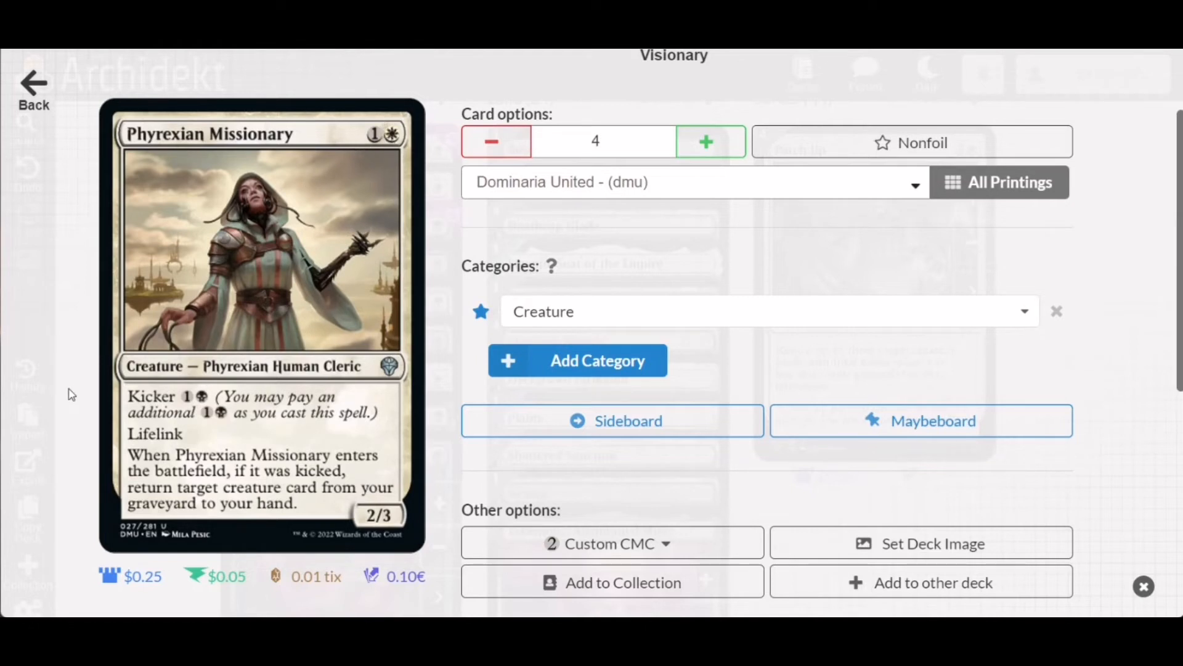
{"action": "mouse_move", "coordinate": [121, 443]}
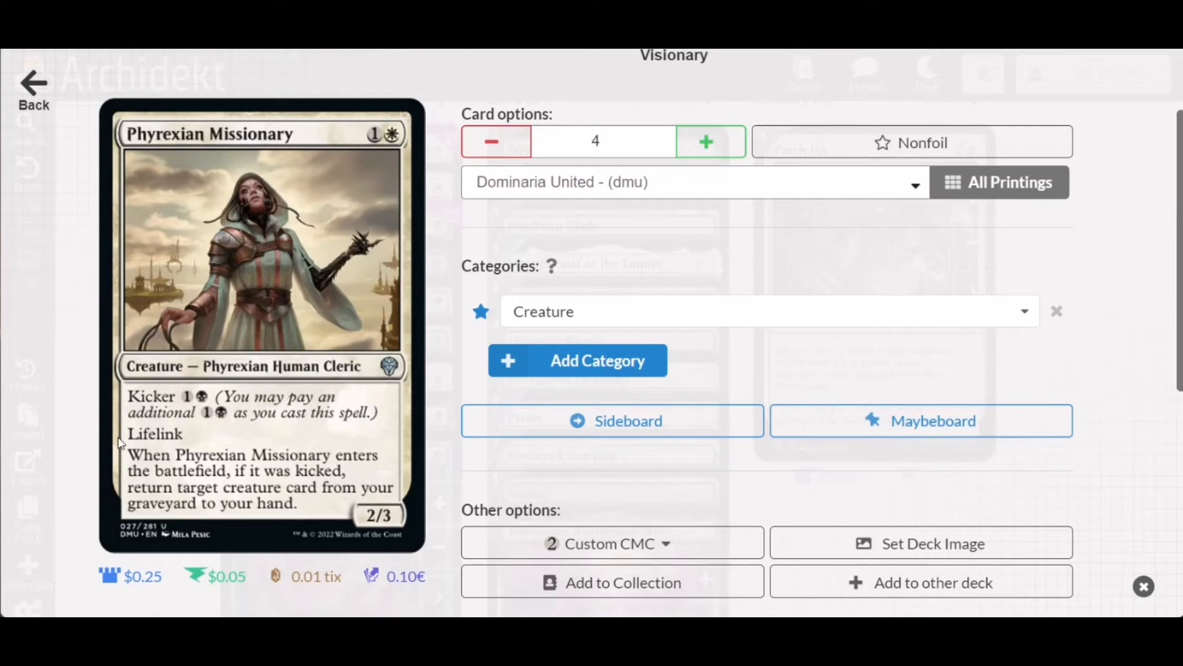
{"action": "mouse_move", "coordinate": [249, 464]}
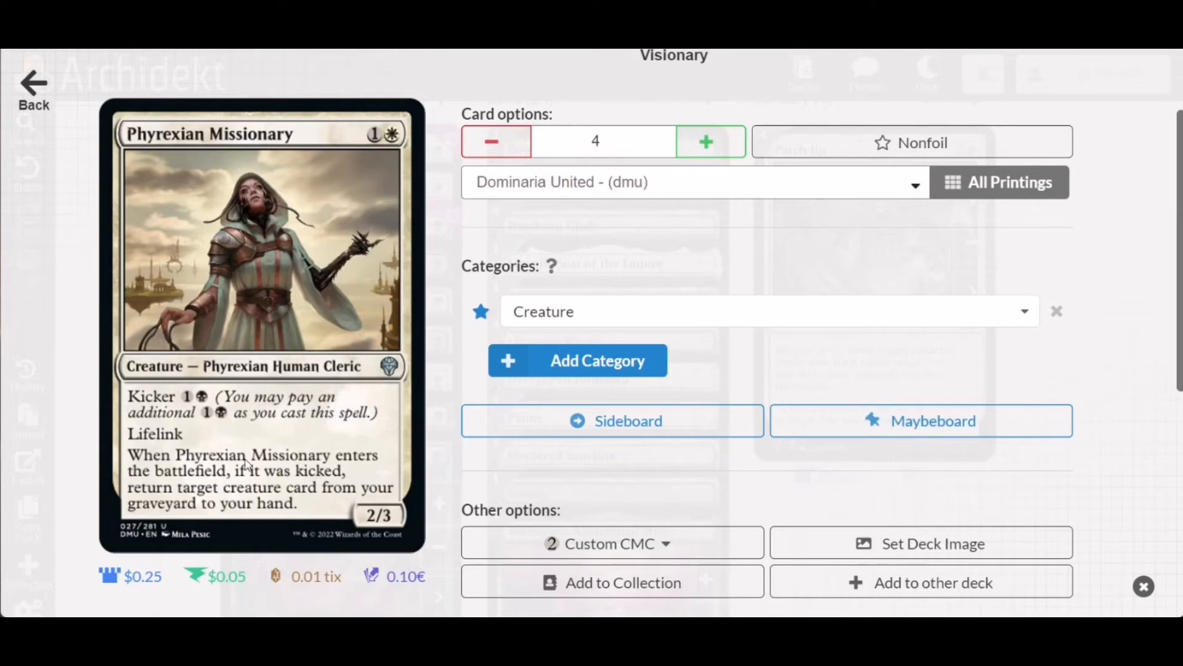
{"action": "mouse_move", "coordinate": [98, 441]}
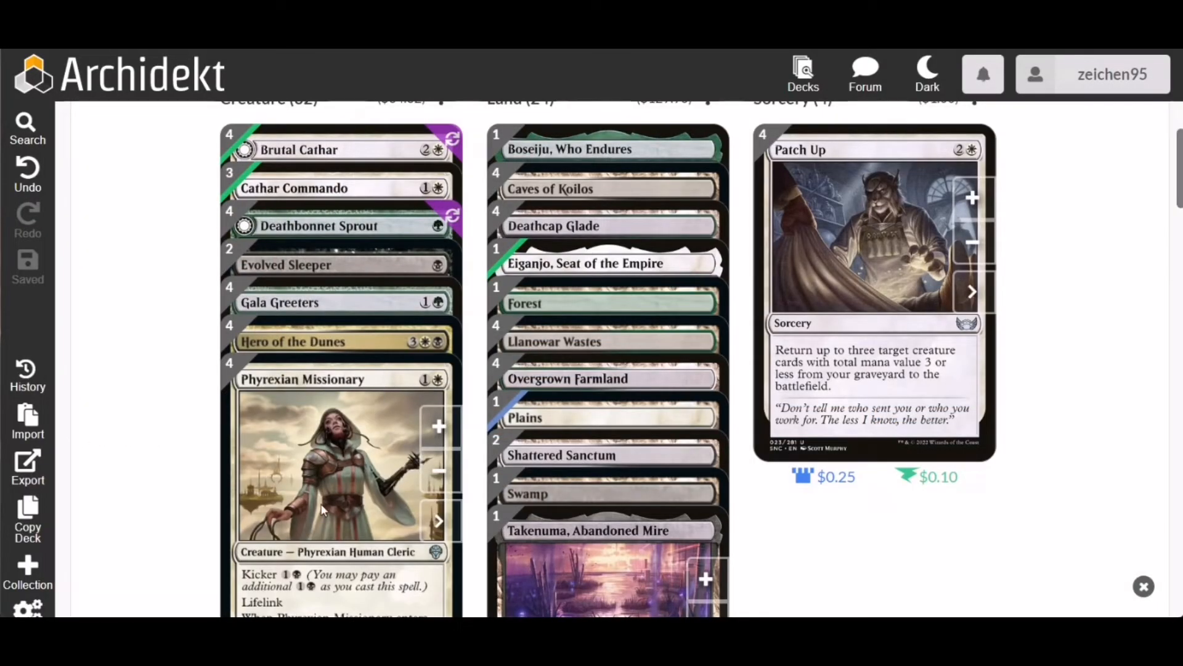
{"action": "mouse_move", "coordinate": [334, 511]}
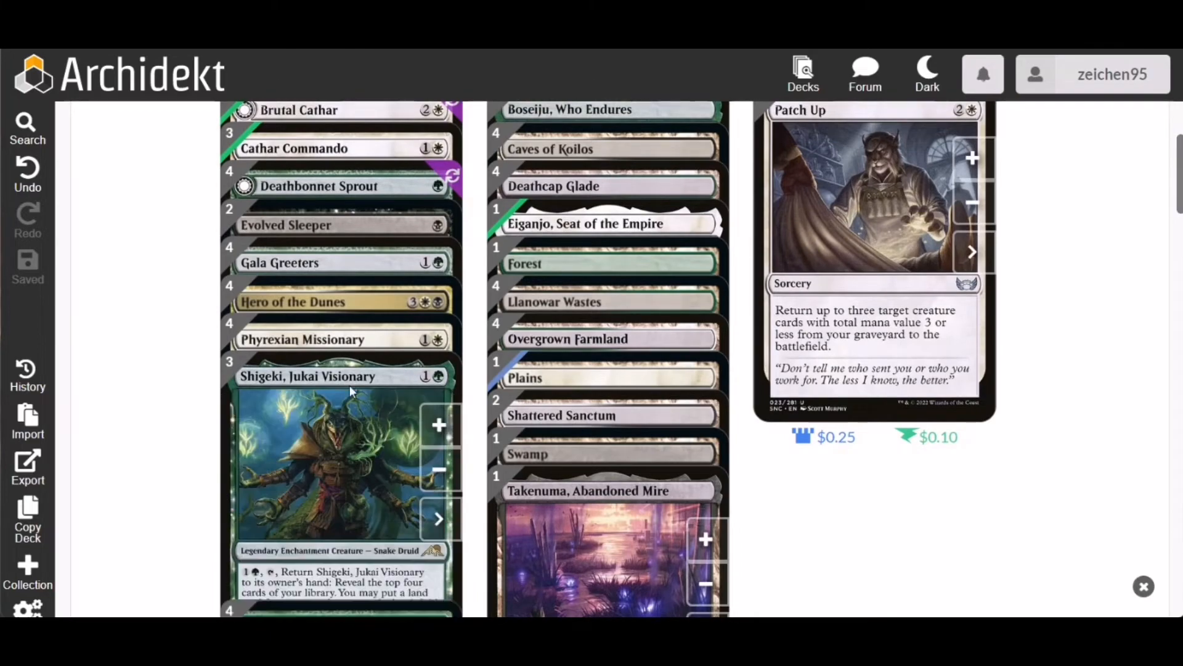
{"action": "left_click", "coordinate": [306, 376]}
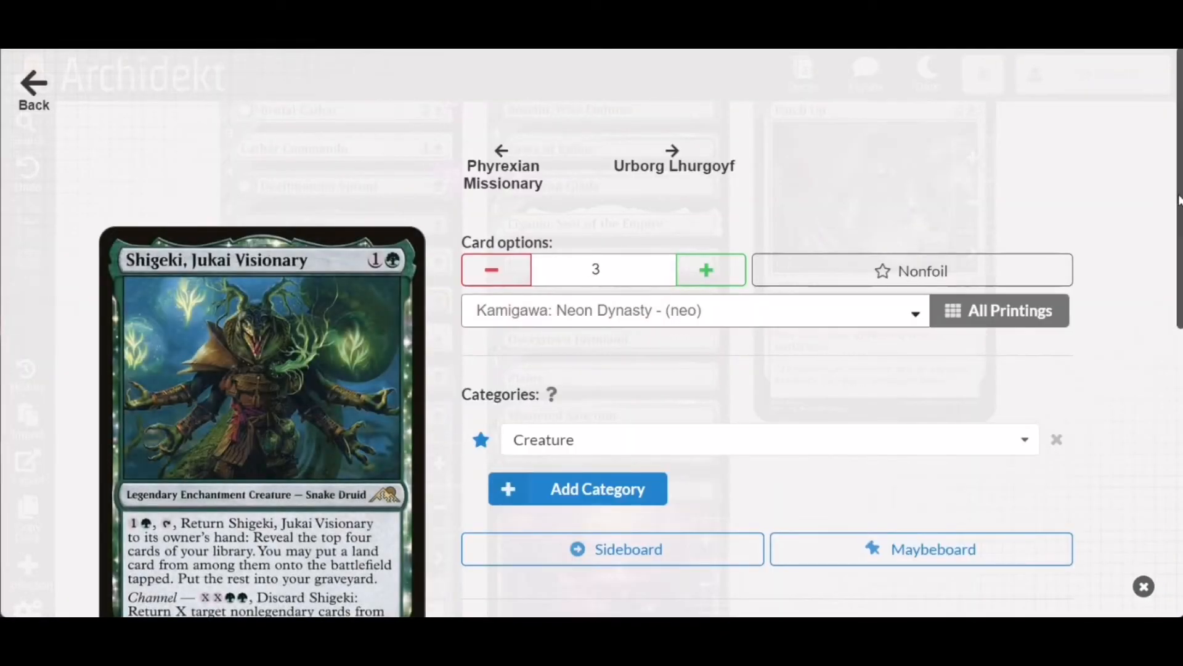
{"action": "scroll", "scroll_direction": "down", "scroll_amount": 3}
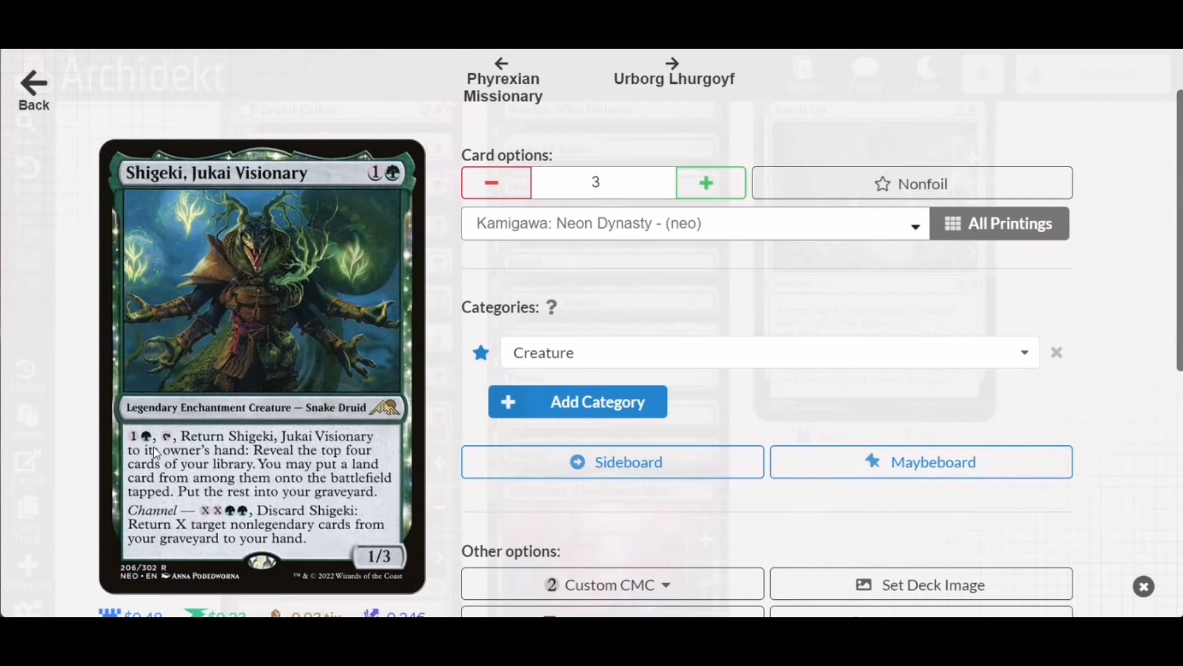
{"action": "mouse_move", "coordinate": [335, 468]}
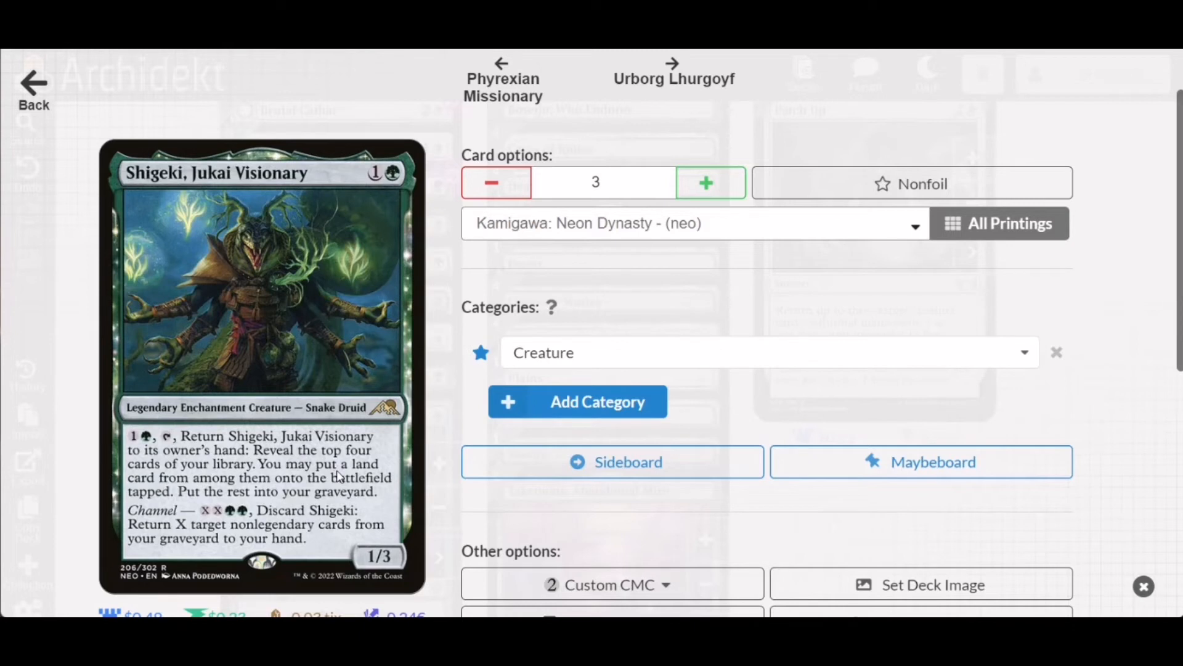
{"action": "mouse_move", "coordinate": [330, 475]}
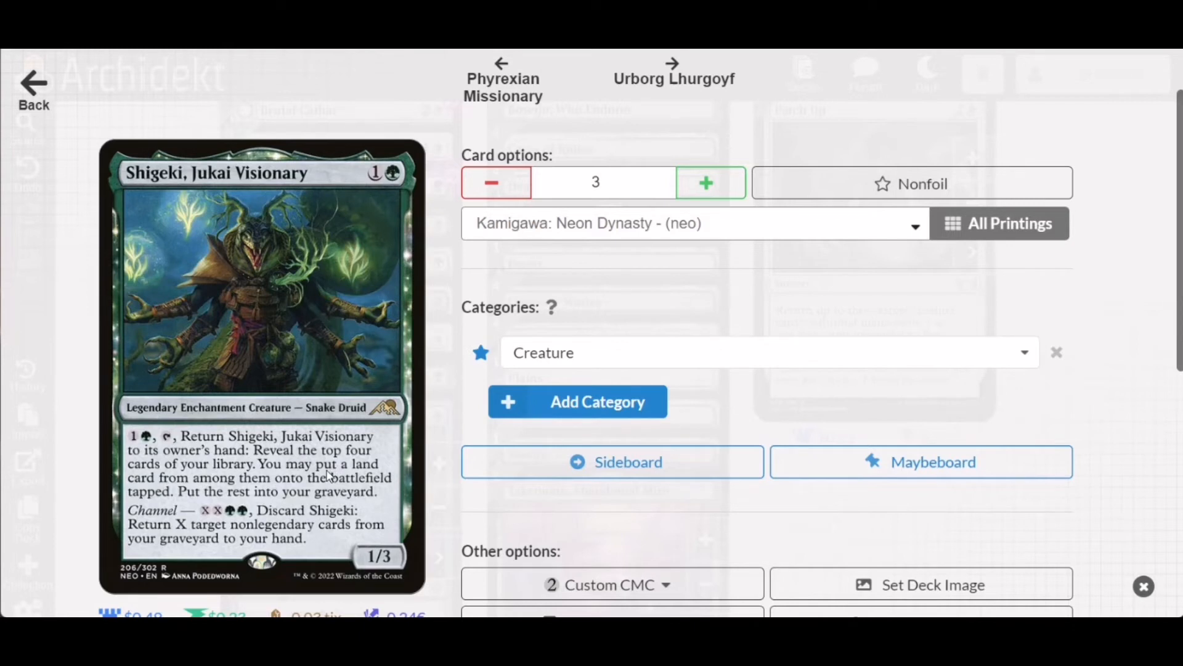
{"action": "mouse_move", "coordinate": [320, 477]}
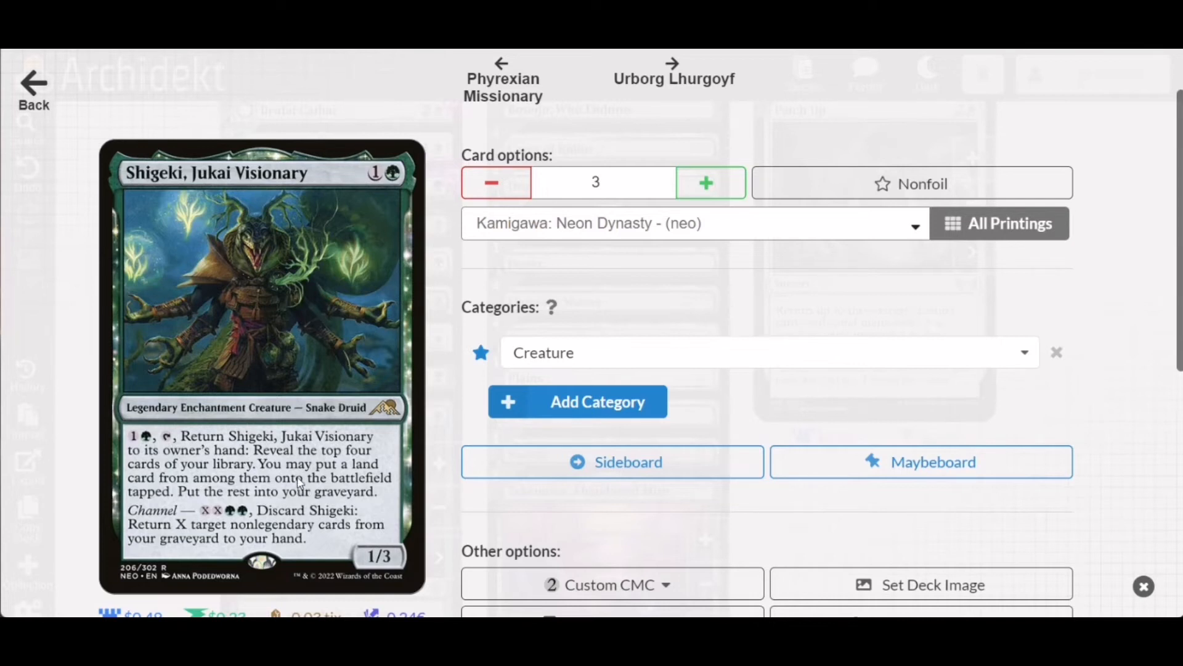
{"action": "mouse_move", "coordinate": [316, 495]}
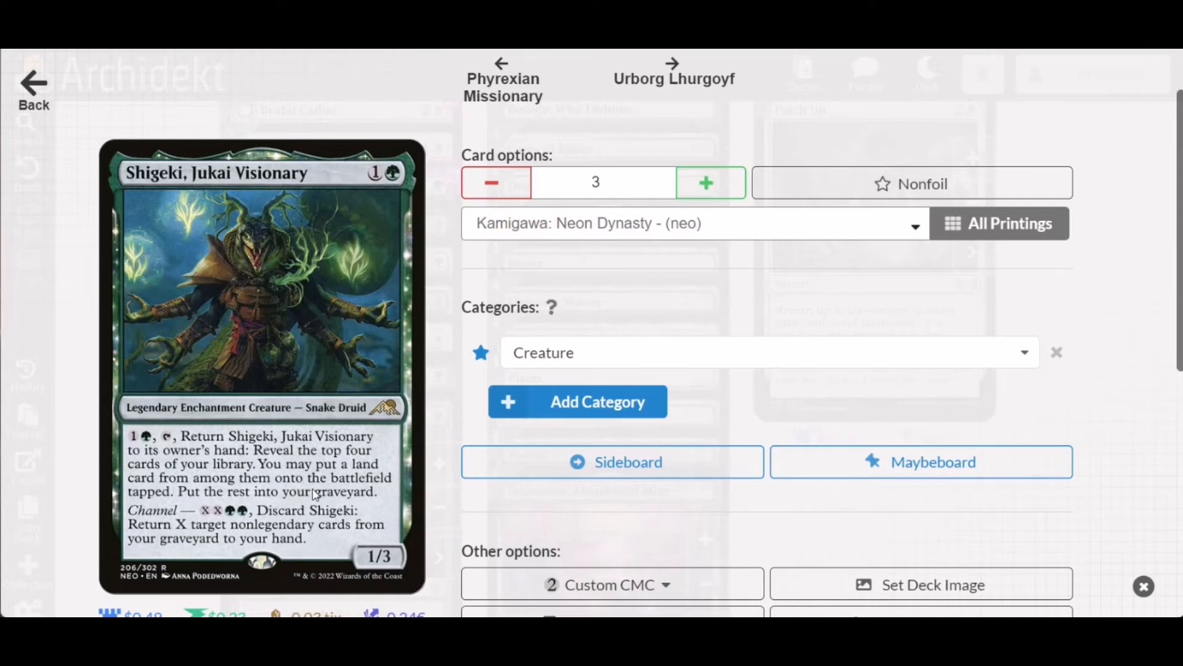
{"action": "mouse_move", "coordinate": [198, 480]}
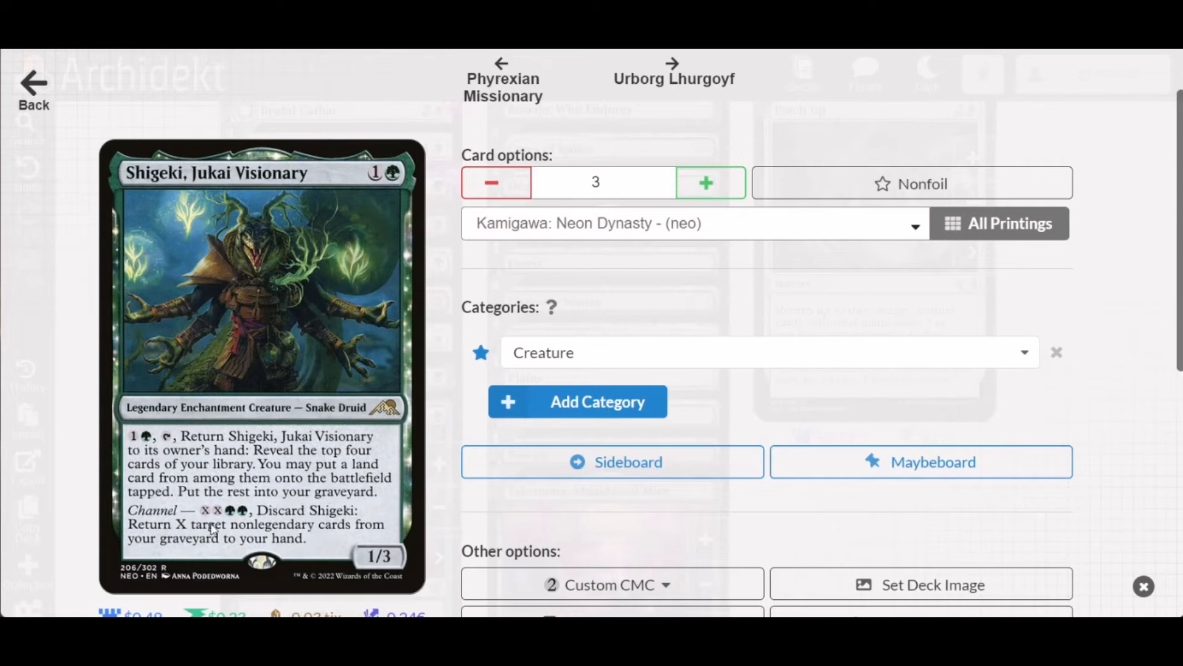
{"action": "mouse_move", "coordinate": [228, 521]}
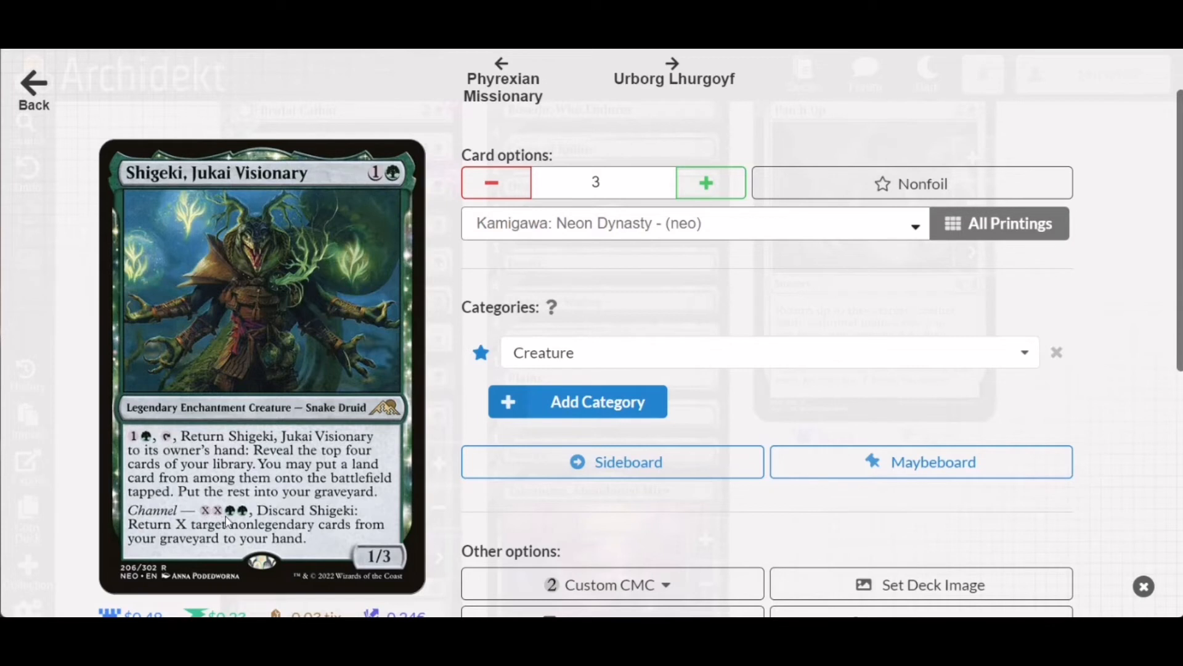
{"action": "mouse_move", "coordinate": [318, 541]}
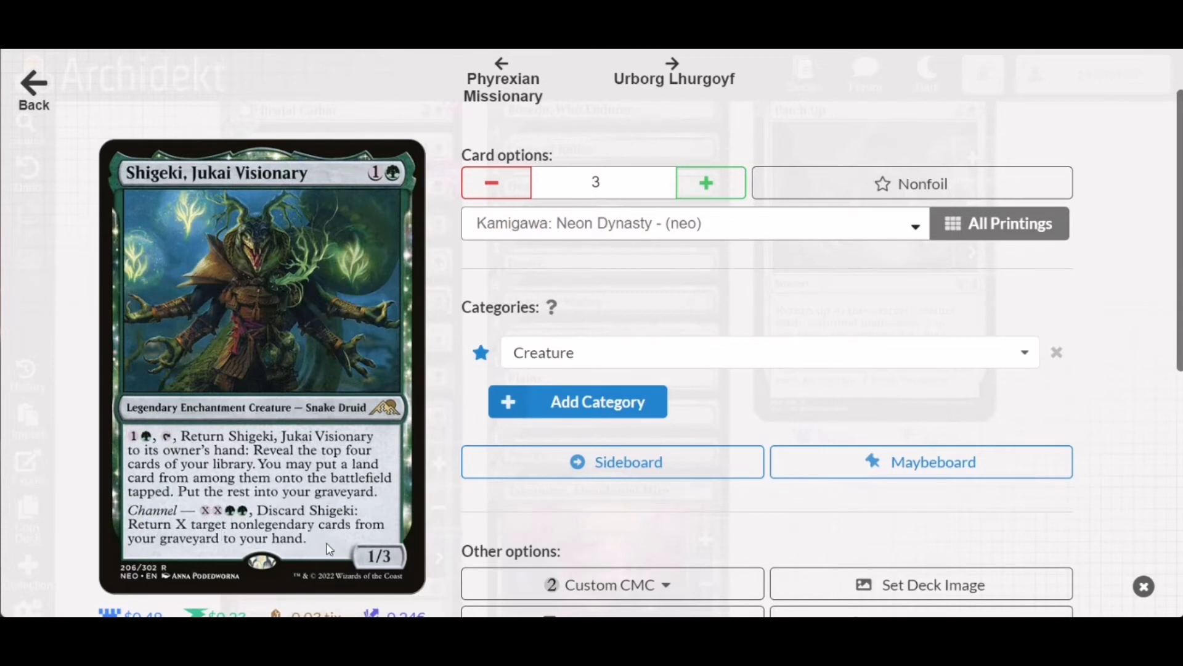
{"action": "mouse_move", "coordinate": [82, 462]}
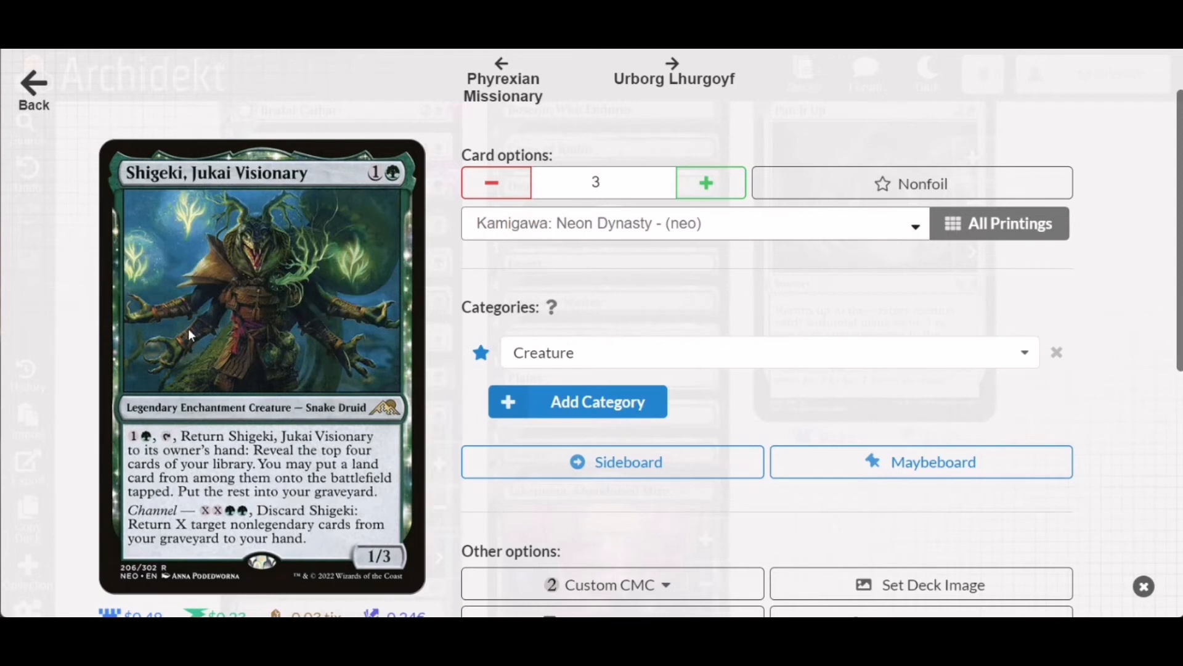
{"action": "mouse_move", "coordinate": [280, 260]}
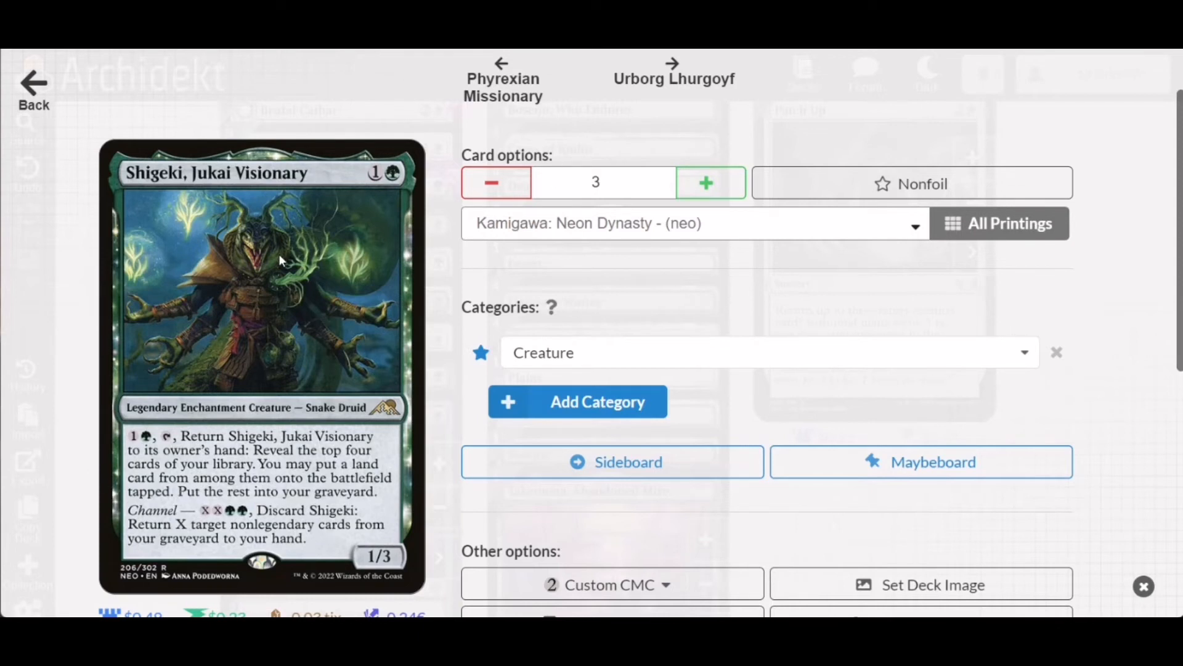
{"action": "mouse_move", "coordinate": [80, 403]}
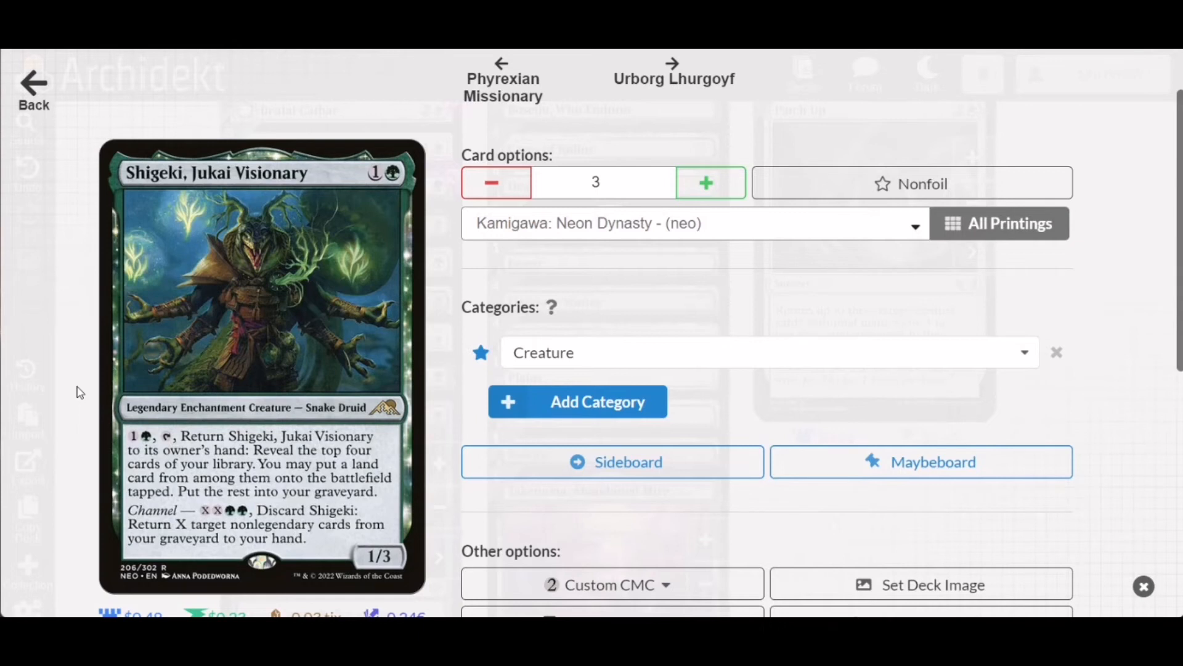
{"action": "mouse_move", "coordinate": [76, 392]}
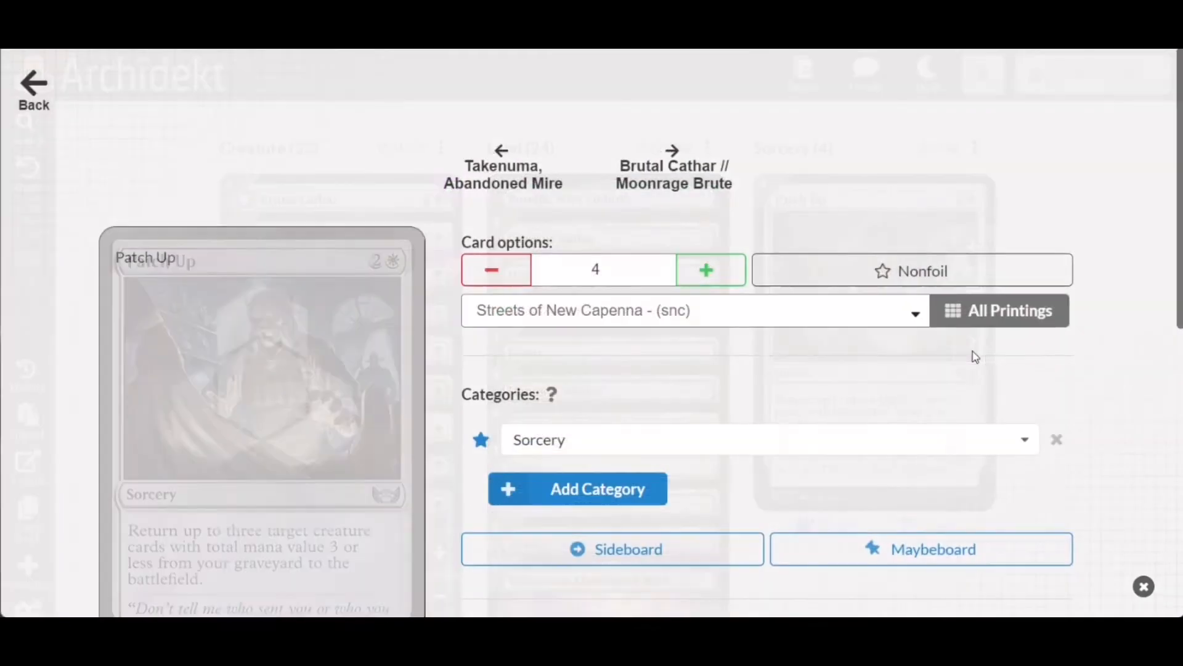
Scroll through Patch Up's details: 4 copies from Streets of New Capenna, a Sorcery.
{"action": "scroll", "scroll_direction": "down", "scroll_amount": 3}
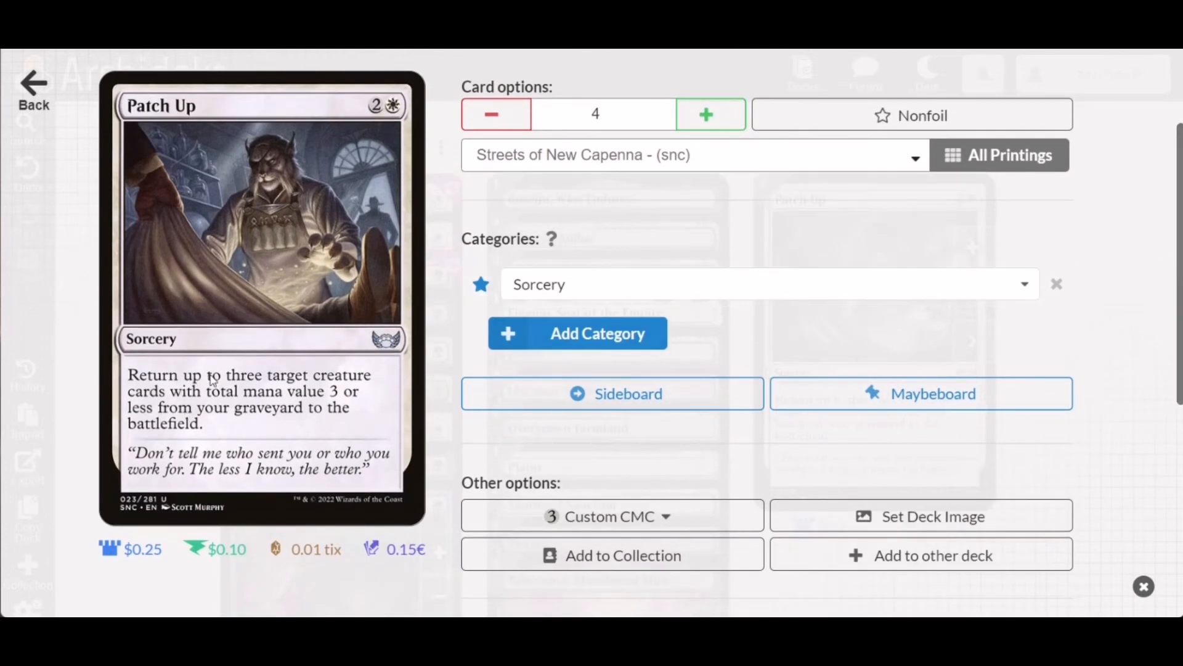
{"action": "mouse_move", "coordinate": [336, 391]}
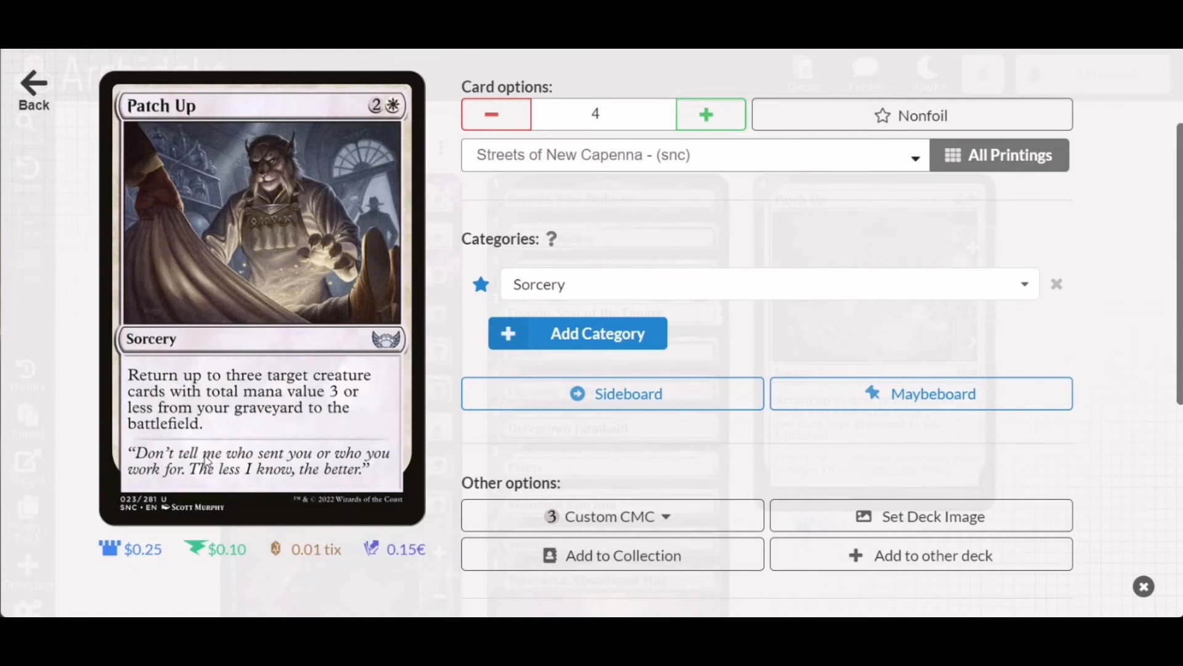
{"action": "mouse_move", "coordinate": [81, 395]}
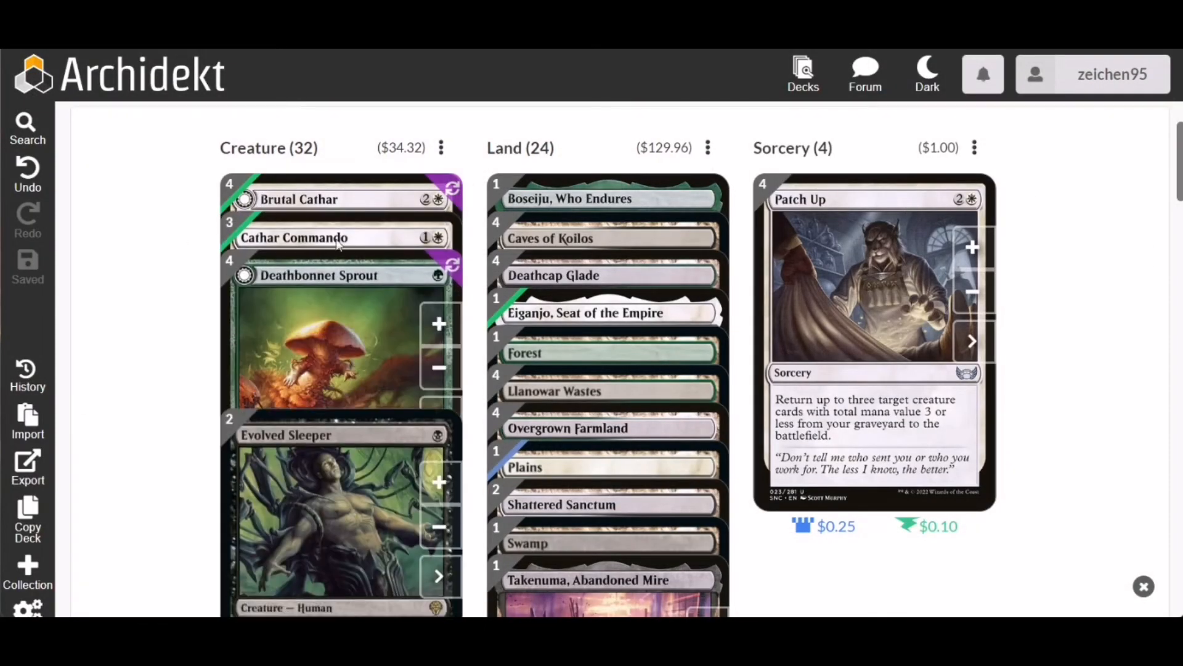
{"action": "scroll", "scroll_direction": "down", "scroll_amount": 3}
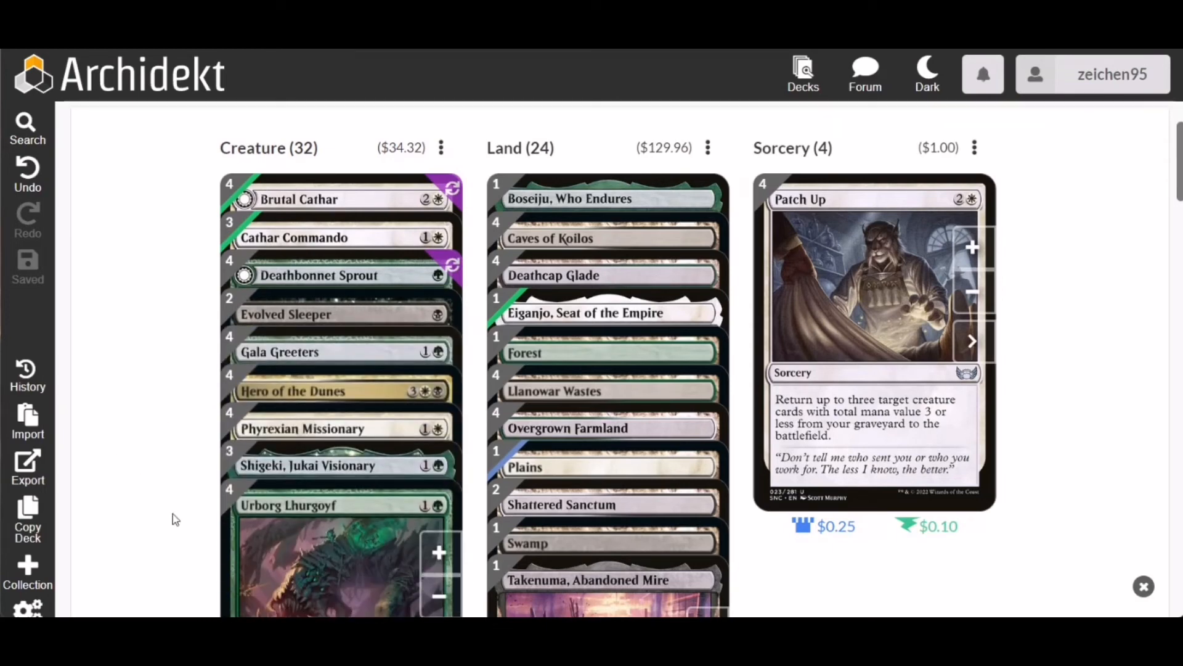
{"action": "mouse_move", "coordinate": [166, 519]}
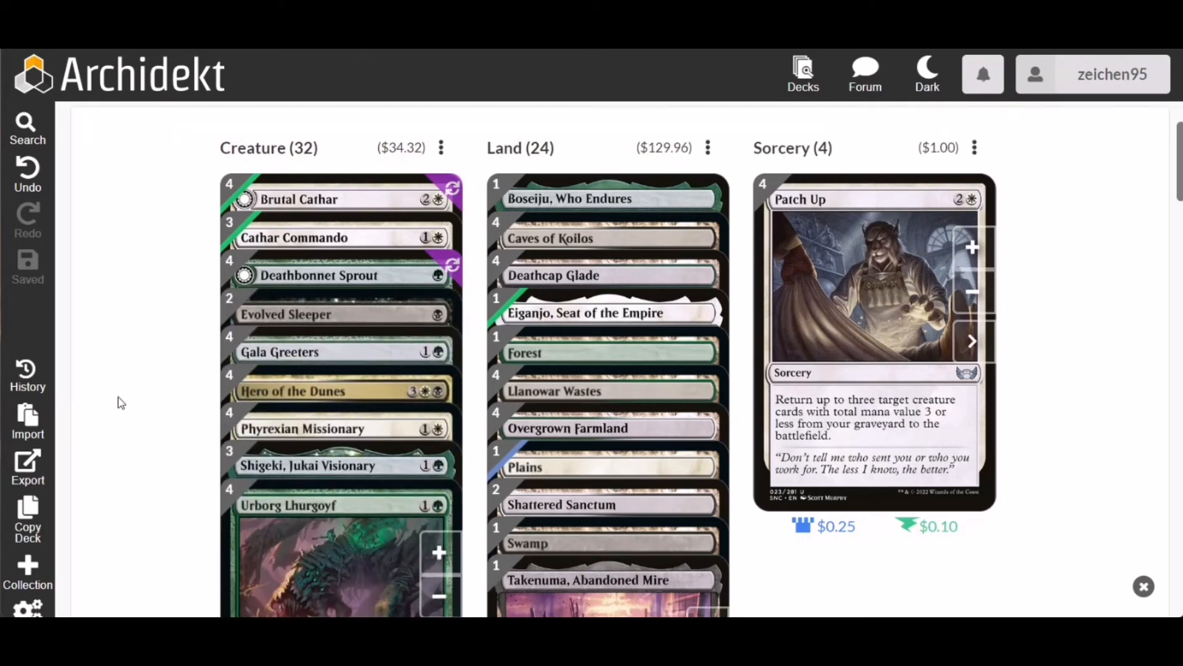
{"action": "mouse_move", "coordinate": [155, 406]}
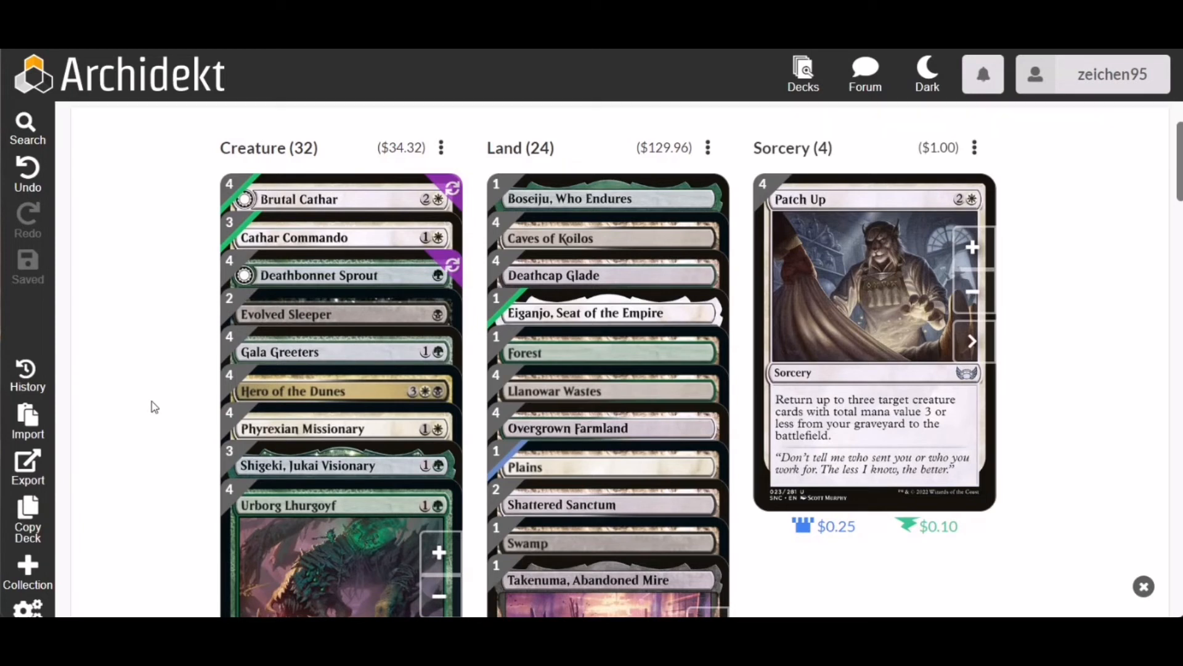
{"action": "mouse_move", "coordinate": [1096, 174]}
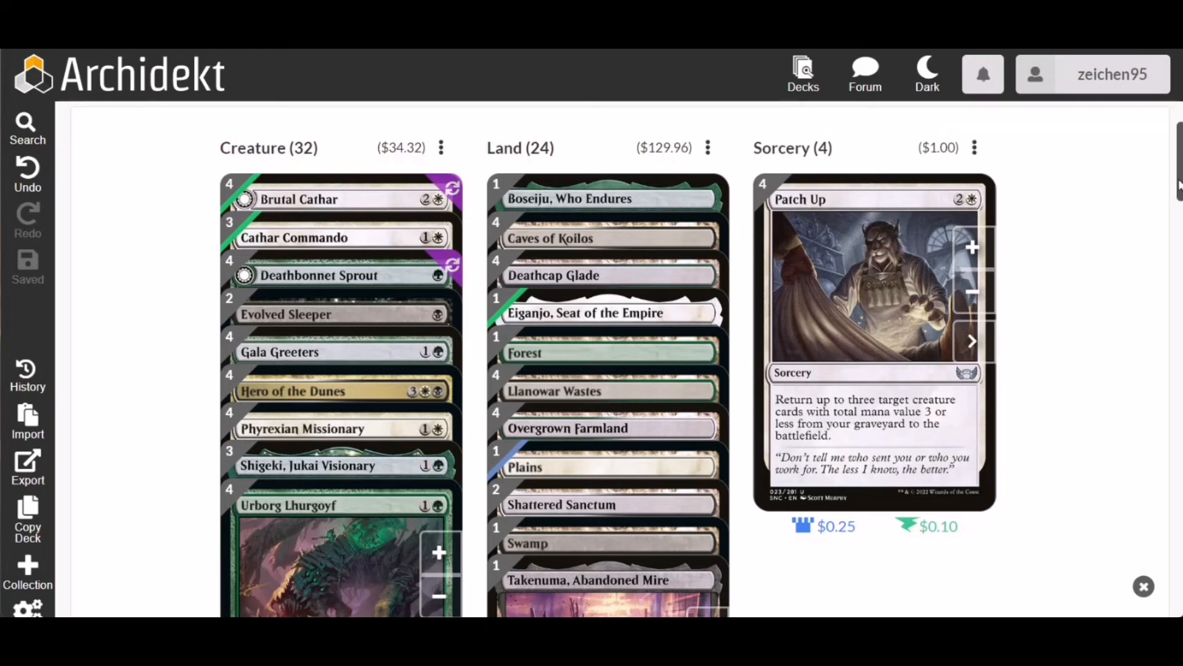
{"action": "scroll", "scroll_direction": "down", "scroll_amount": 3}
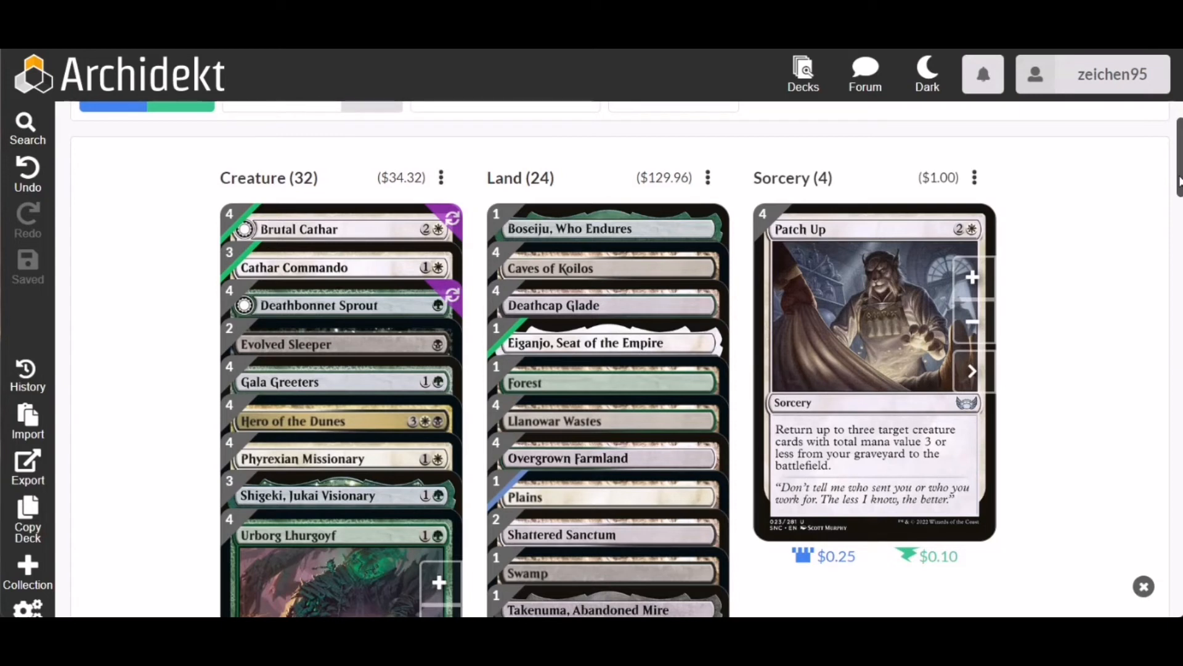
{"action": "scroll", "scroll_direction": "down", "scroll_amount": 3}
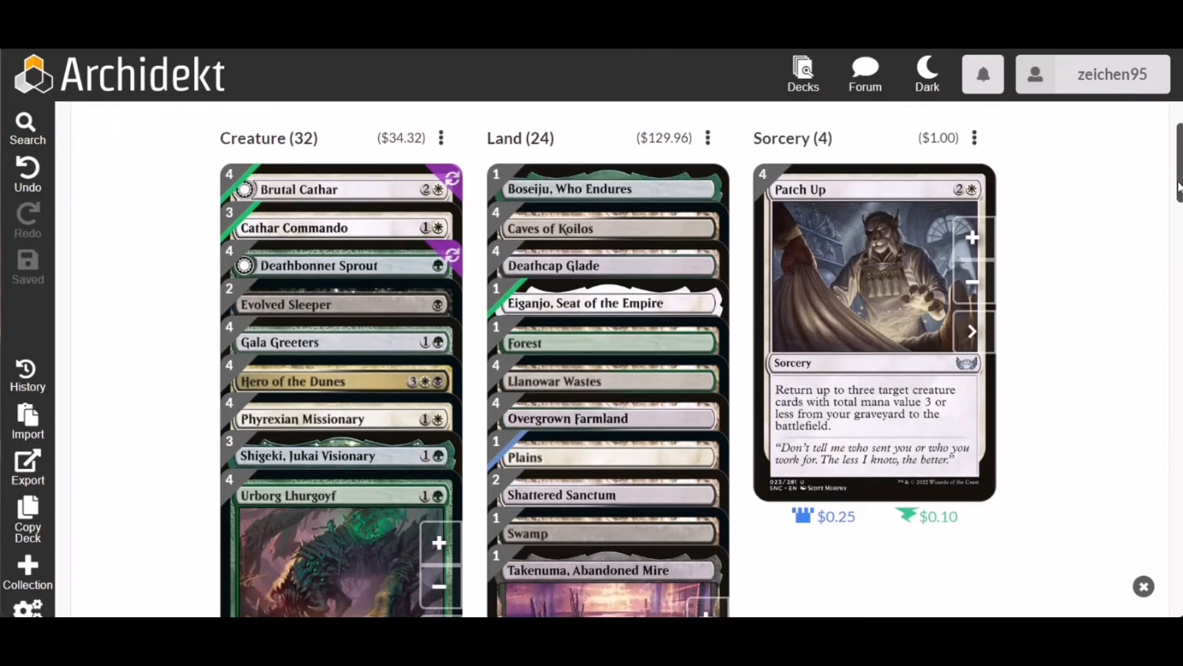
{"action": "scroll", "scroll_direction": "down", "scroll_amount": 3}
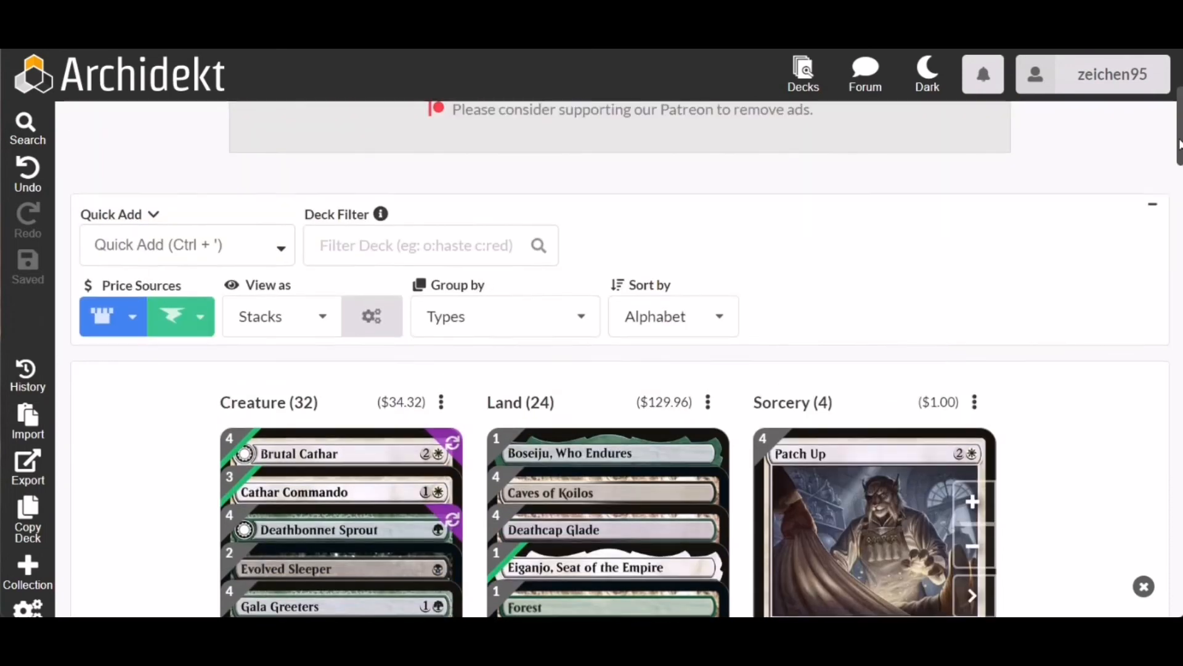
{"action": "scroll", "scroll_direction": "down", "scroll_amount": 3}
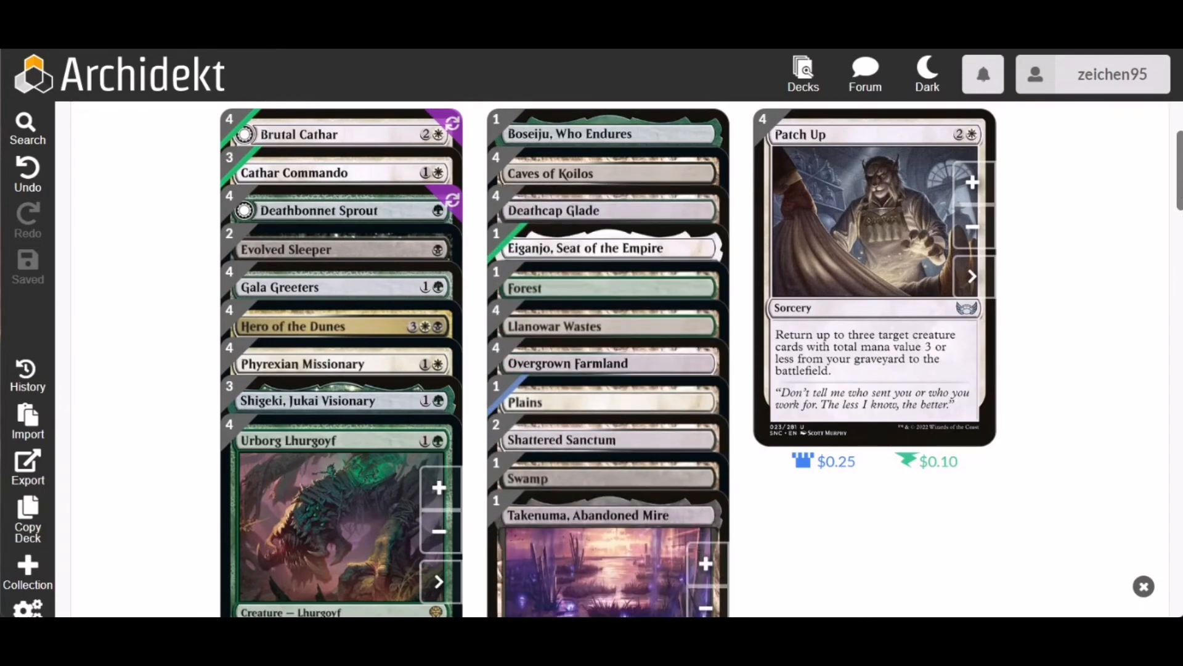
{"action": "scroll", "scroll_direction": "down", "scroll_amount": 3}
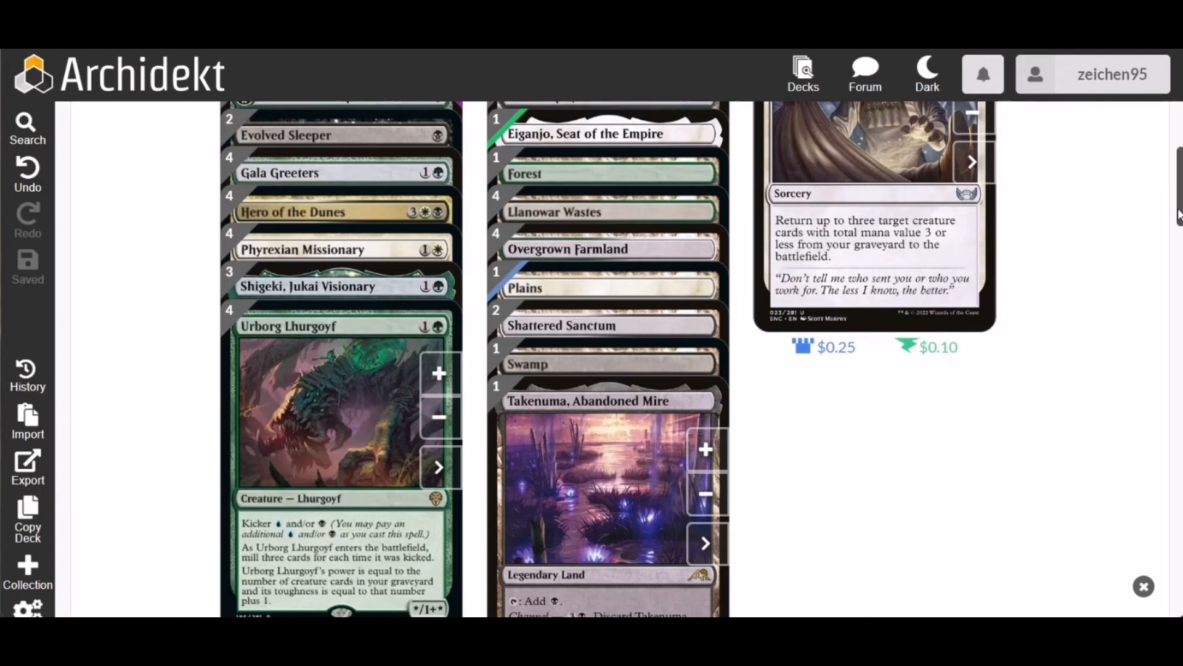
{"action": "scroll", "scroll_direction": "up", "scroll_amount": 3}
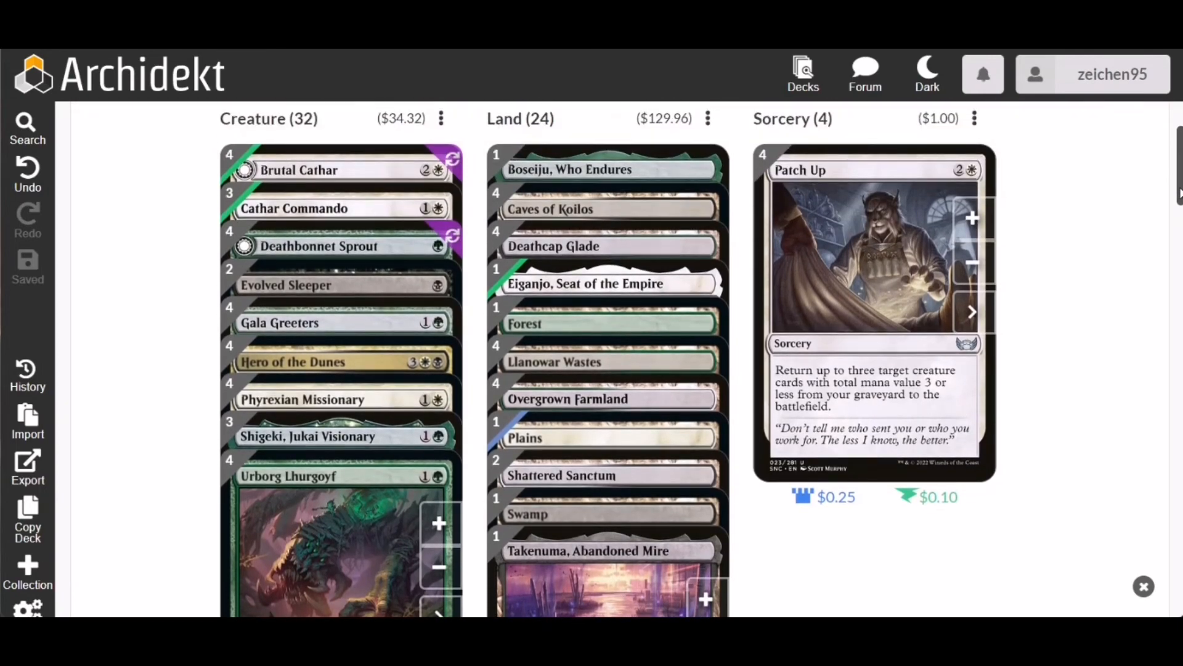
{"action": "scroll", "scroll_direction": "down", "scroll_amount": 3}
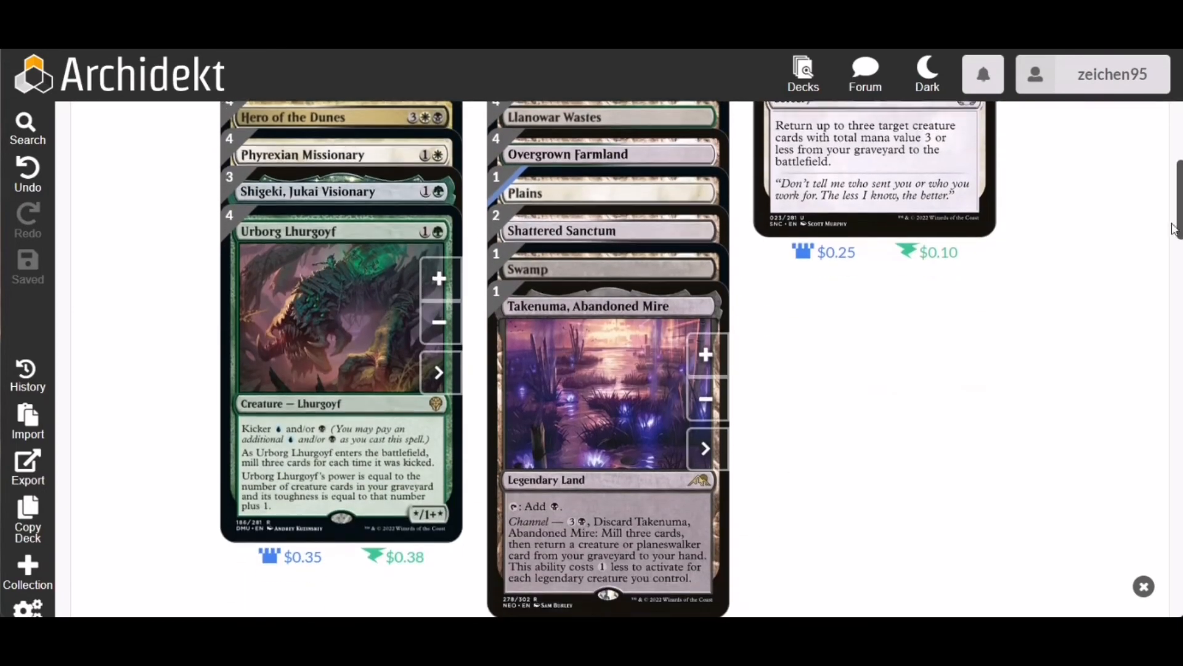
{"action": "scroll", "scroll_direction": "down", "scroll_amount": 3}
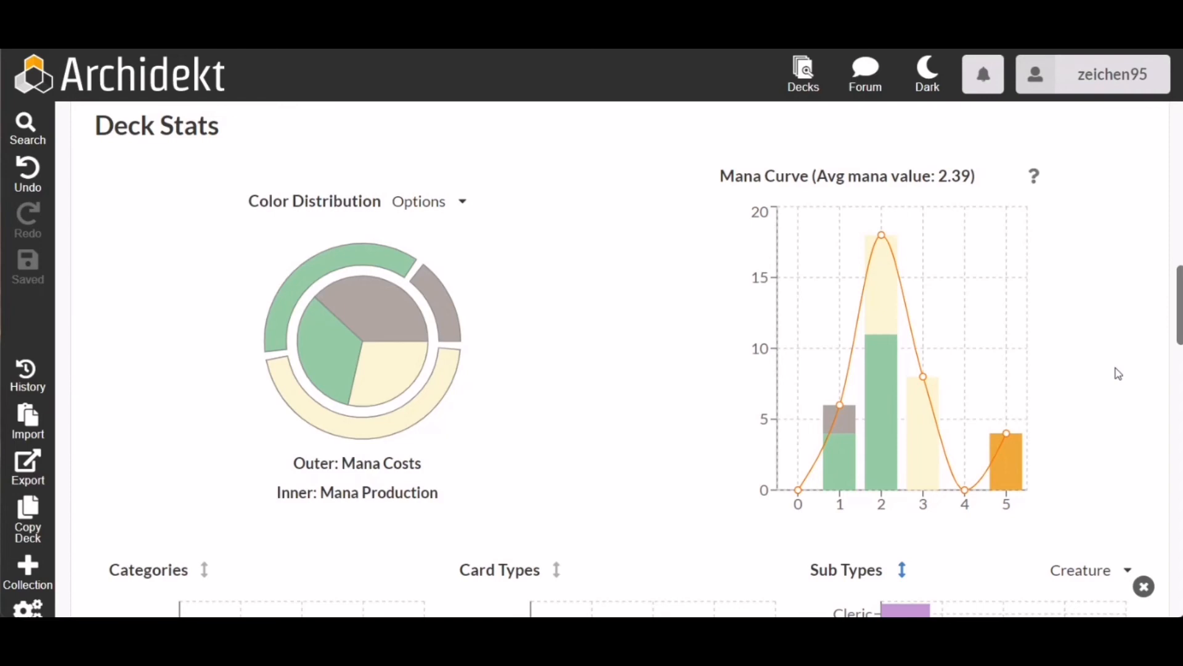
{"action": "mouse_move", "coordinate": [505, 262]}
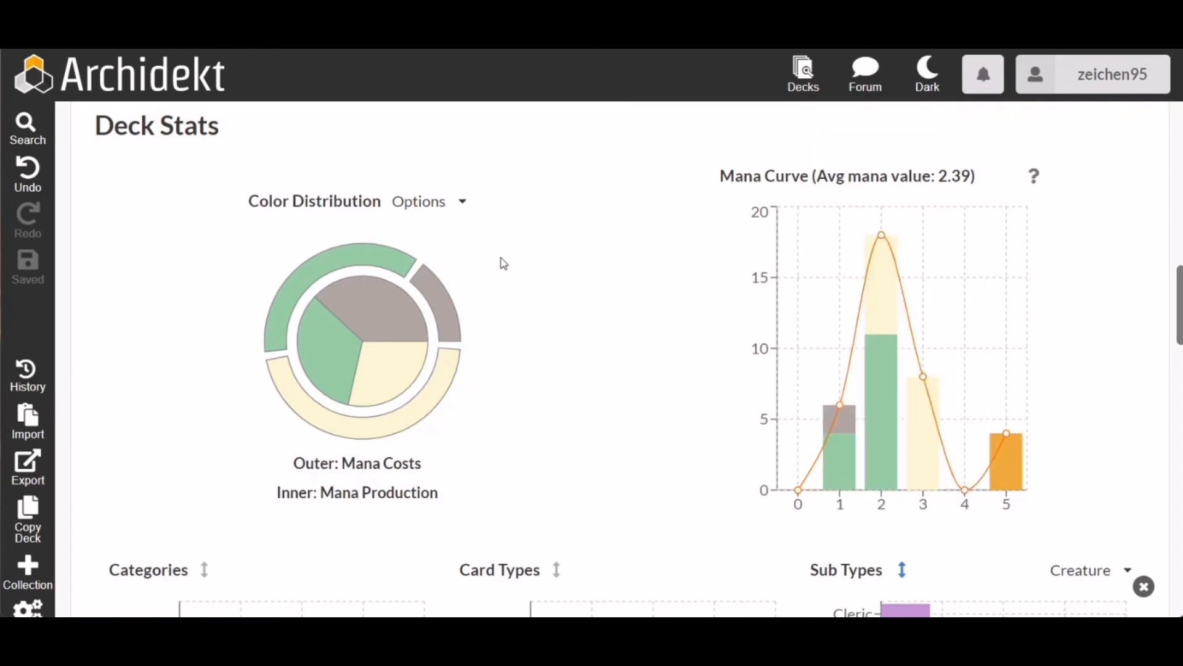
{"action": "mouse_move", "coordinate": [364, 263]}
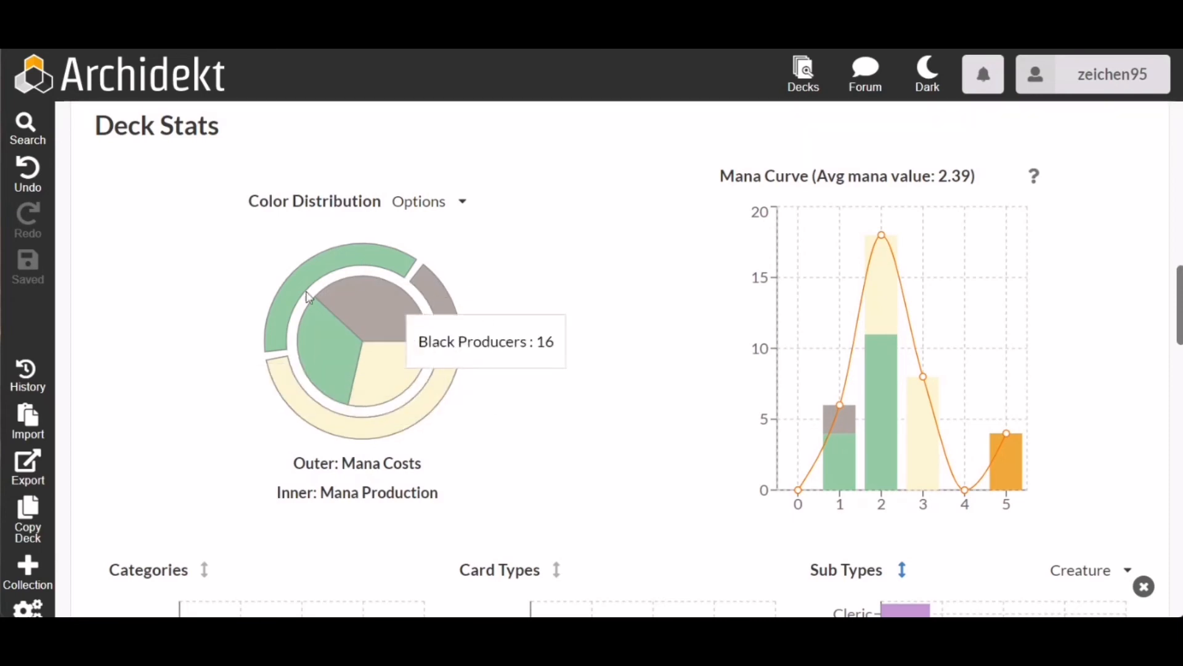
{"action": "mouse_move", "coordinate": [310, 367]}
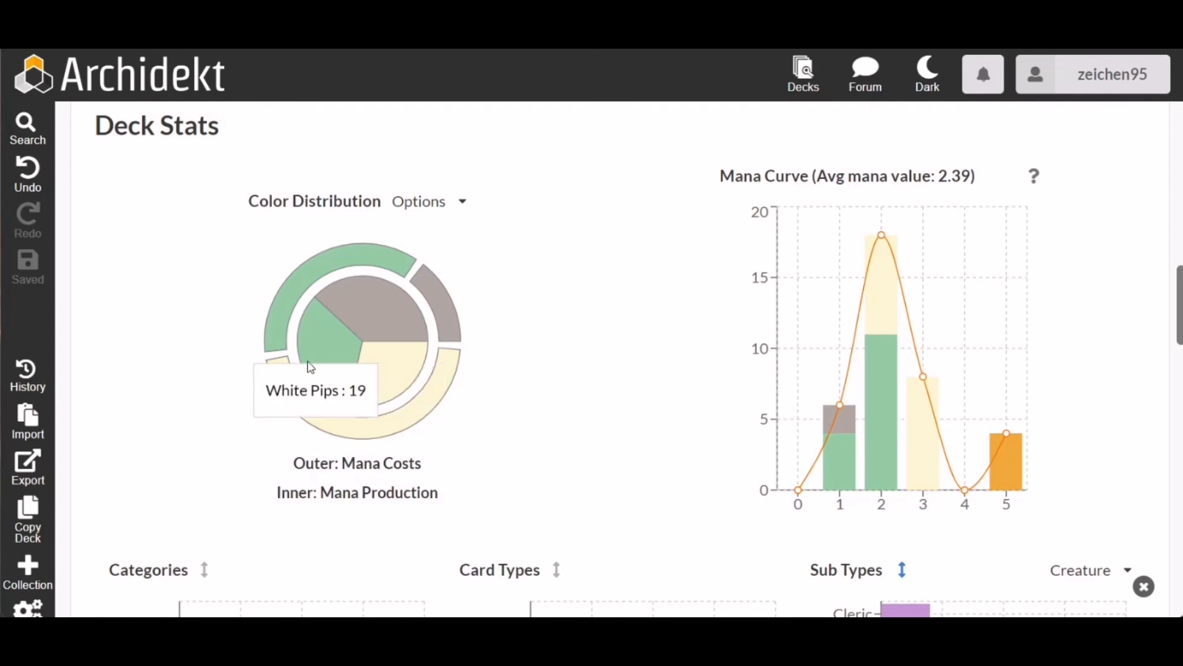
{"action": "mouse_move", "coordinate": [343, 276]}
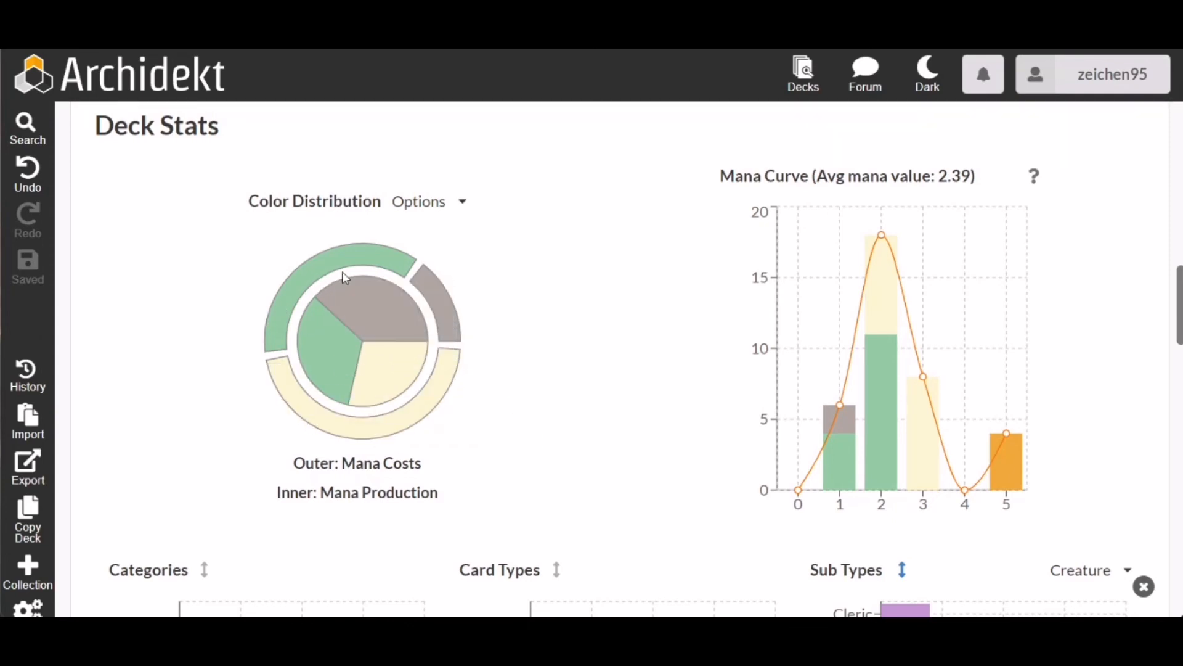
{"action": "mouse_move", "coordinate": [445, 321]}
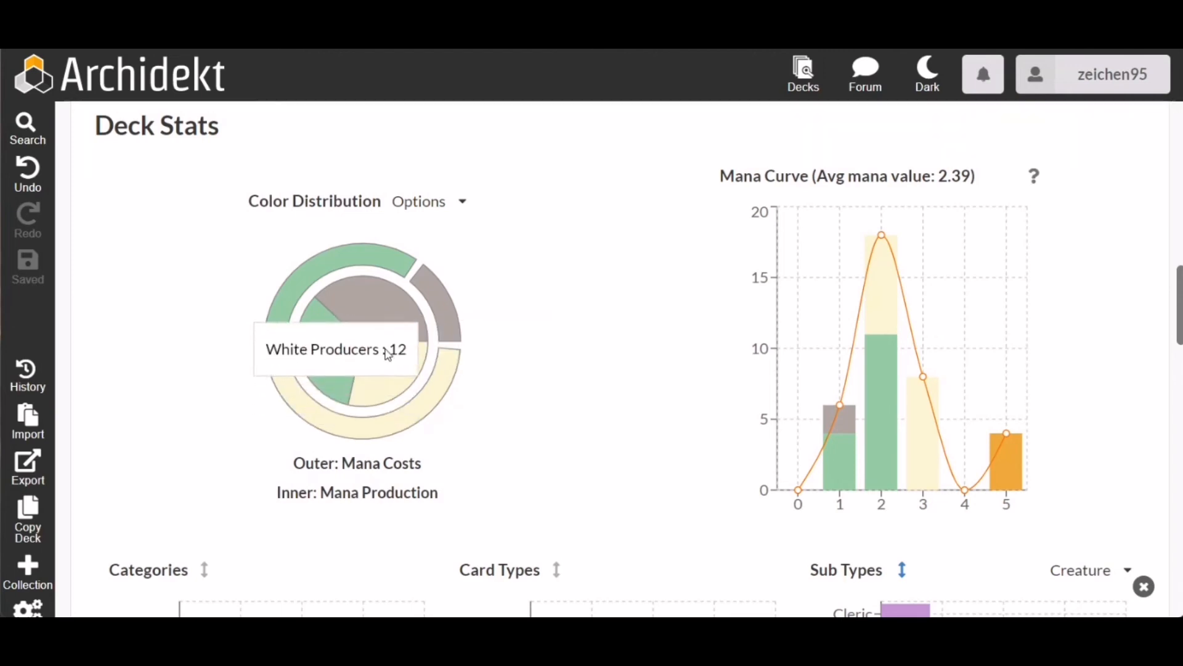
{"action": "mouse_move", "coordinate": [373, 313]}
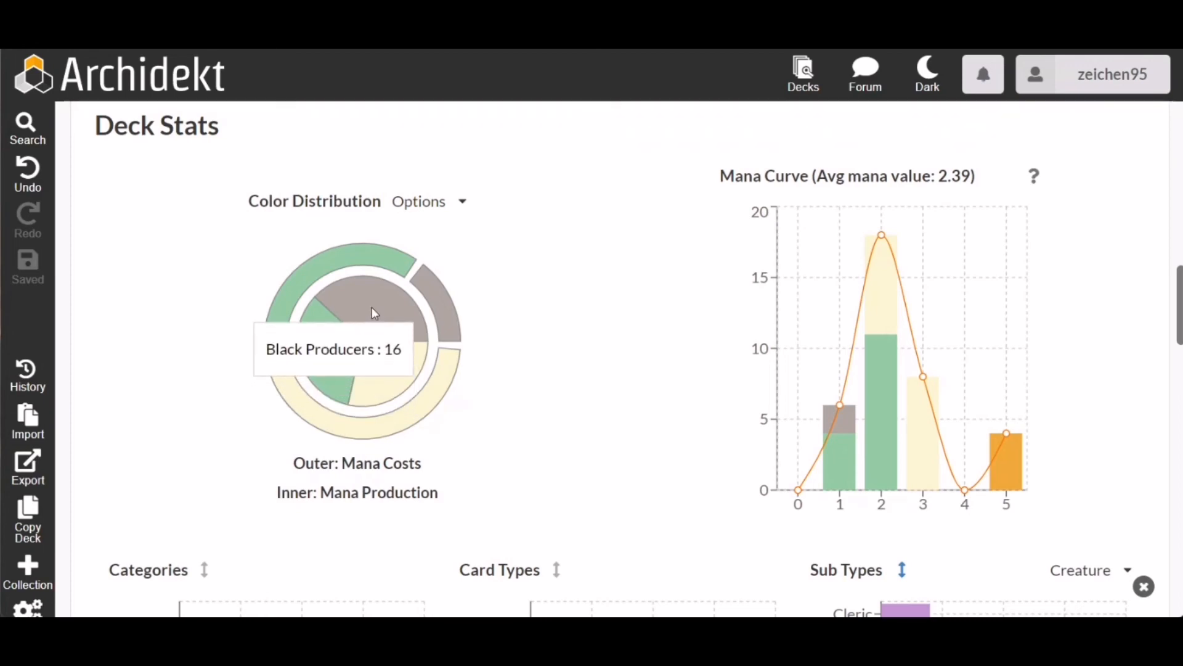
{"action": "mouse_move", "coordinate": [366, 362]}
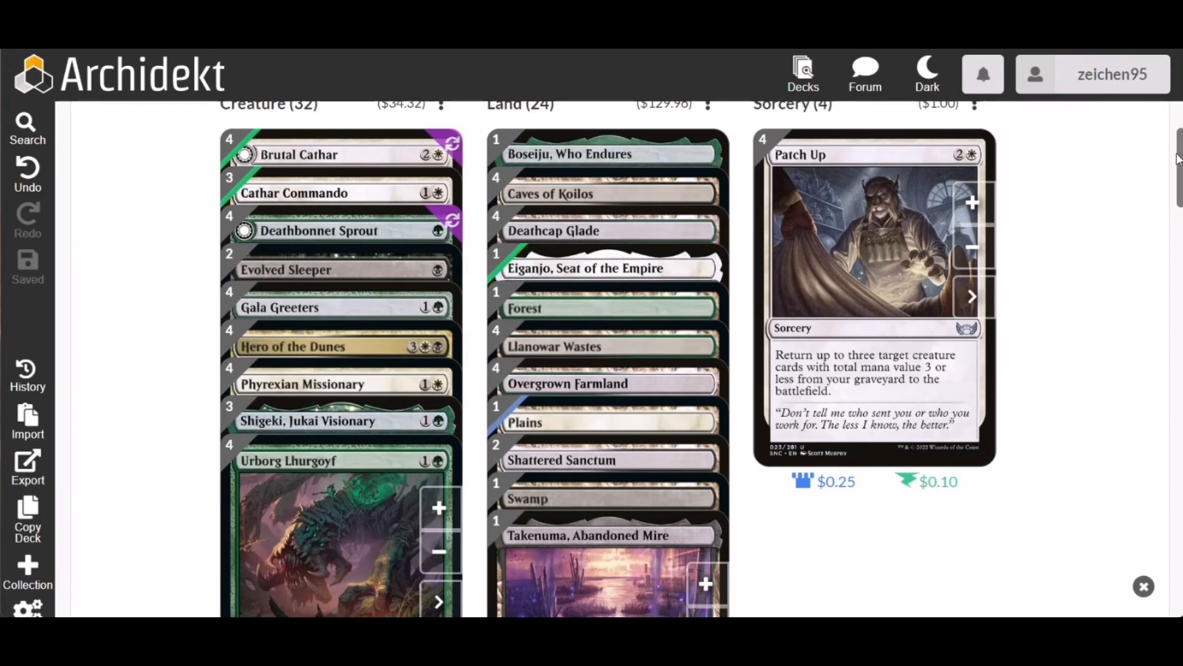
{"action": "scroll", "scroll_direction": "down", "scroll_amount": 3}
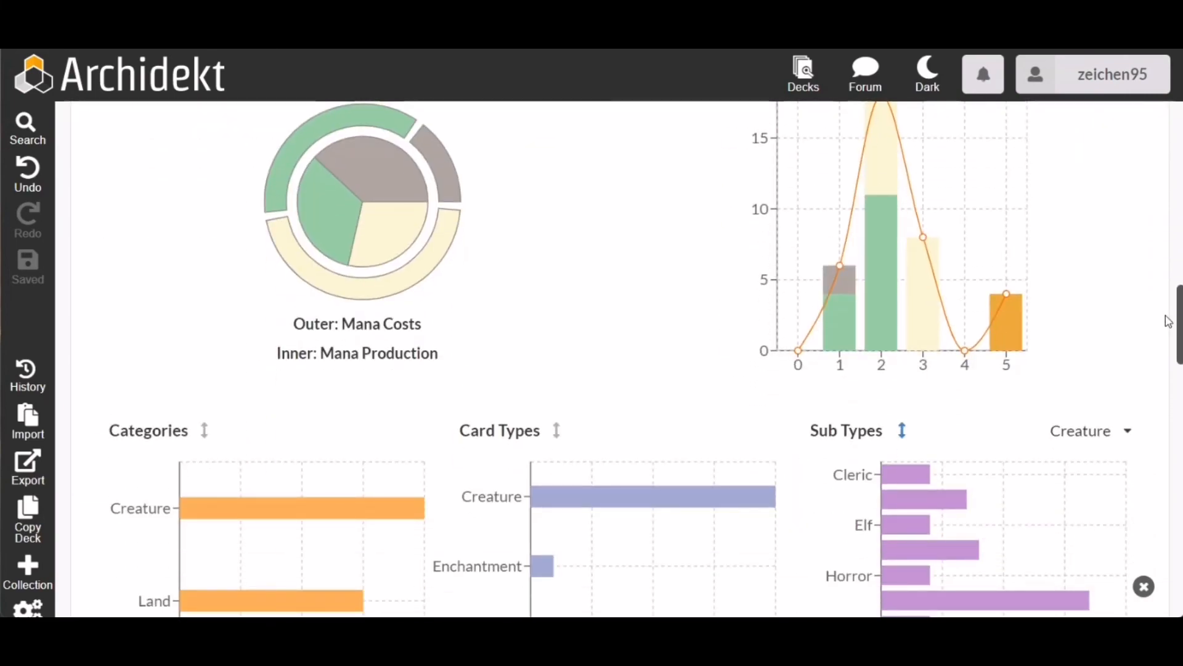
{"action": "scroll", "scroll_direction": "down", "scroll_amount": 3}
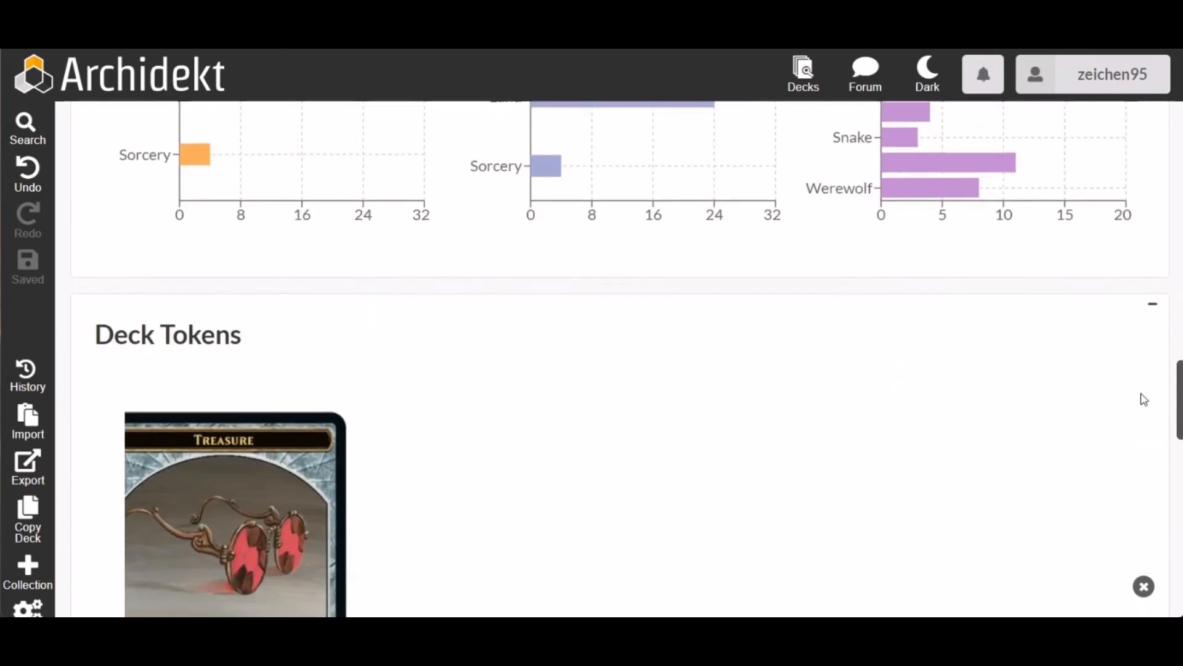
{"action": "scroll", "scroll_direction": "down", "scroll_amount": 3}
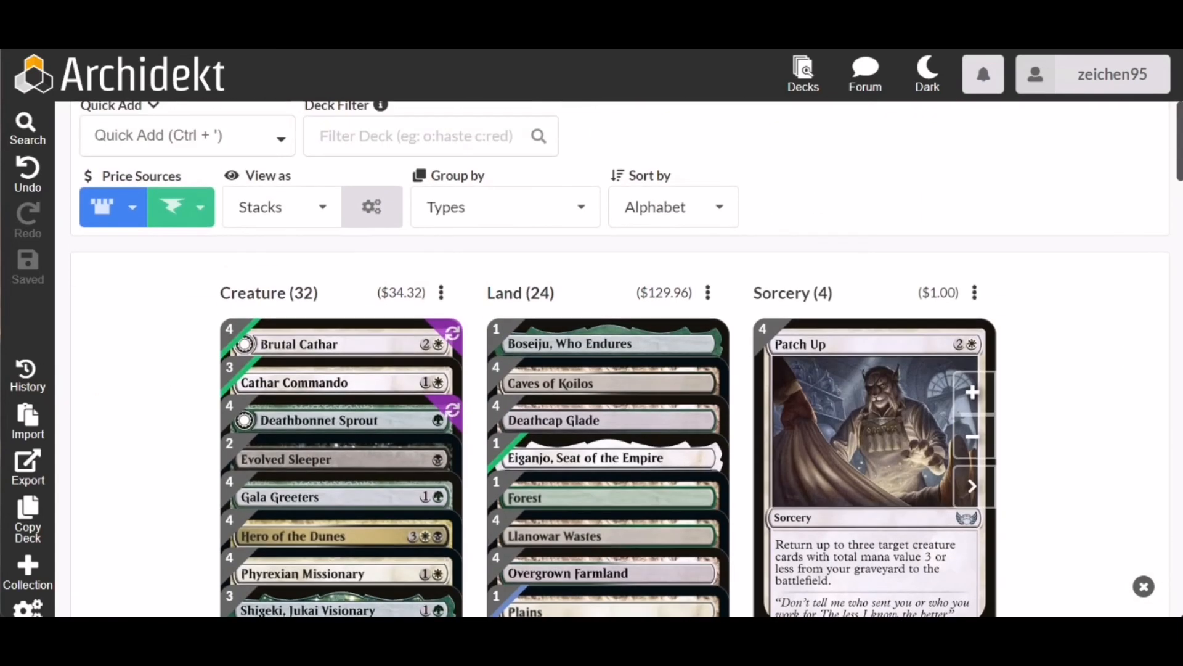
{"action": "scroll", "scroll_direction": "down", "scroll_amount": 3}
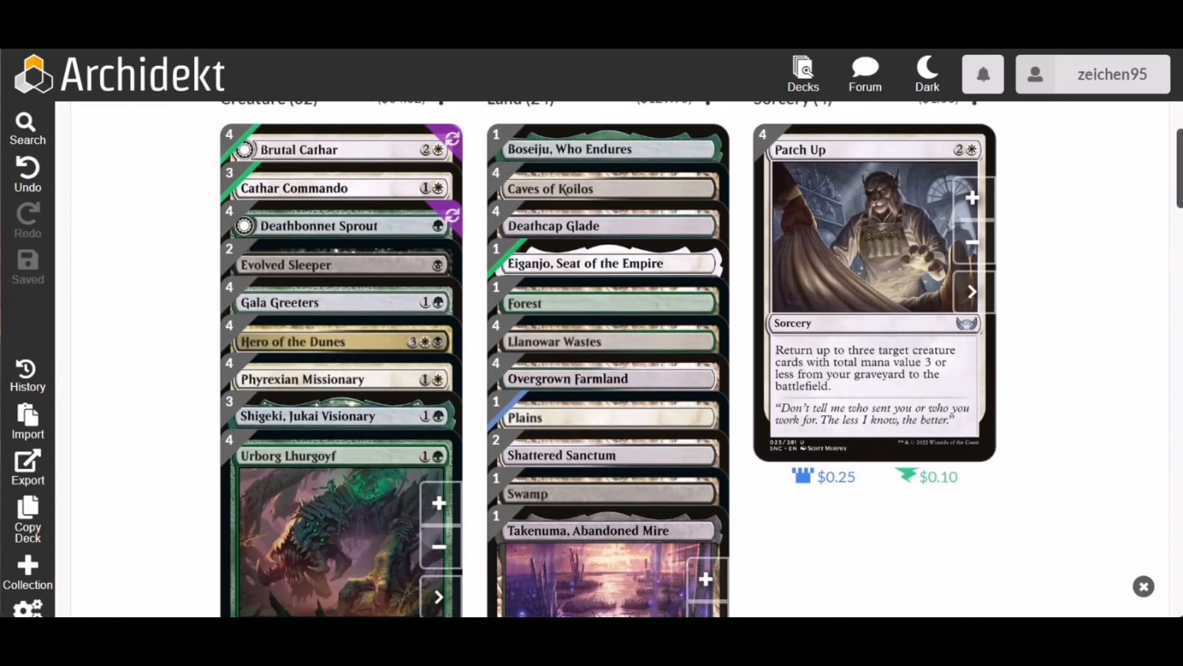
{"action": "right_click", "coordinate": [1072, 74]}
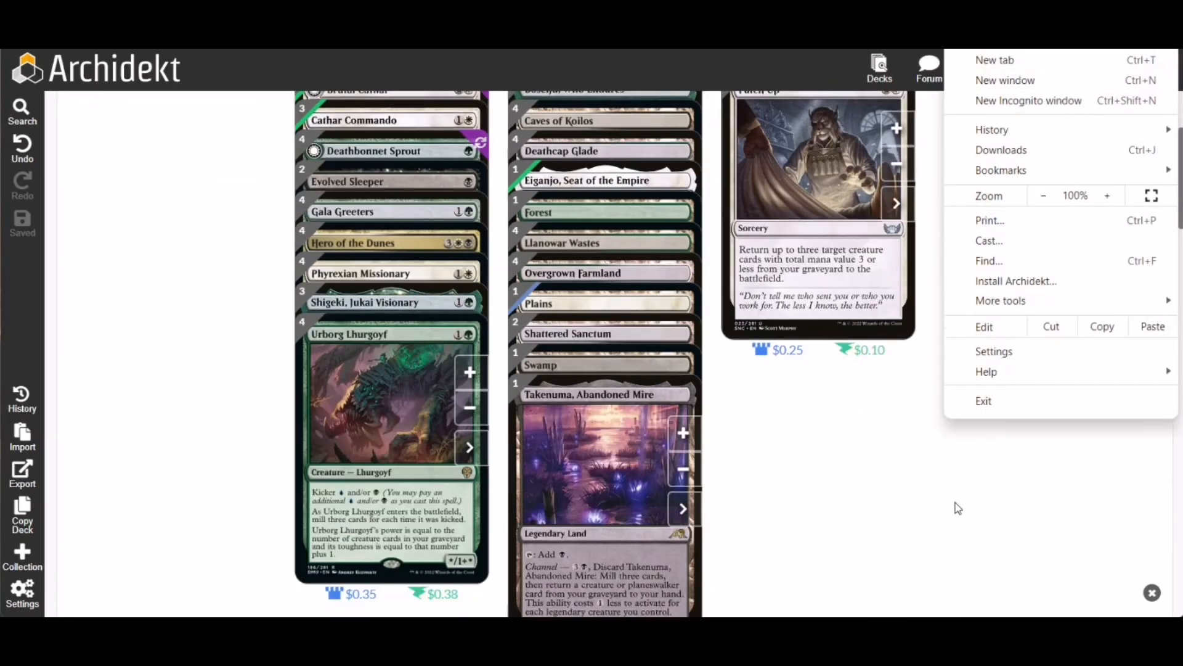
{"action": "left_click", "coordinate": [958, 507]}
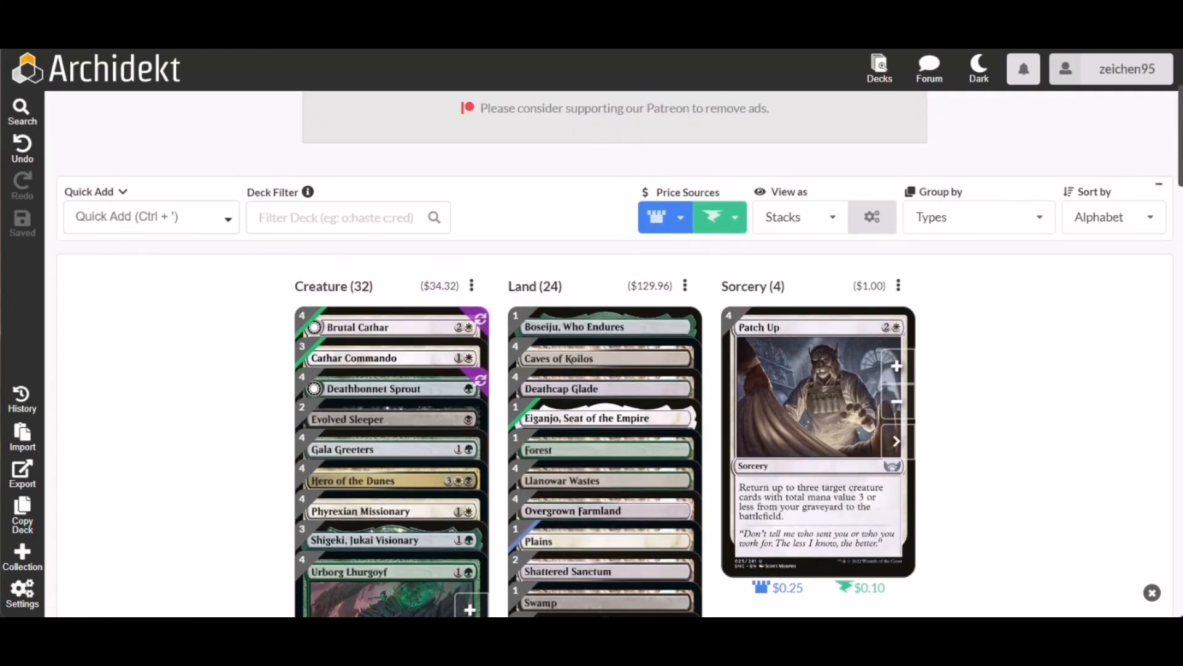
Group the deck by Rarity and scroll through its Common, Uncommon and Rare stacks.
{"action": "left_click", "coordinate": [978, 216]}
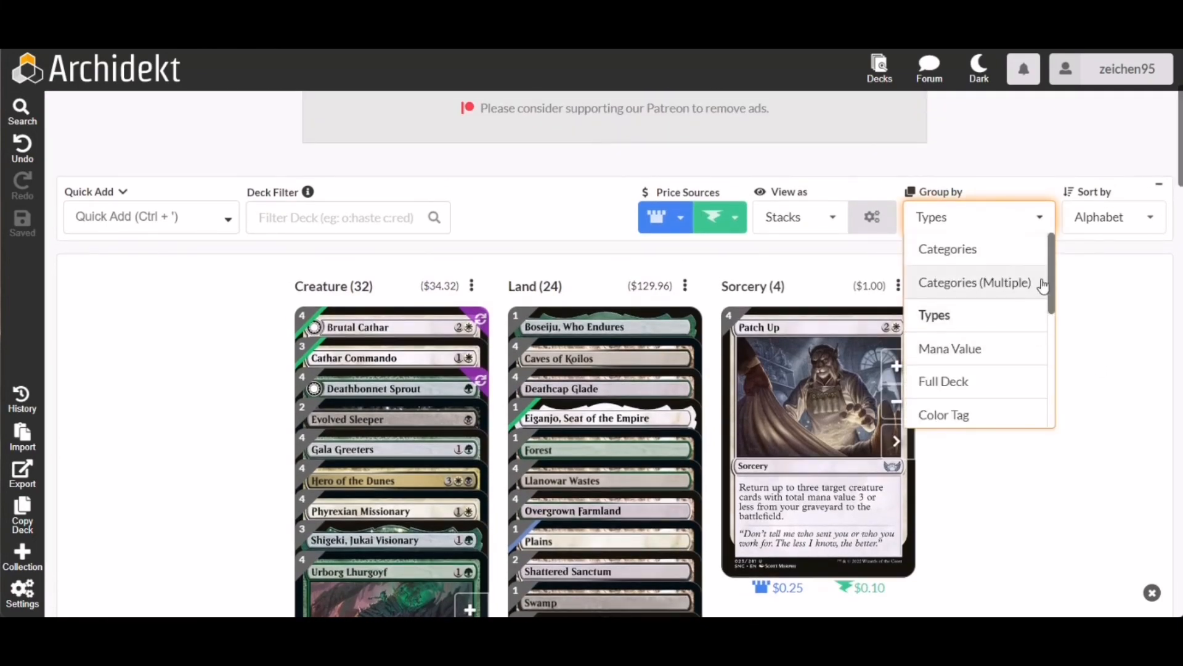
{"action": "scroll", "scroll_direction": "down", "scroll_amount": 3}
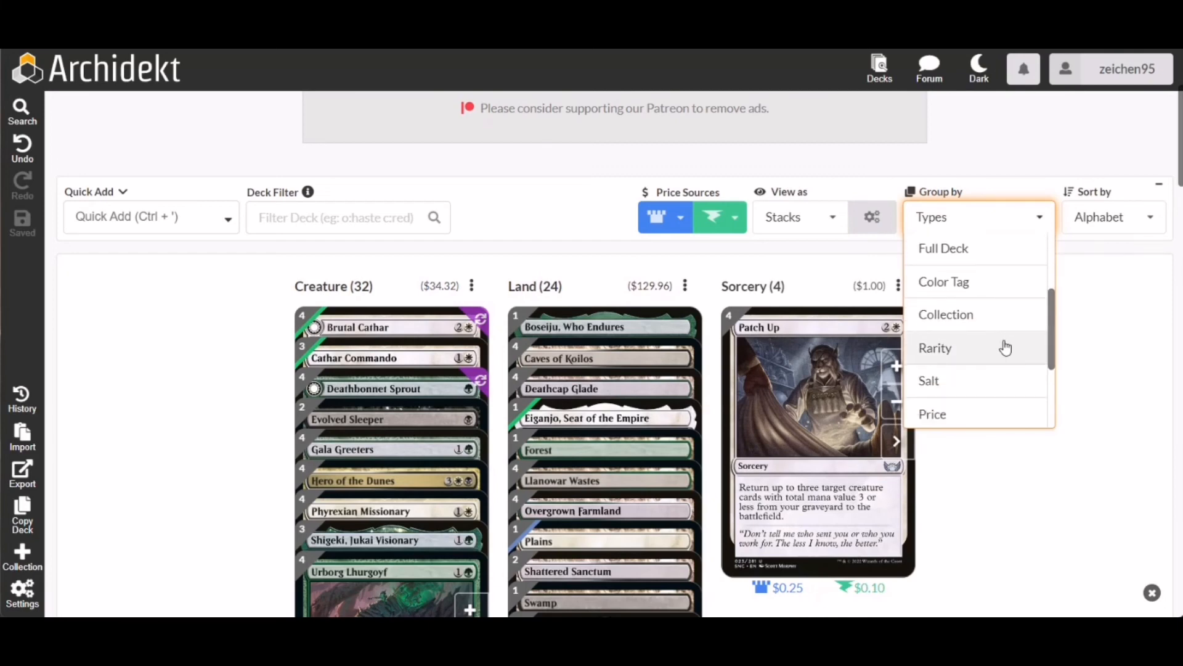
{"action": "left_click", "coordinate": [935, 347]}
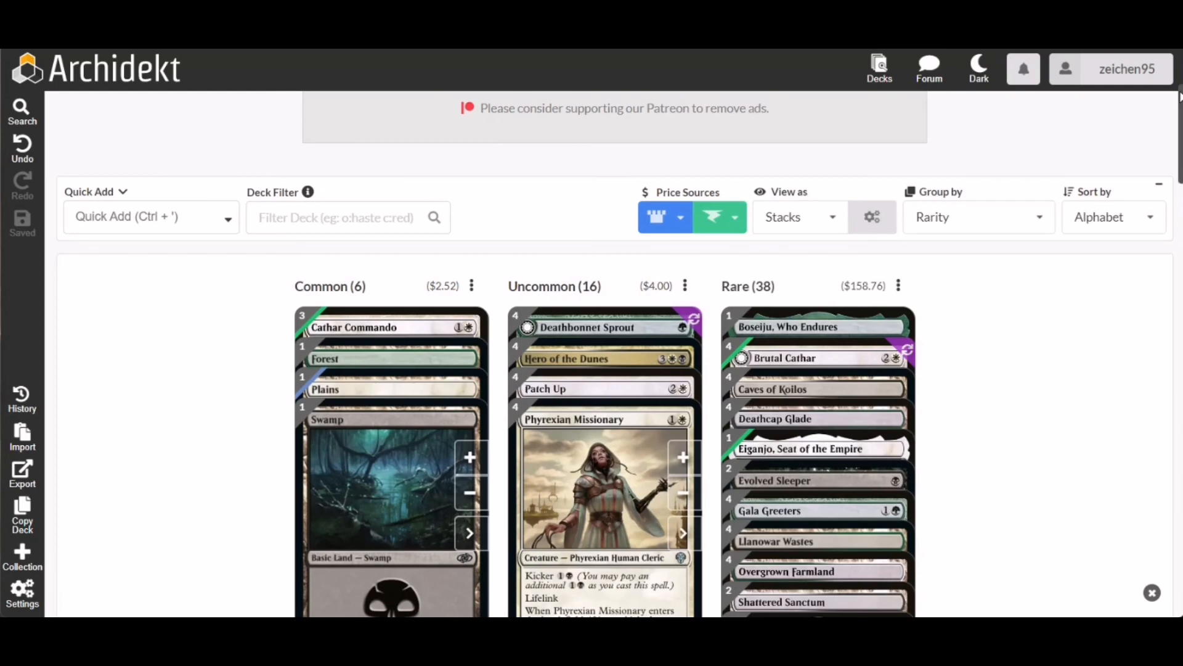
{"action": "scroll", "scroll_direction": "down", "scroll_amount": 3}
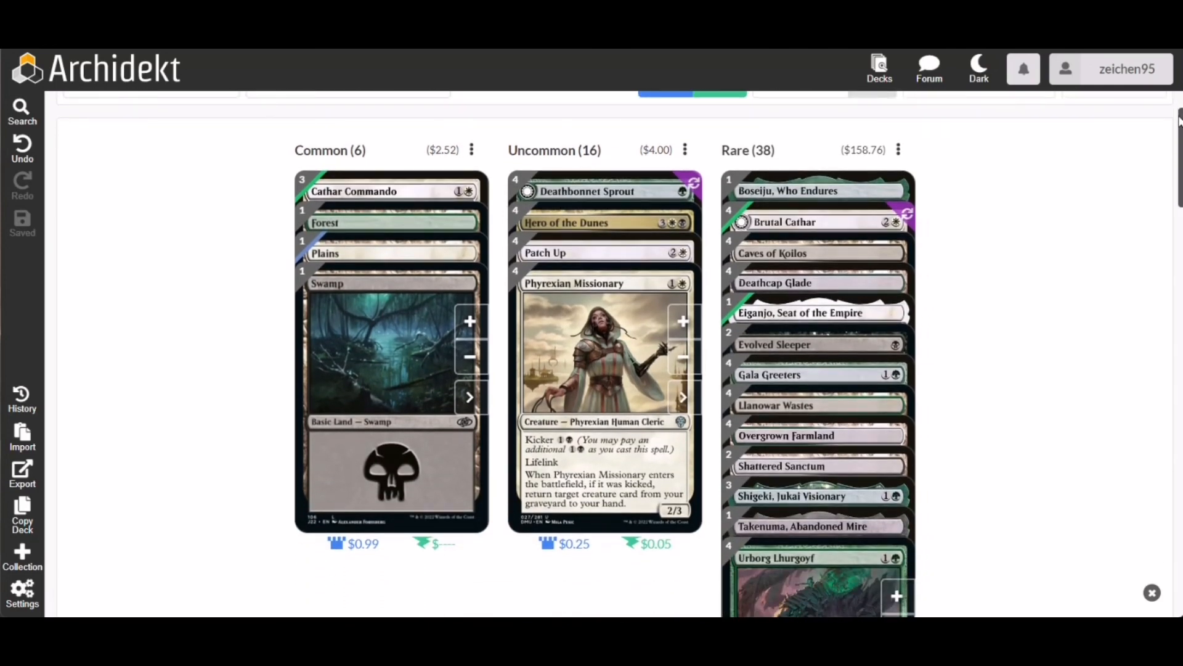
{"action": "mouse_move", "coordinate": [1092, 177]}
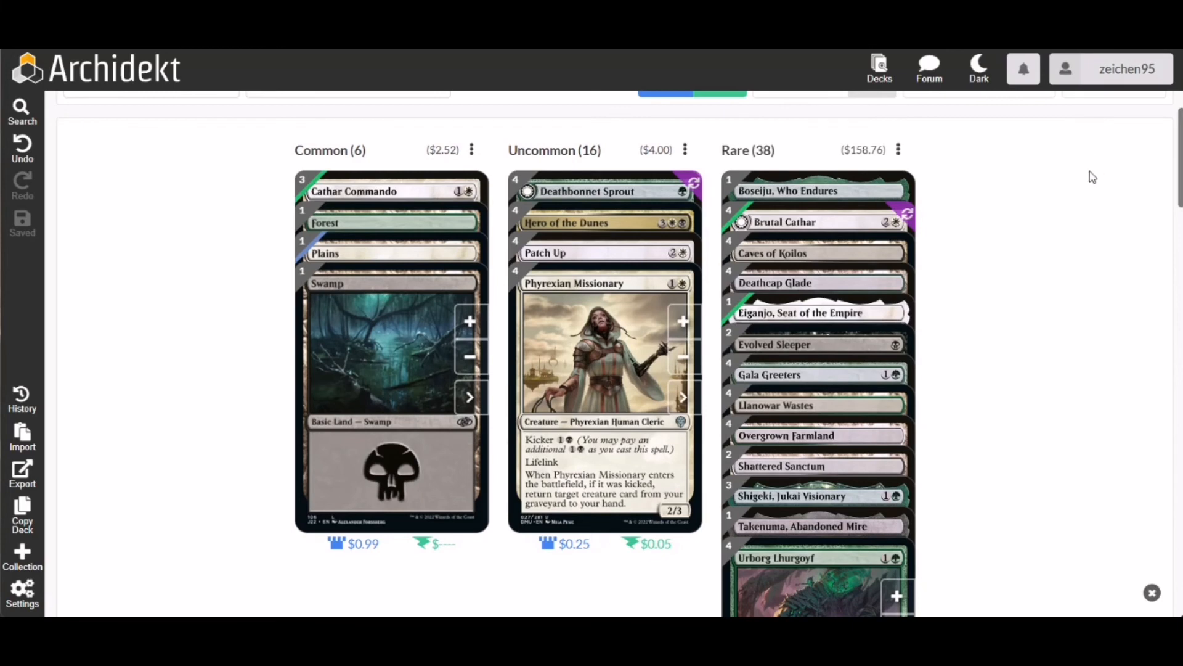
{"action": "mouse_move", "coordinate": [1069, 160]}
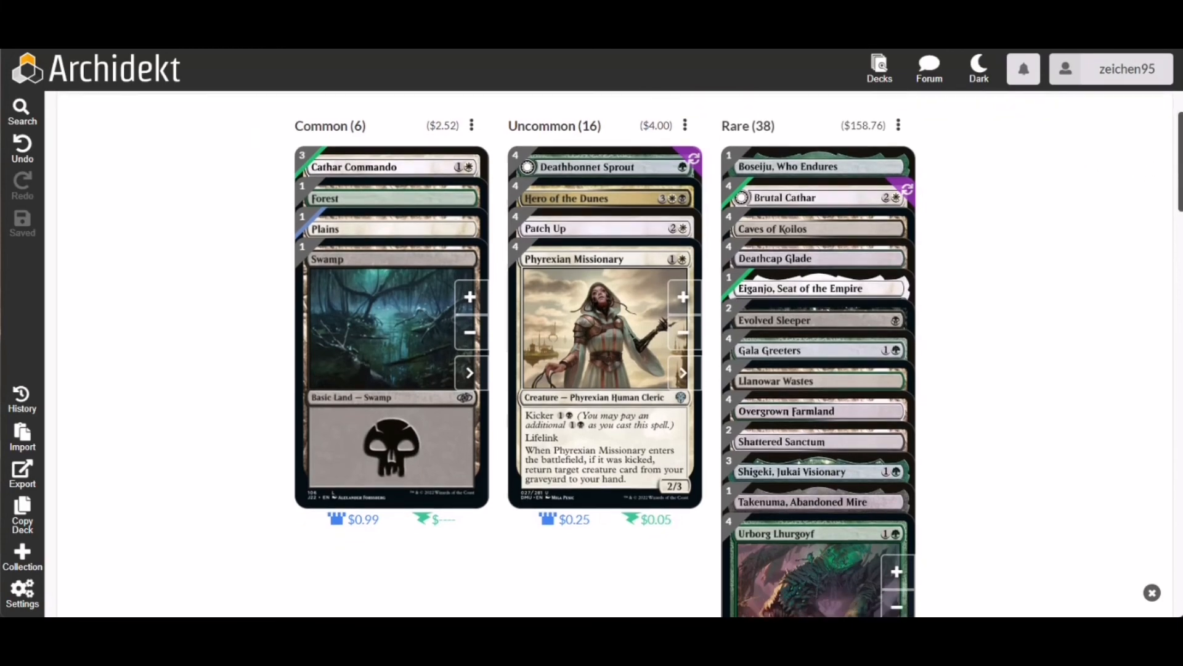
{"action": "scroll", "scroll_direction": "down", "scroll_amount": 3}
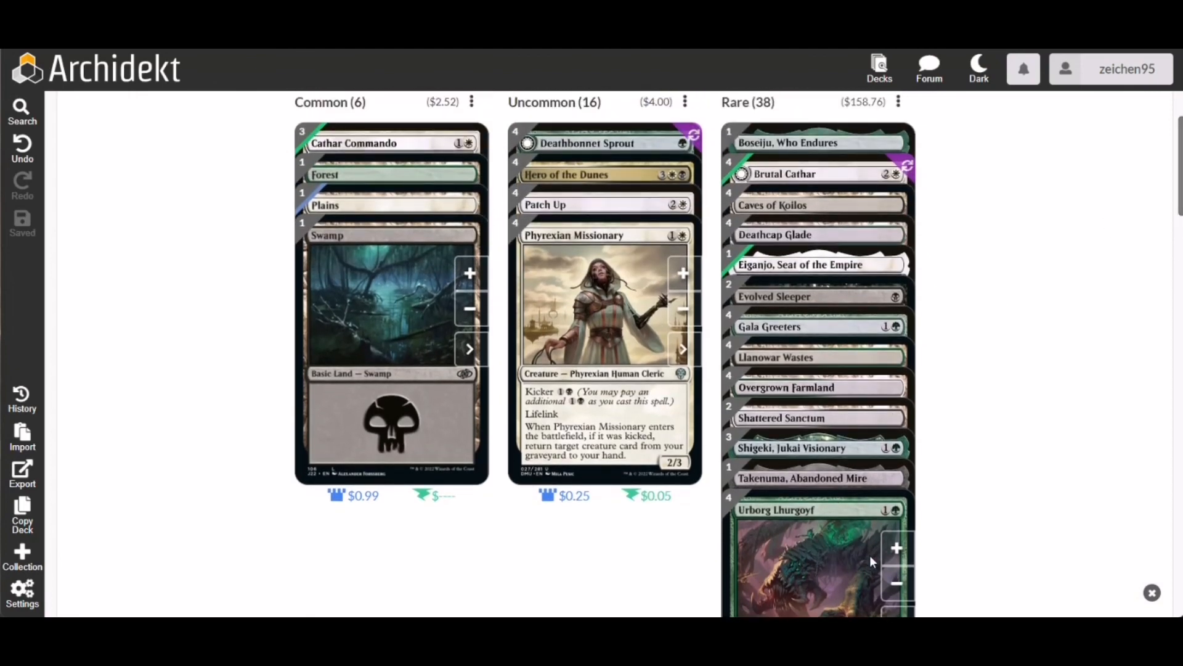
{"action": "mouse_move", "coordinate": [993, 399]}
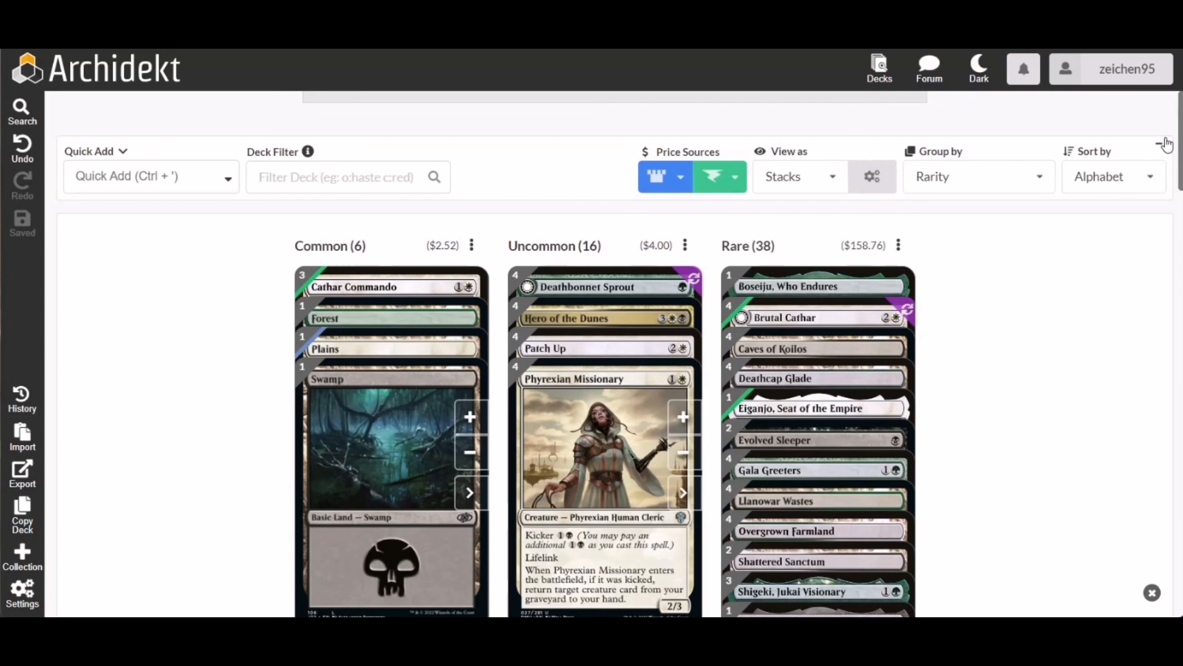
Switch the grouping to Full Deck (60), then back to card types.
{"action": "left_click", "coordinate": [979, 176]}
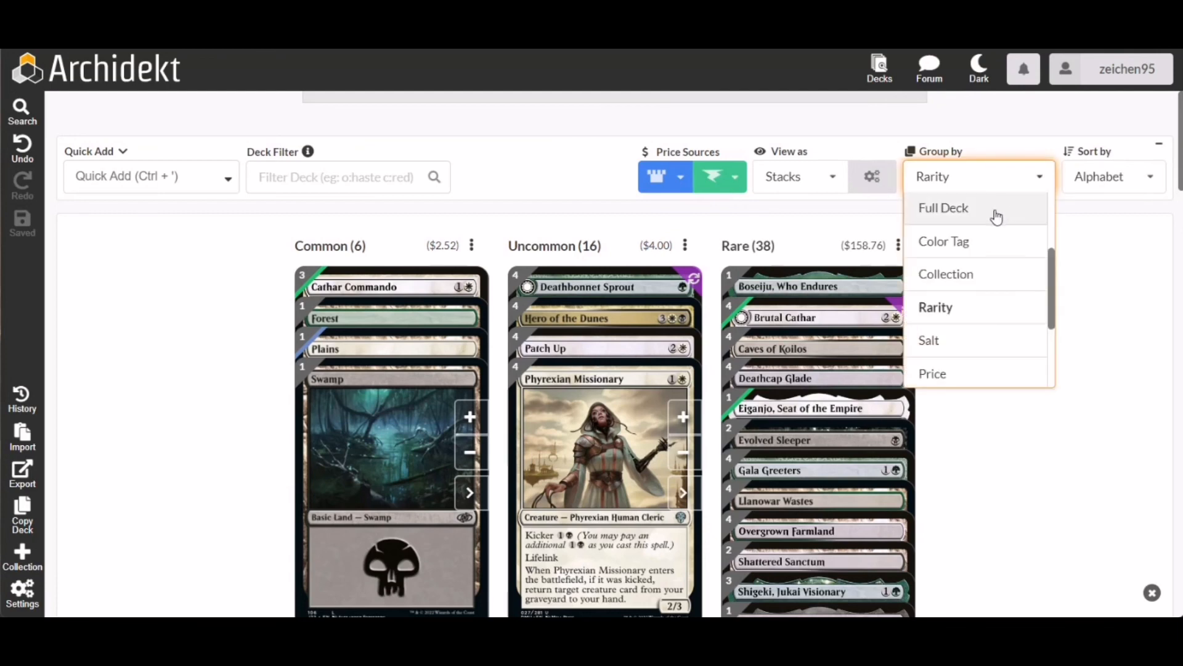
{"action": "left_click", "coordinate": [944, 208]}
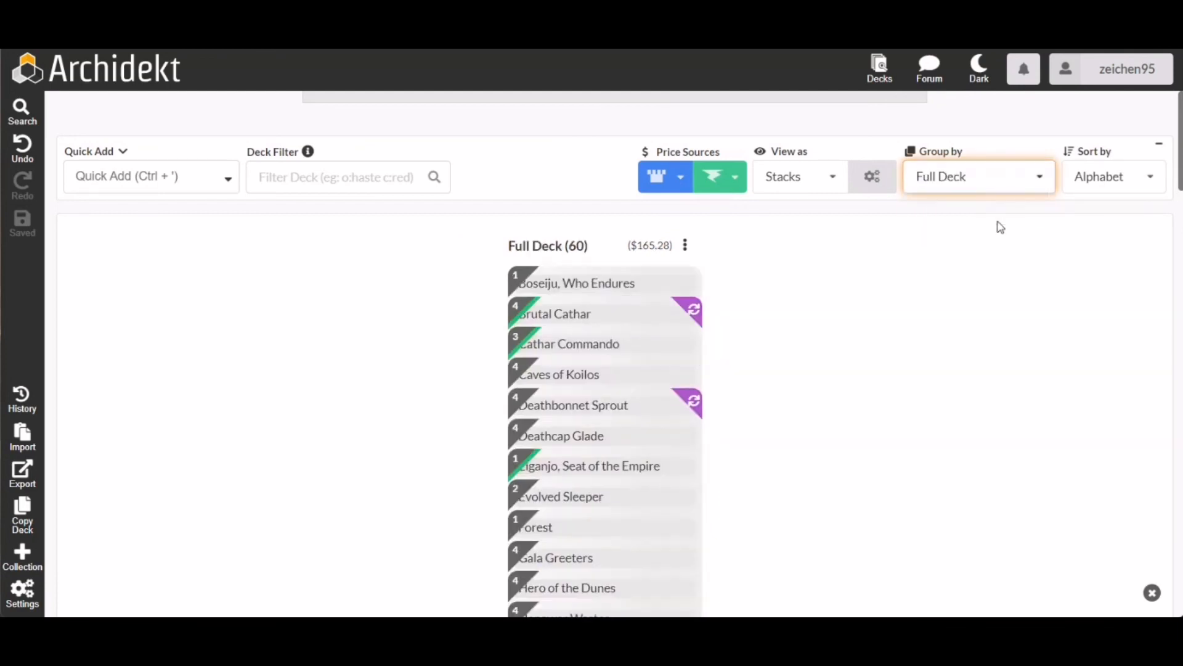
{"action": "left_click", "coordinate": [977, 175]}
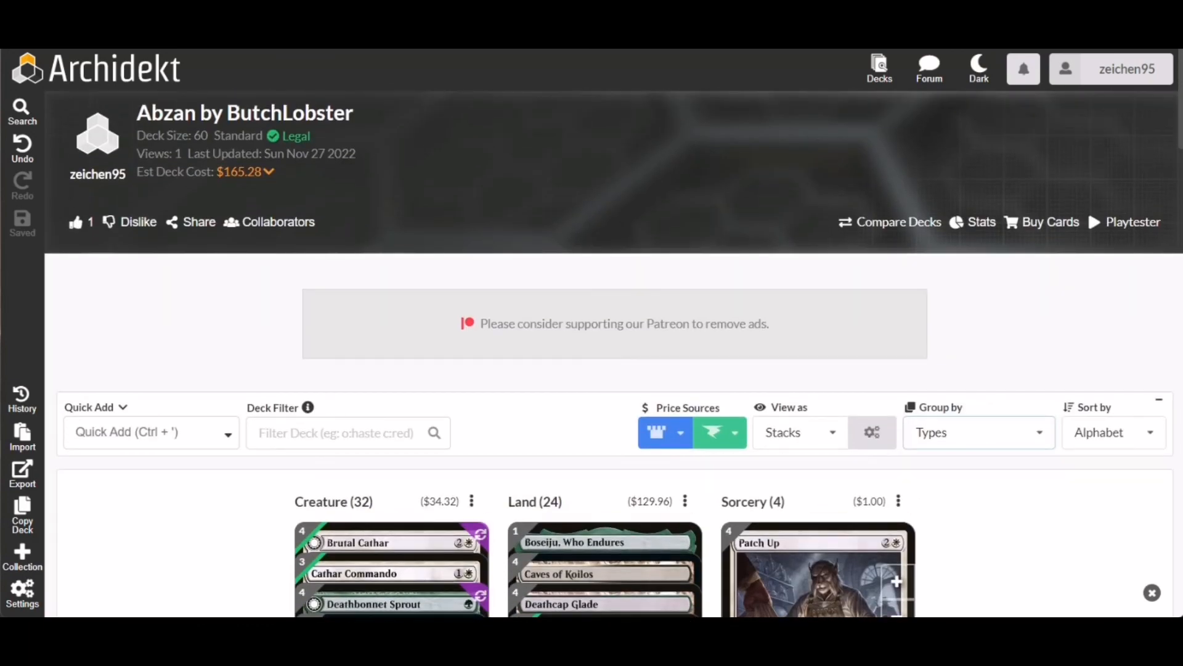
{"action": "scroll", "scroll_direction": "down", "scroll_amount": 3}
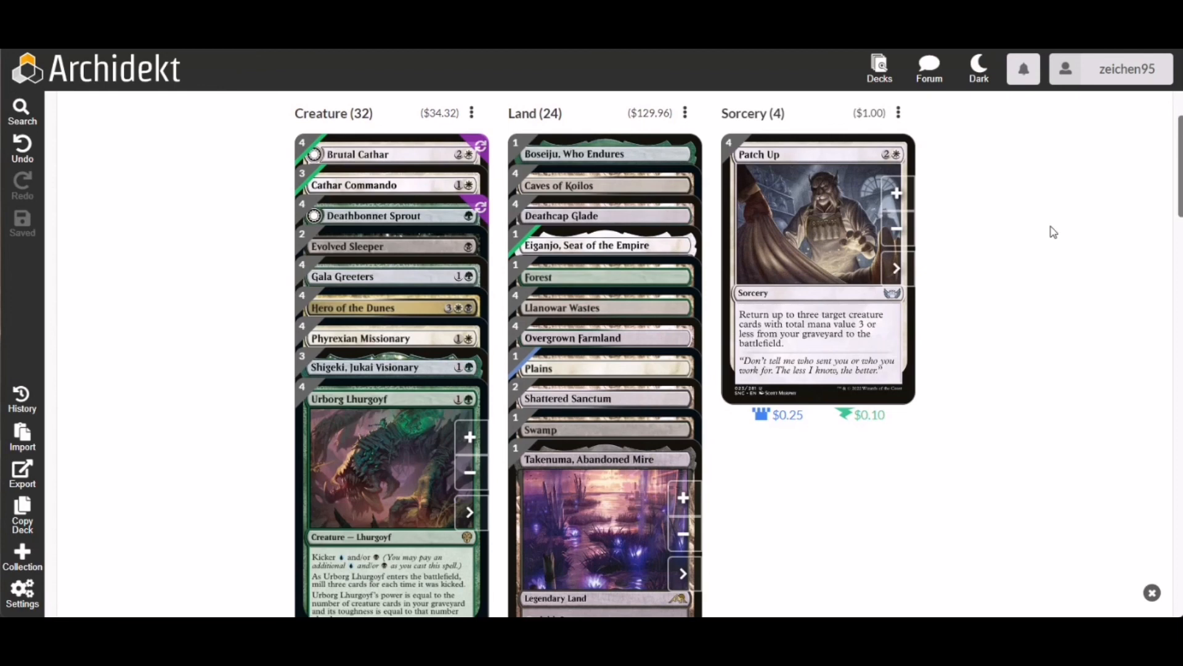
{"action": "mouse_move", "coordinate": [1053, 246]}
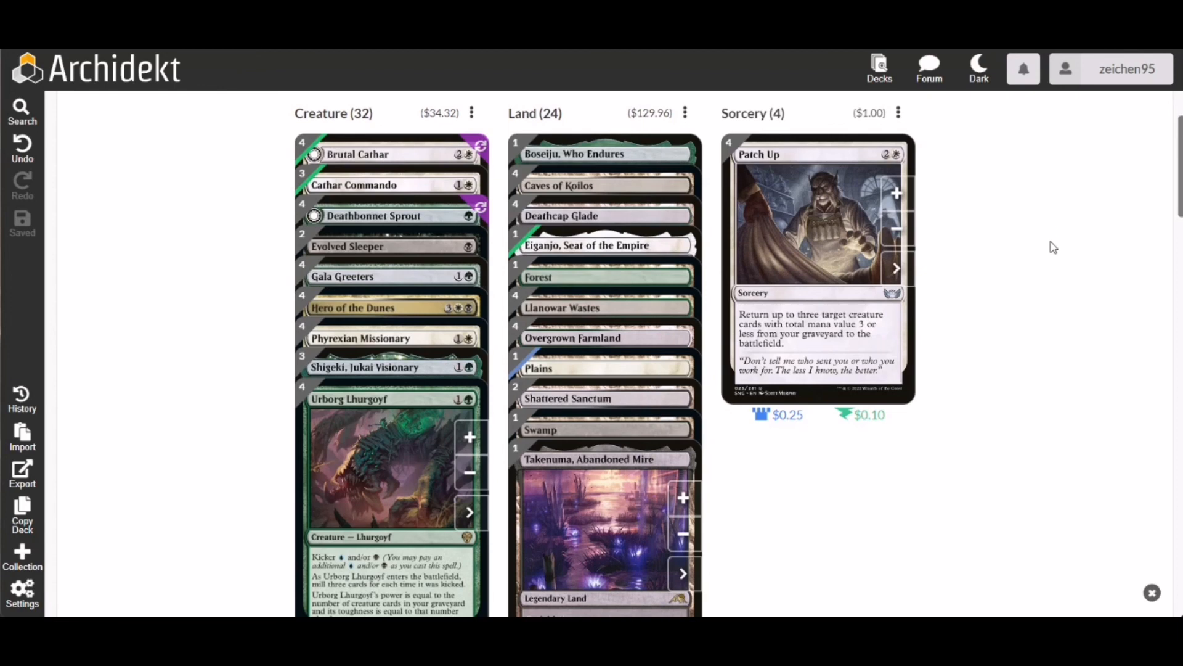